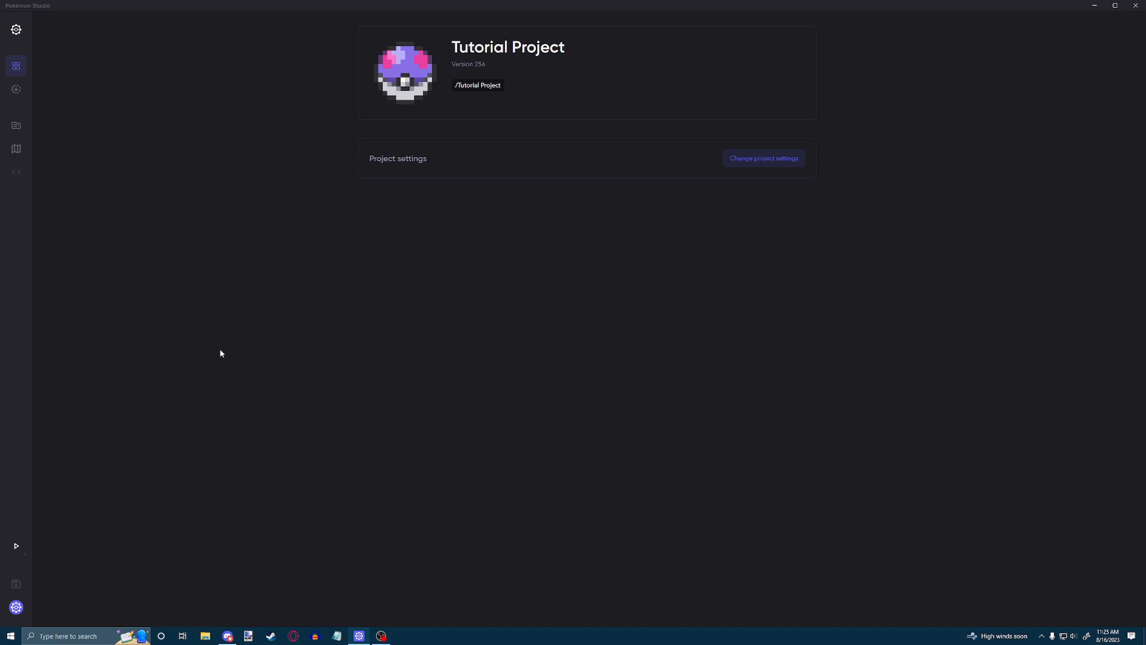
Open the Pokémon SDK page to confirm the Tutorial Project's SDK is up to date
left_click(16, 89)
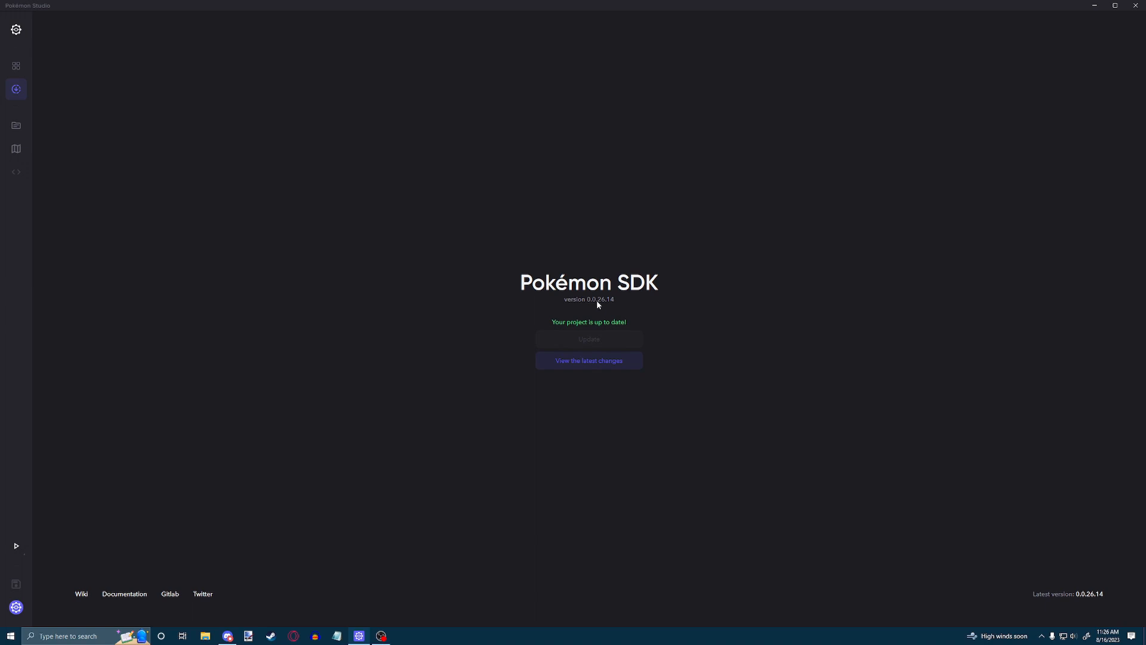
mouse_move(20, 123)
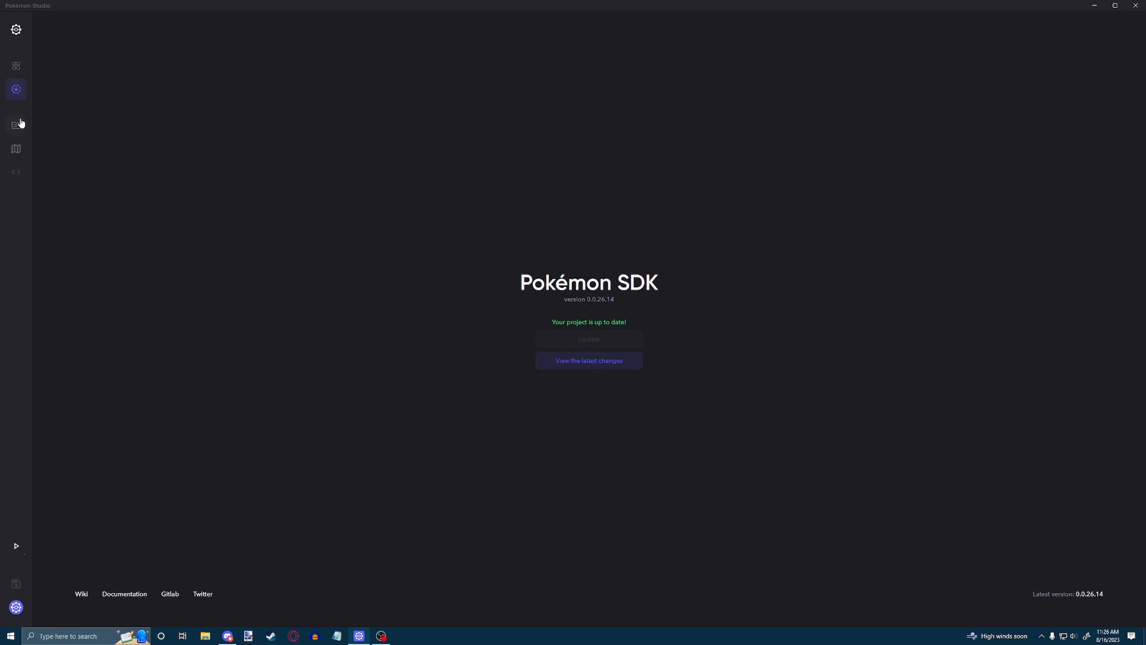
Open the Bug type in the types database, viewing and closing its name translations
left_click(15, 125)
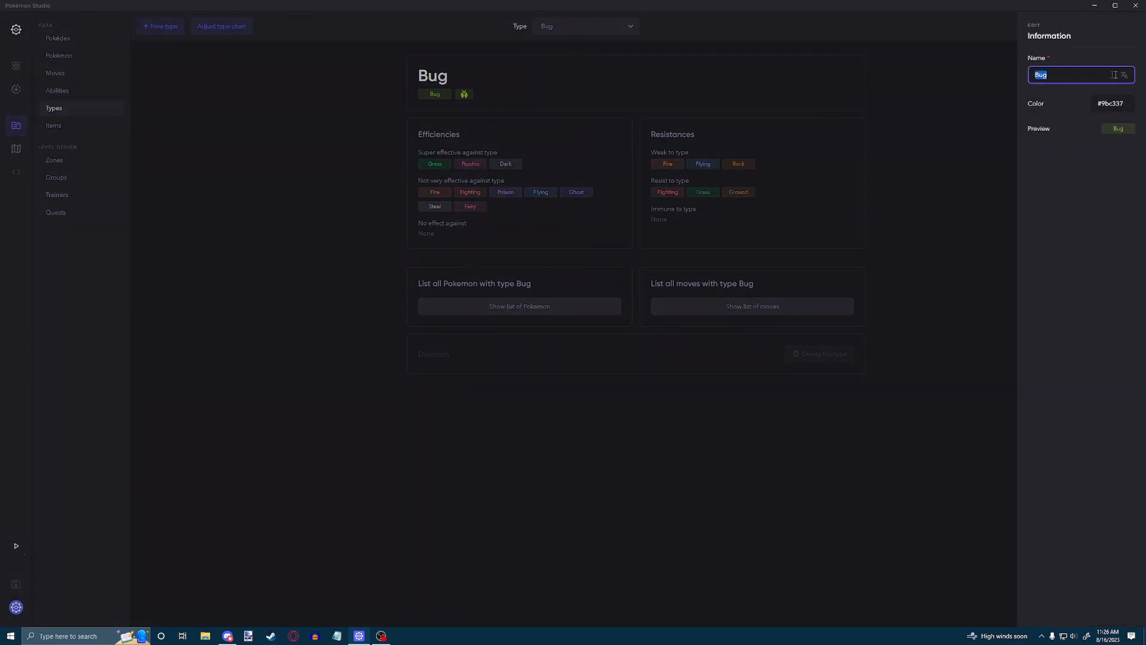
left_click(1124, 74)
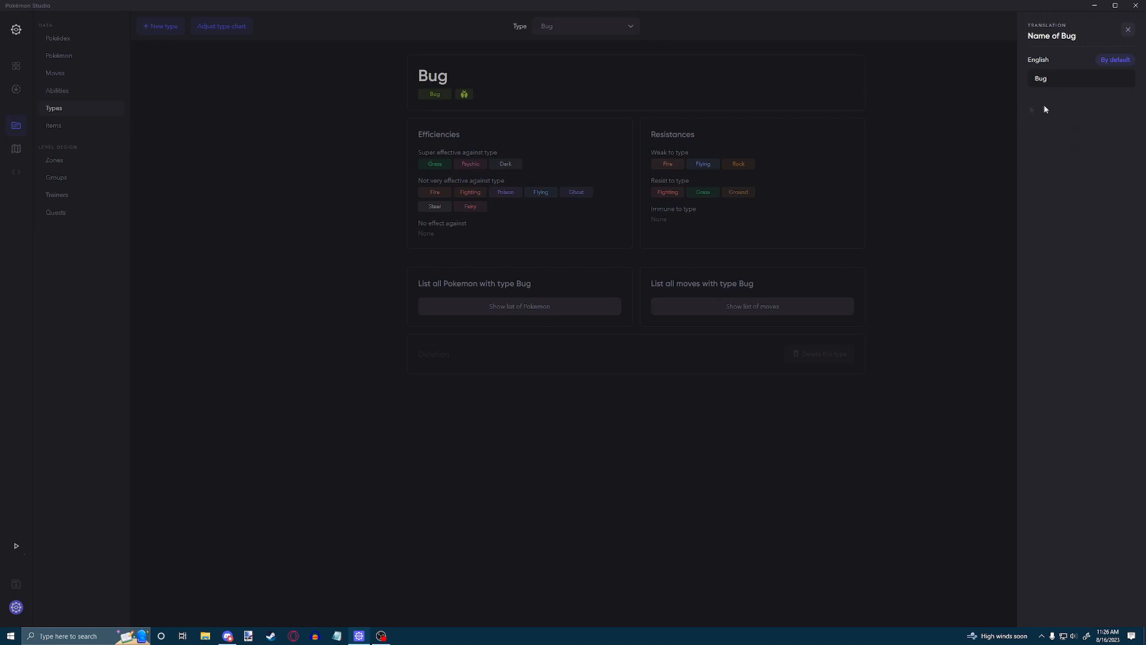
left_click(1127, 30)
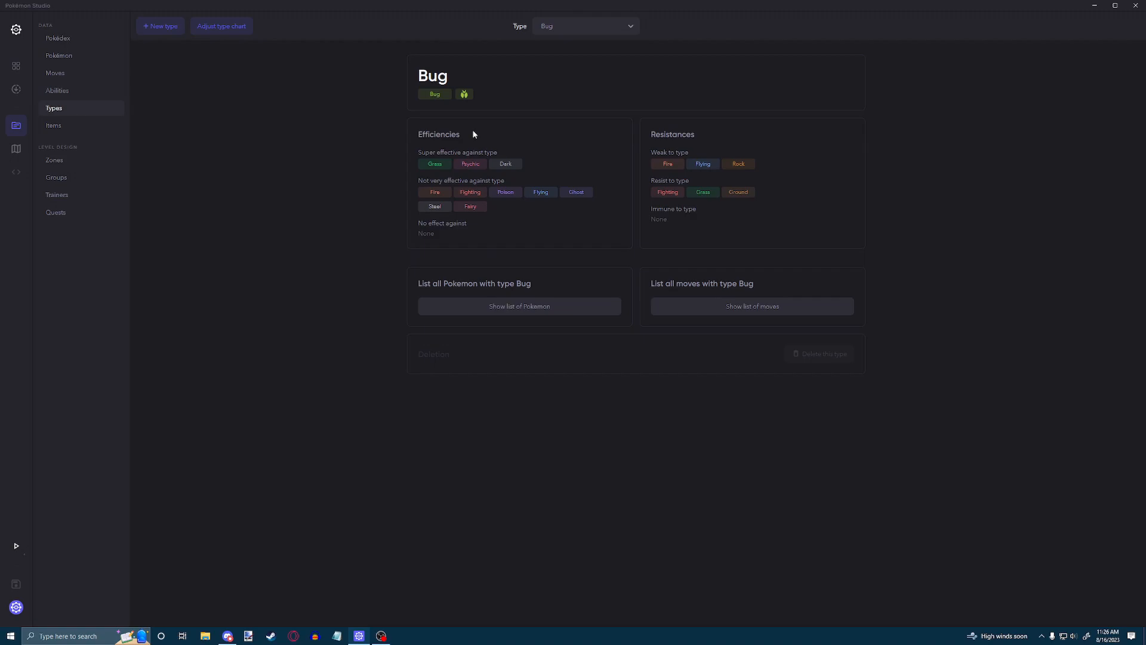
mouse_move(422, 162)
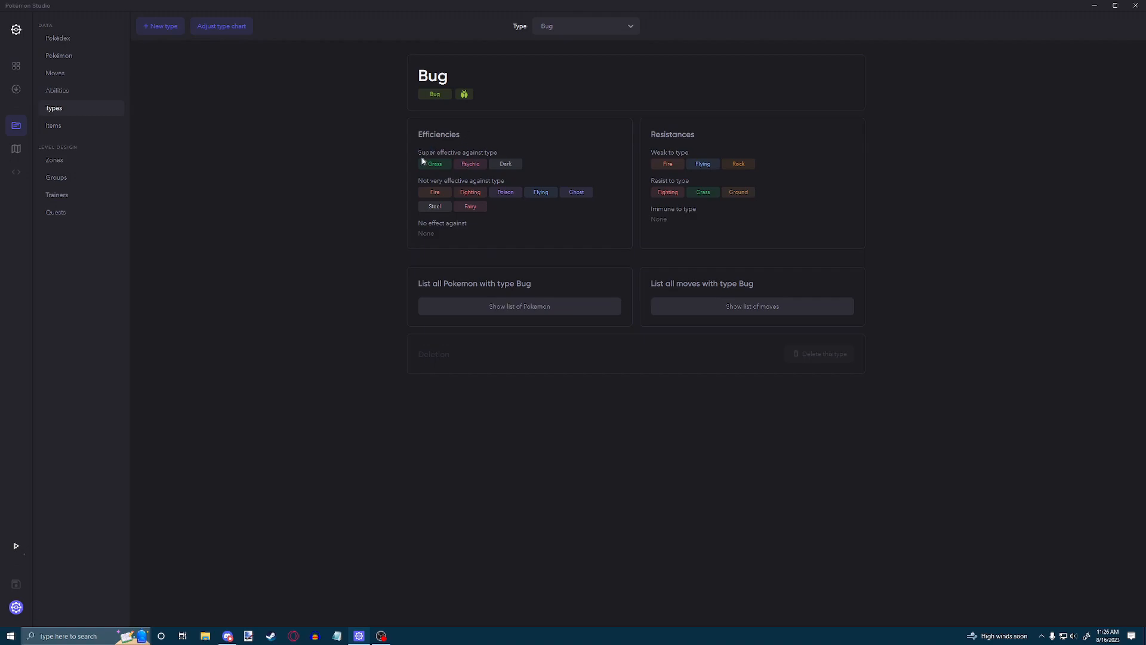
mouse_move(455, 205)
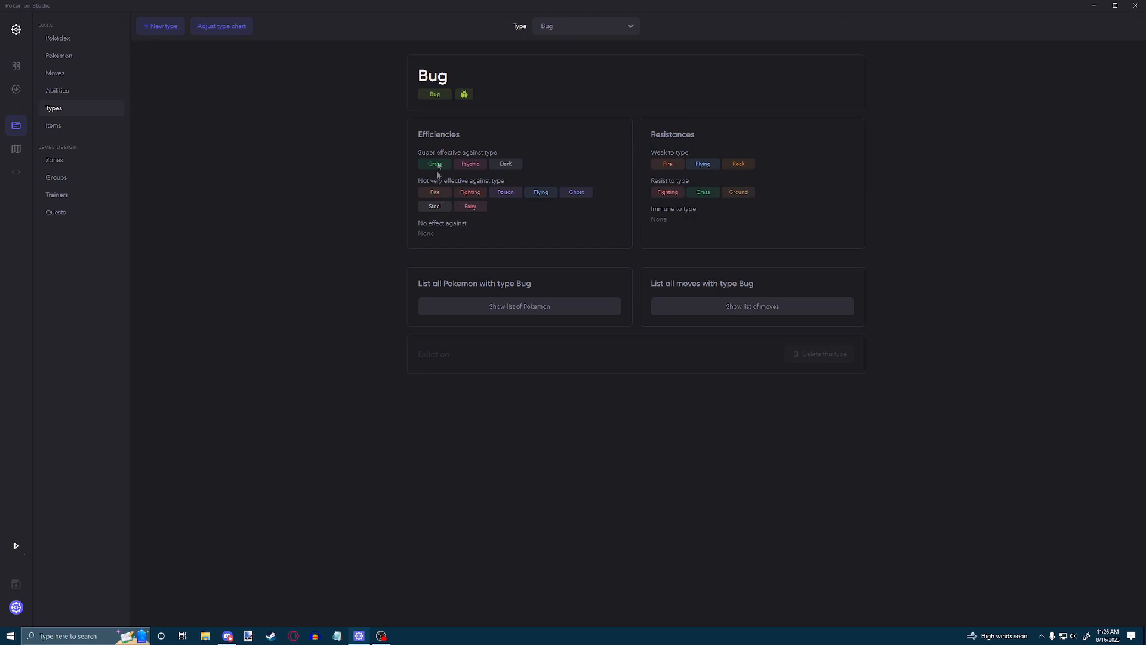
mouse_move(462, 186)
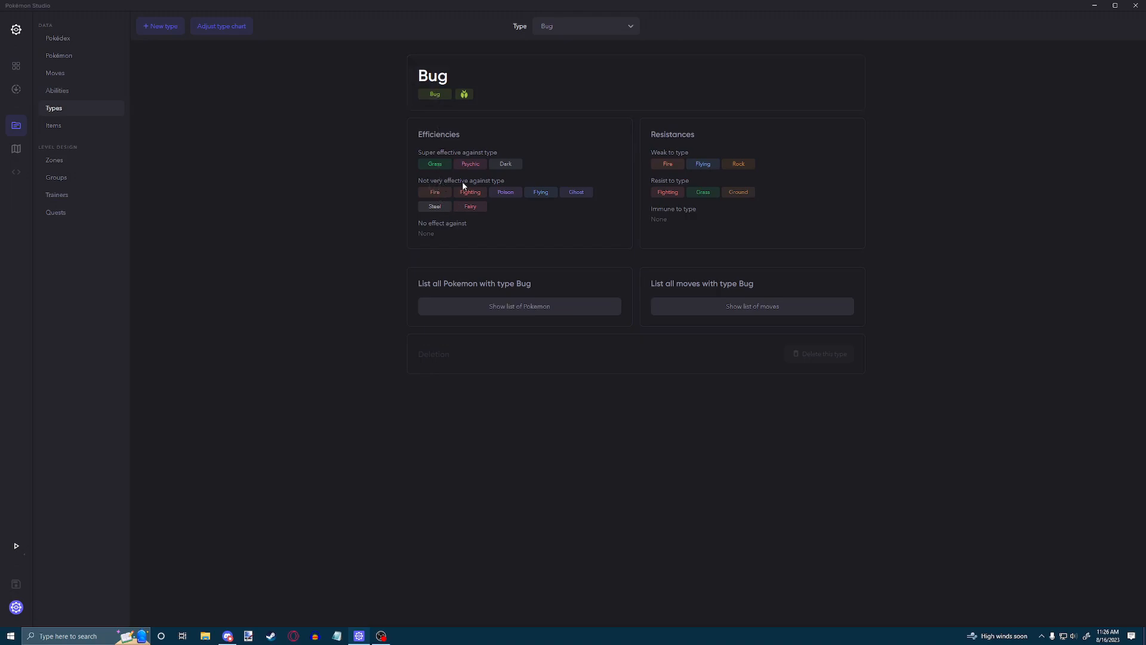
mouse_move(651, 143)
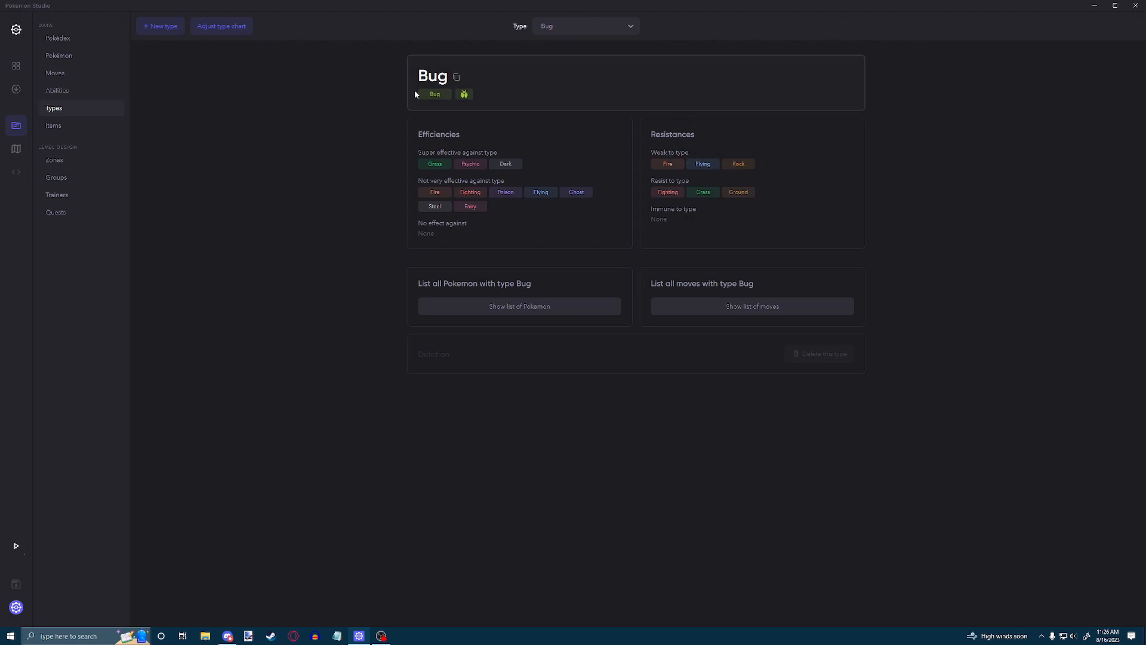
mouse_move(675, 194)
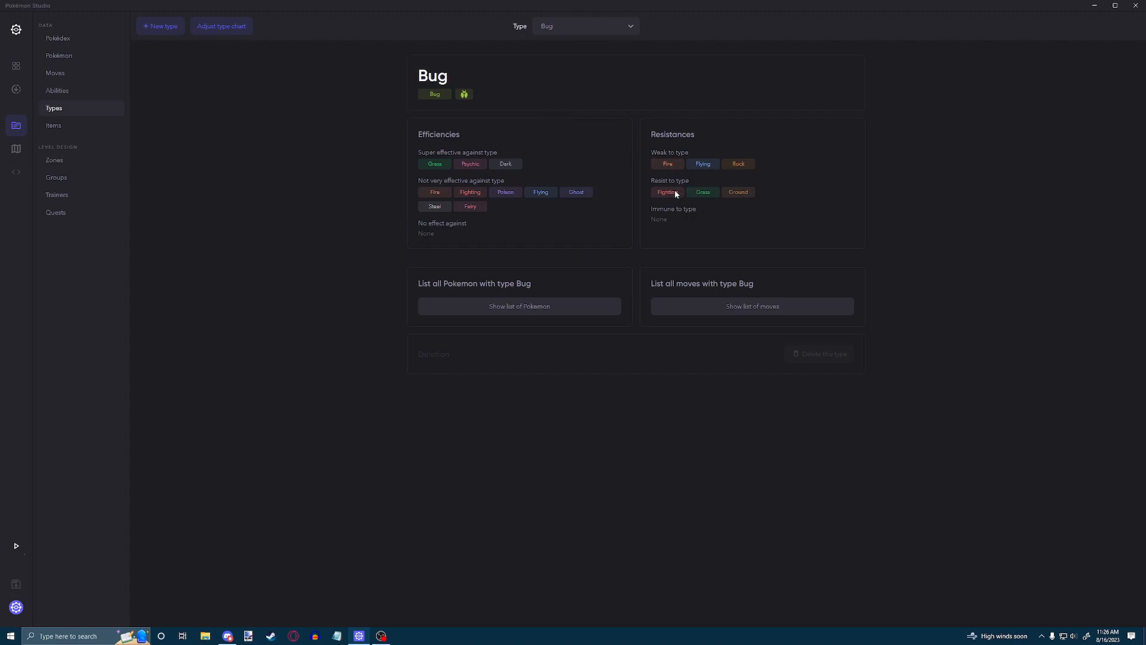
mouse_move(752, 198)
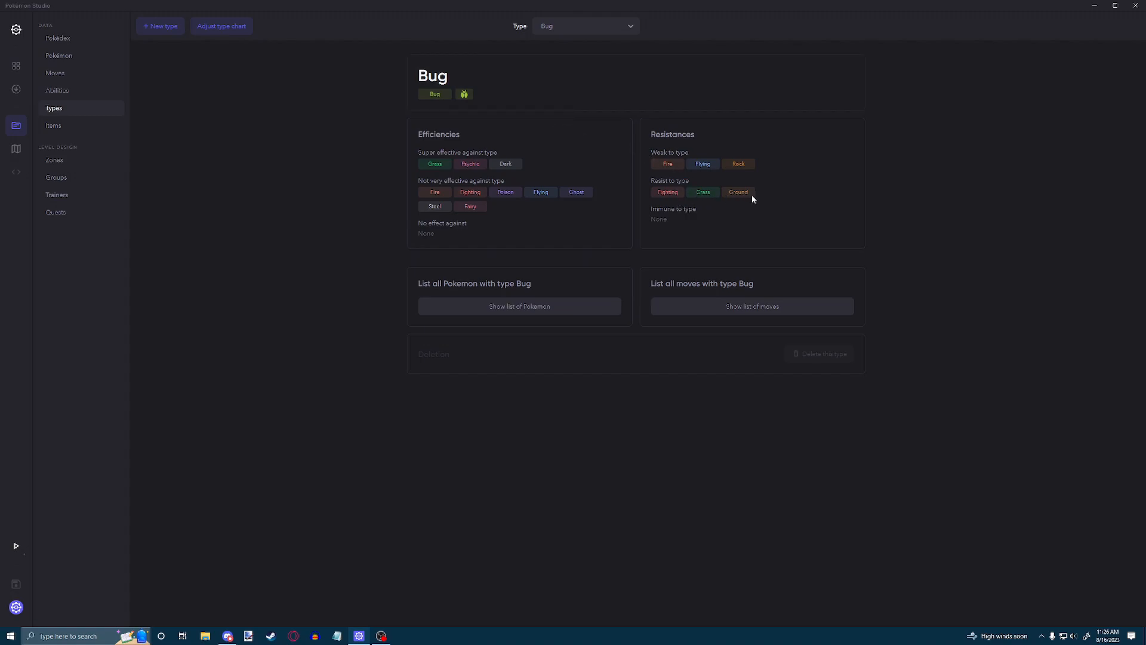
mouse_move(381, 295)
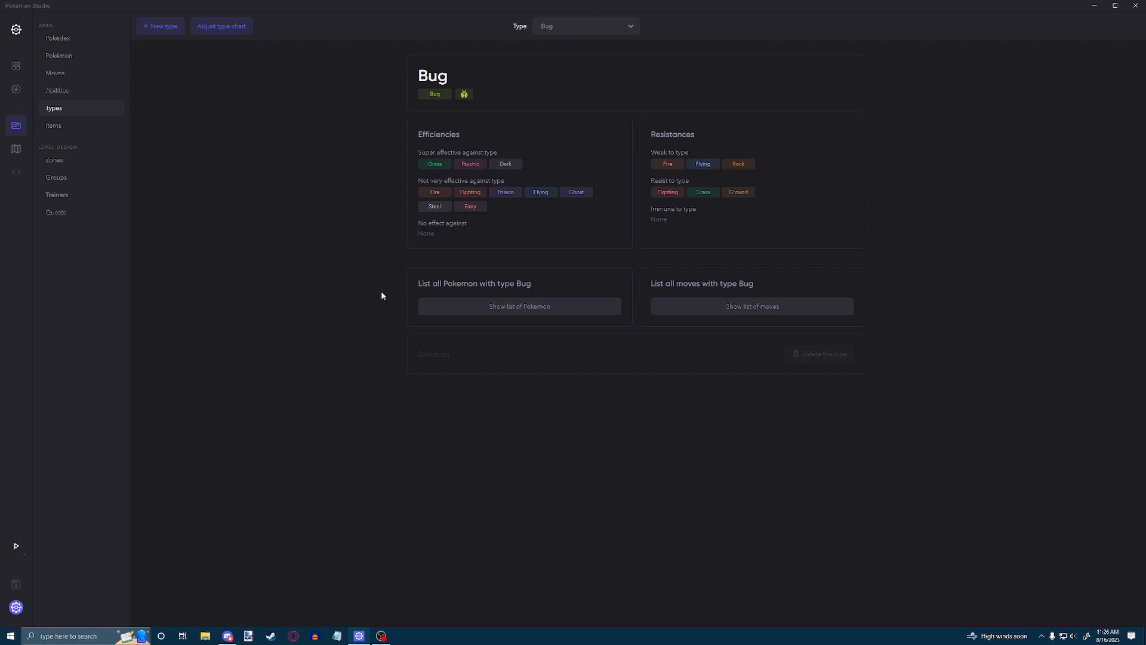
mouse_move(364, 299)
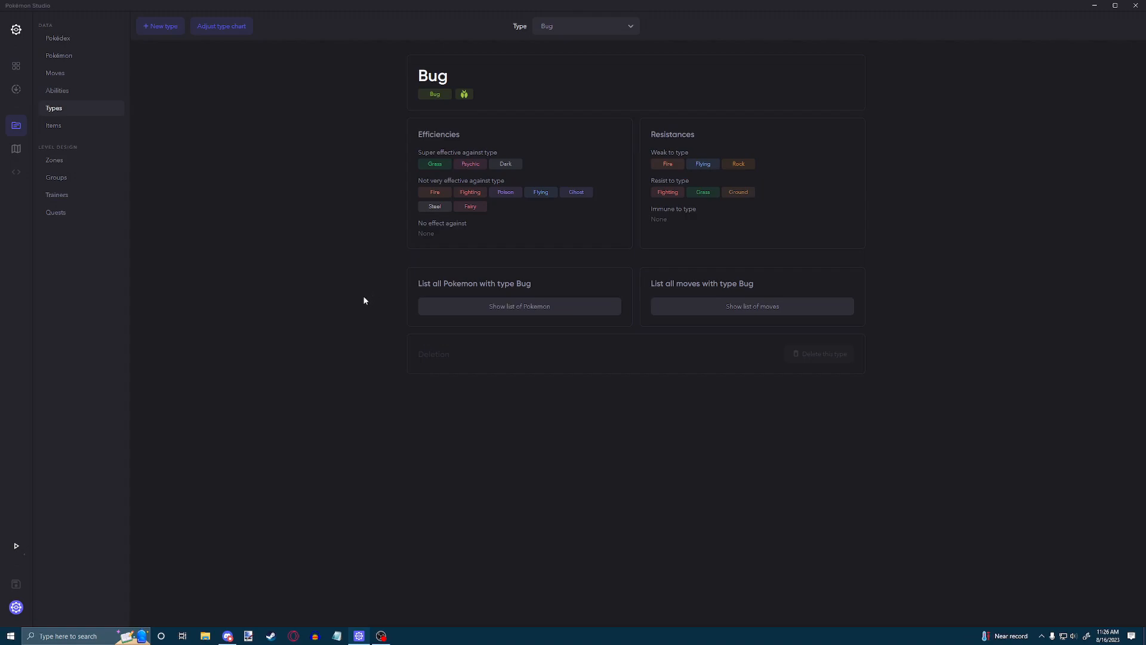
mouse_move(518, 289)
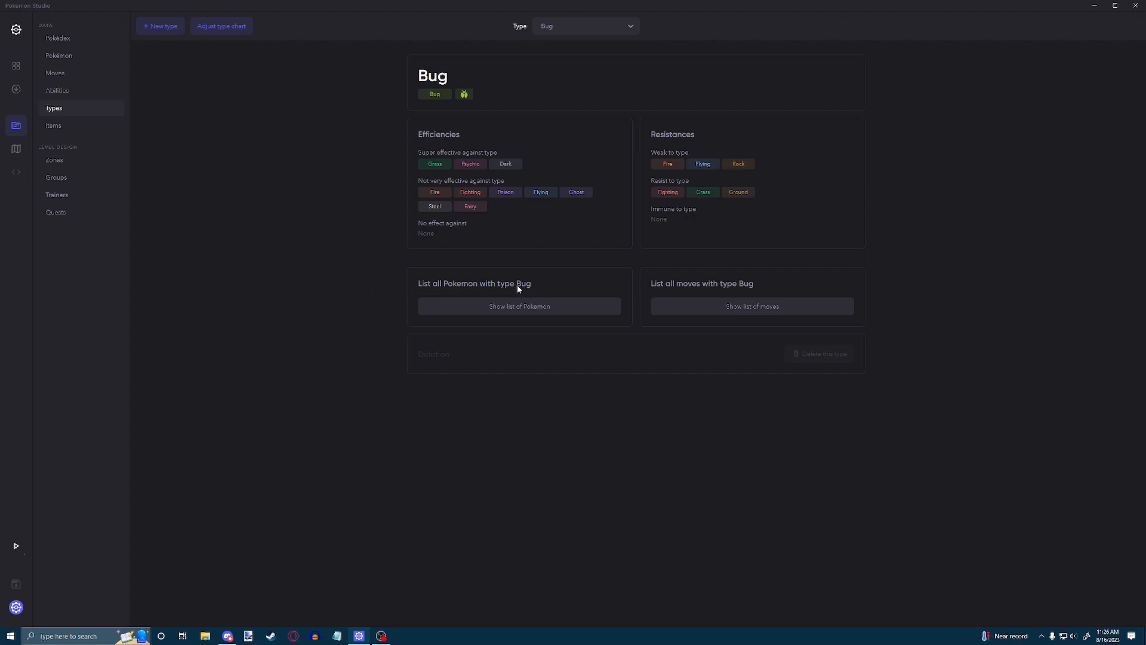
mouse_move(540, 310)
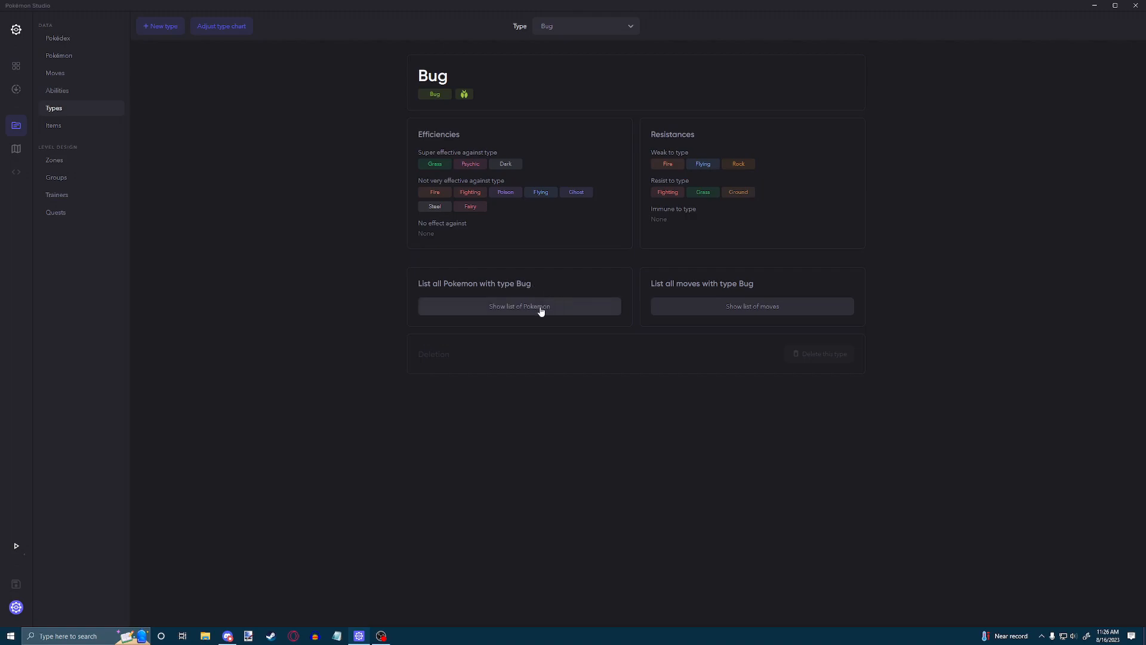
left_click(519, 307)
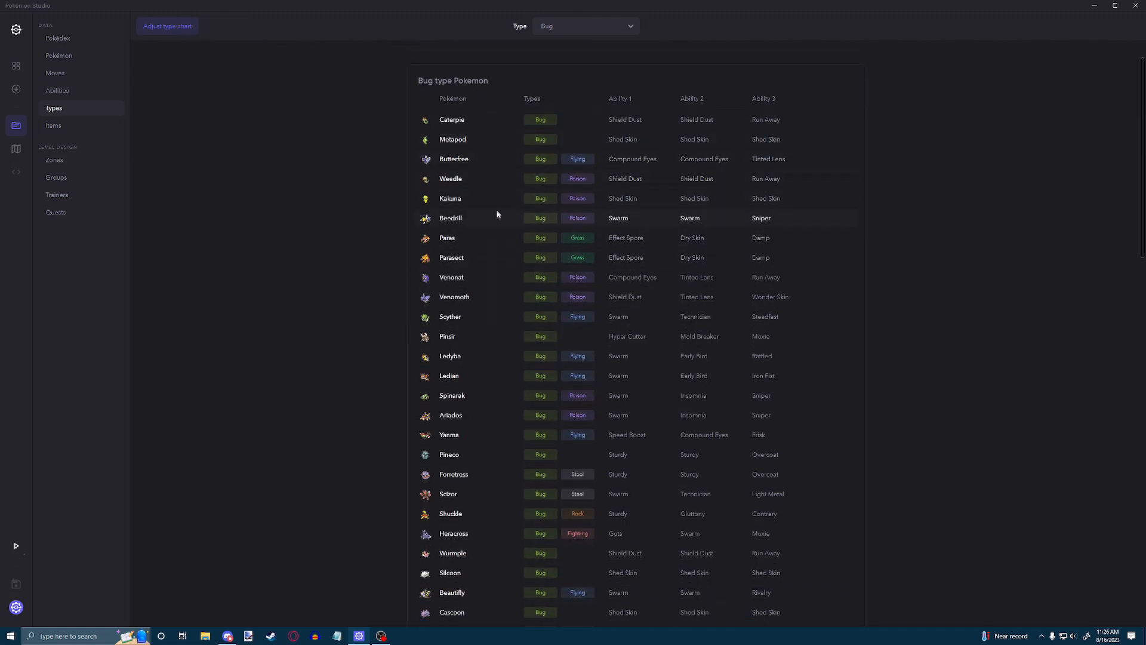
scroll("down", 3)
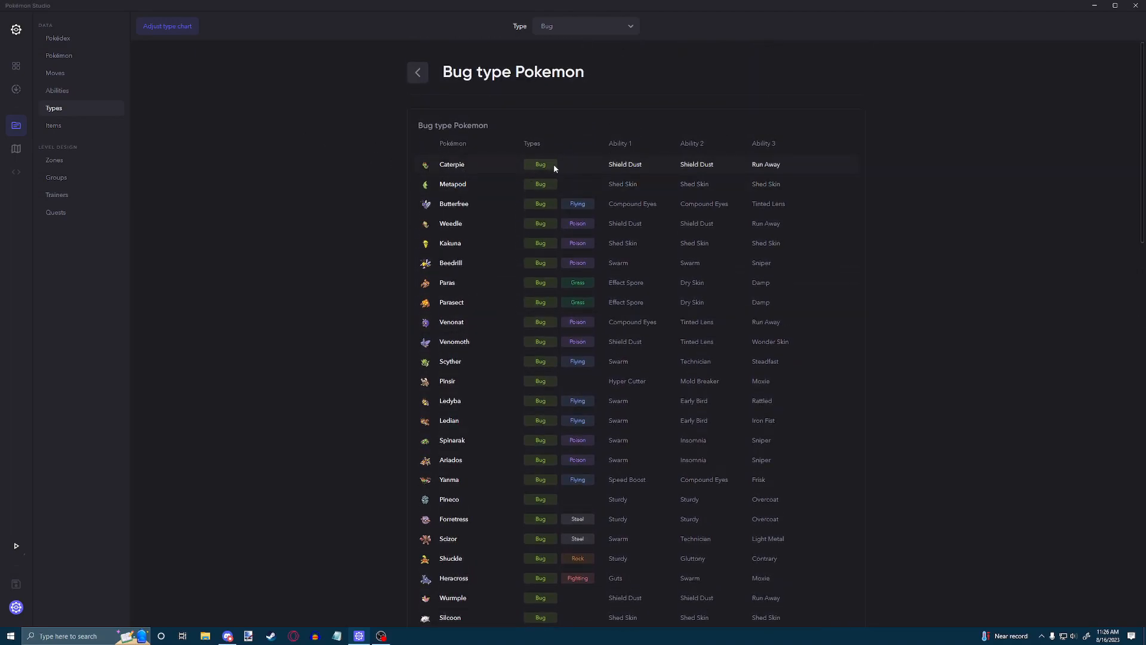
scroll("down", 3)
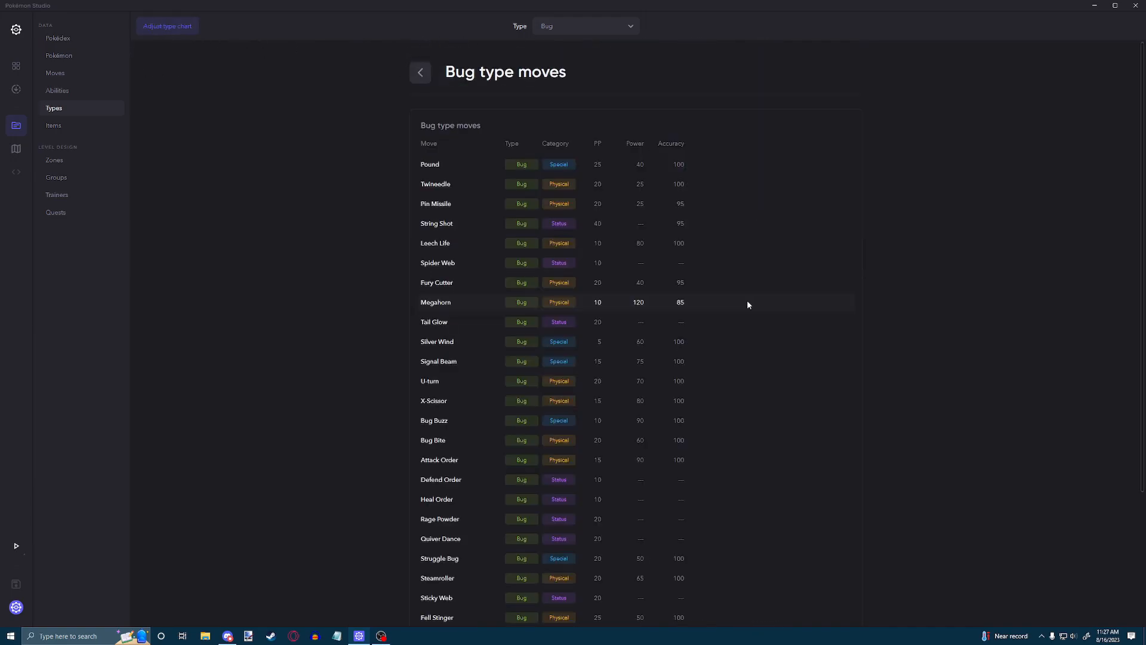
scroll("down", 3)
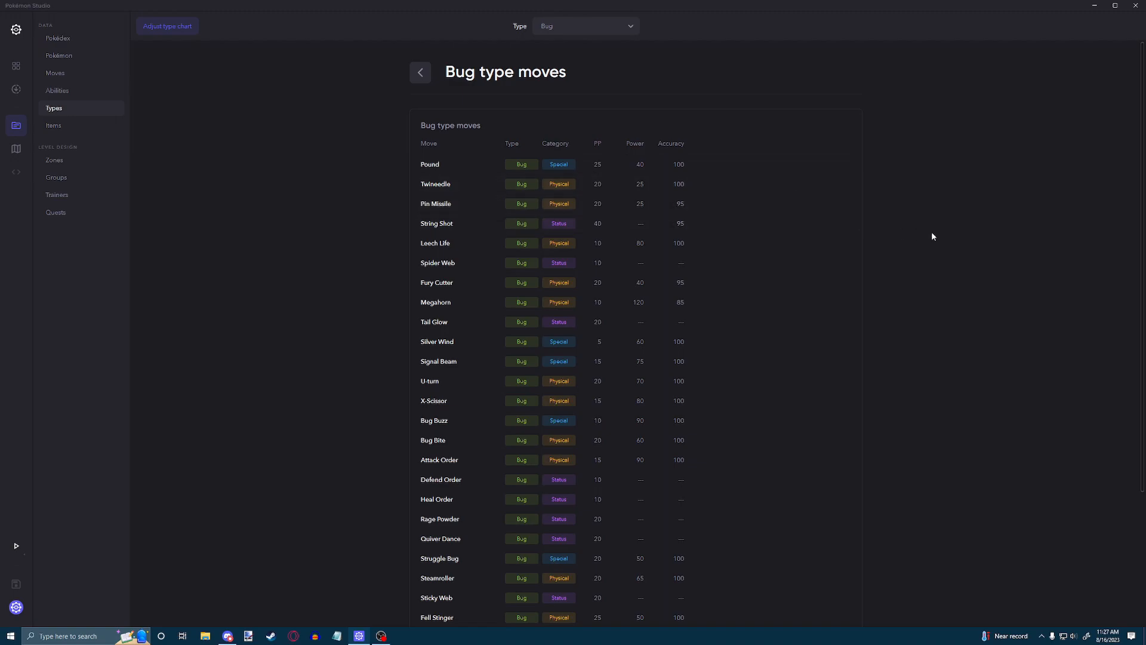
scroll("down", 3)
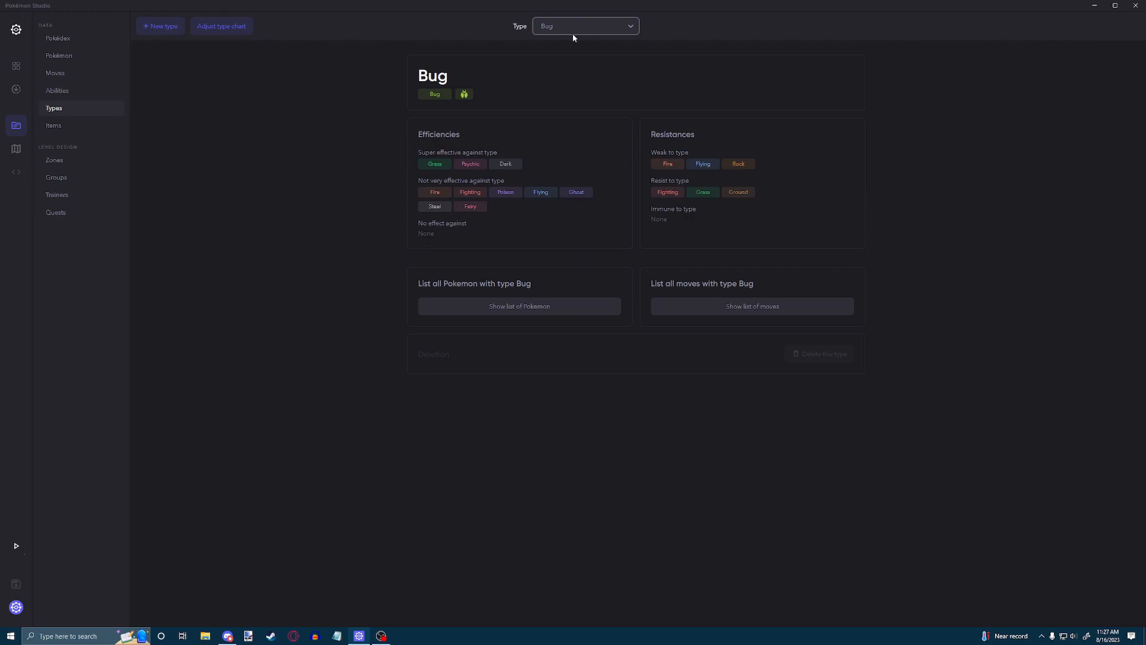
Select Steel from the Type dropdown to show its efficiencies and resistances
left_click(585, 25)
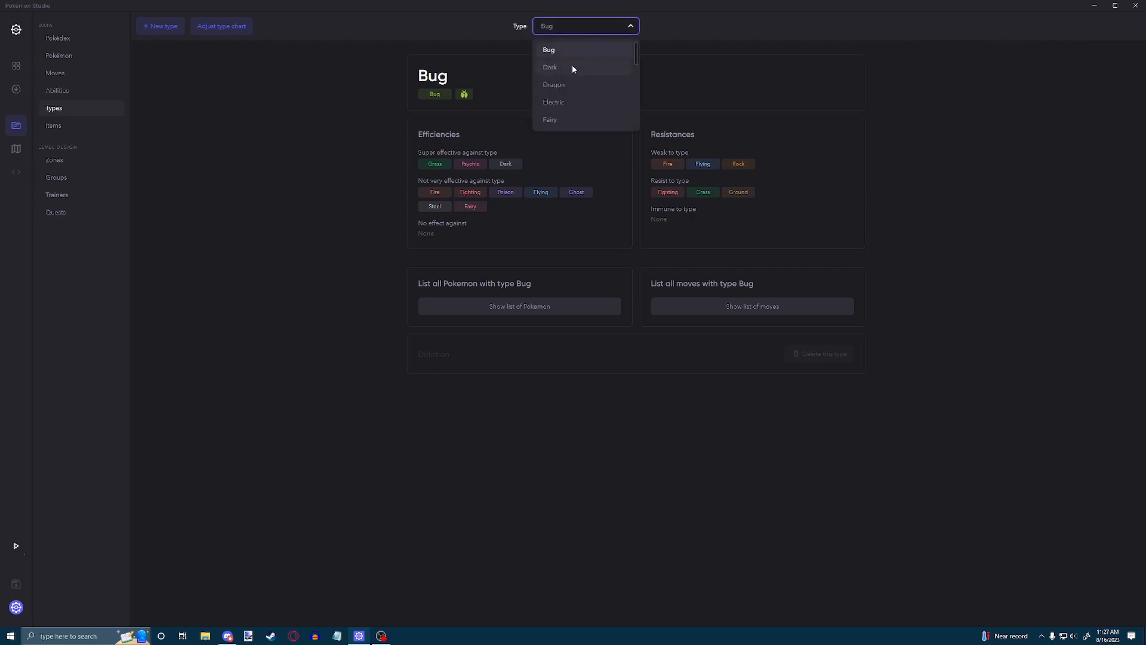
scroll("down", 3)
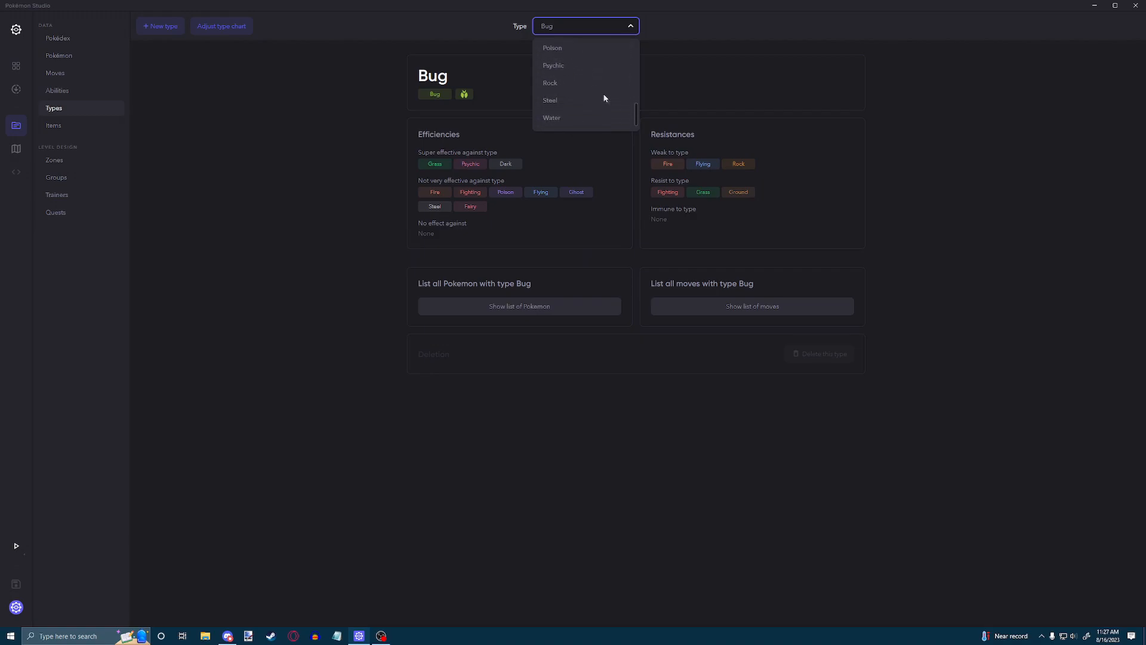
left_click(549, 100)
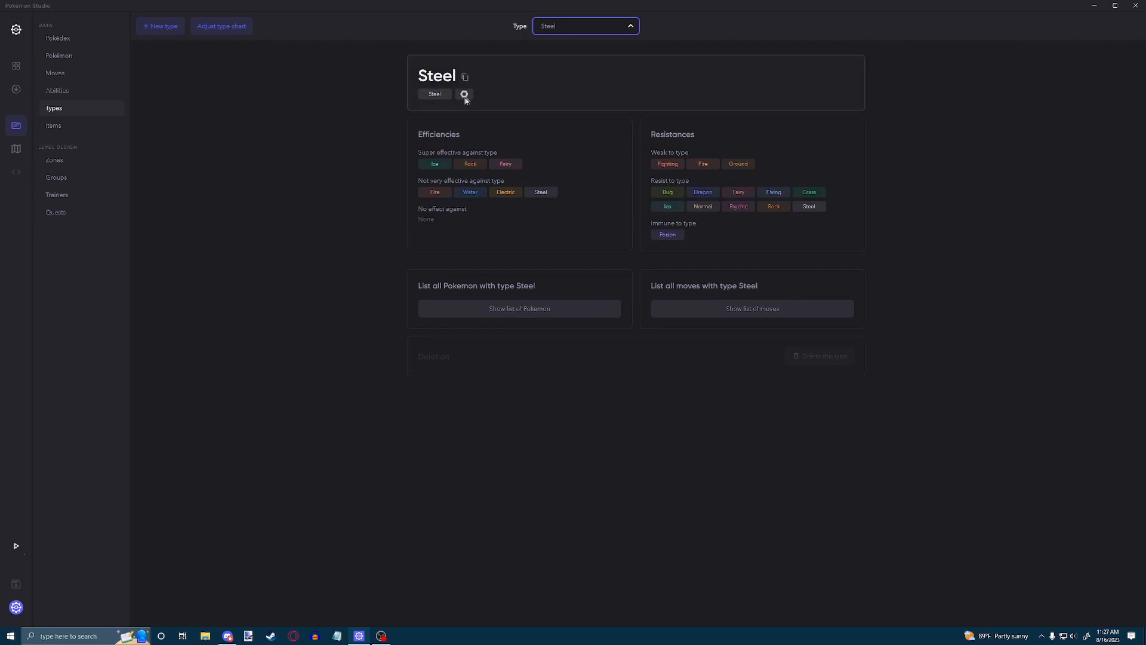
mouse_move(680, 189)
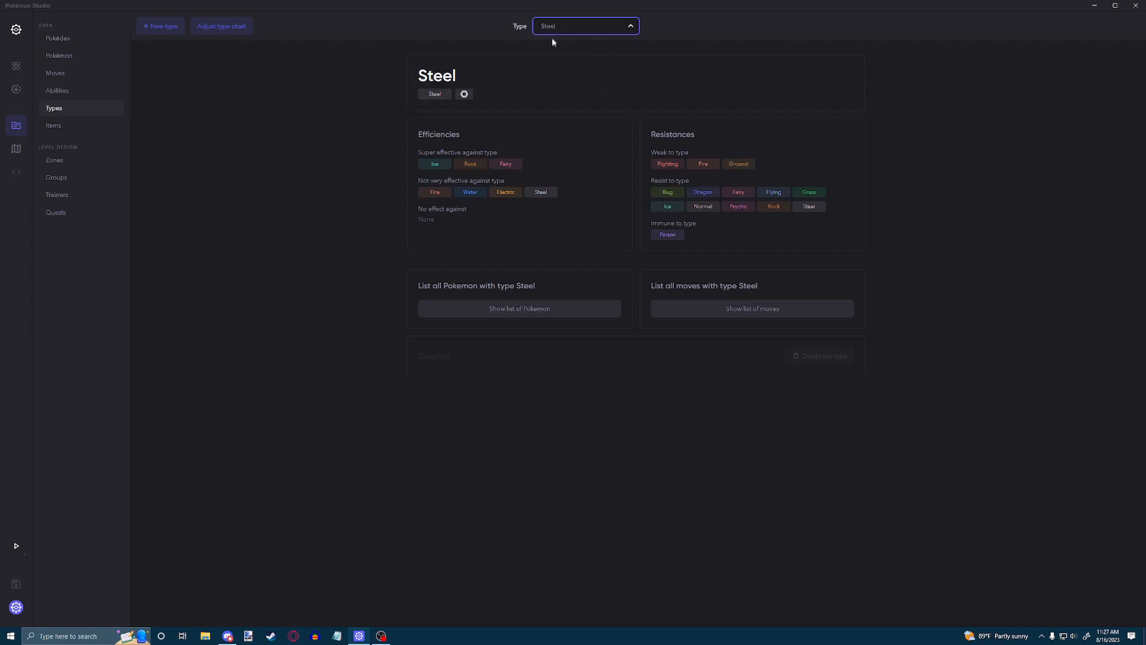
mouse_move(517, 44)
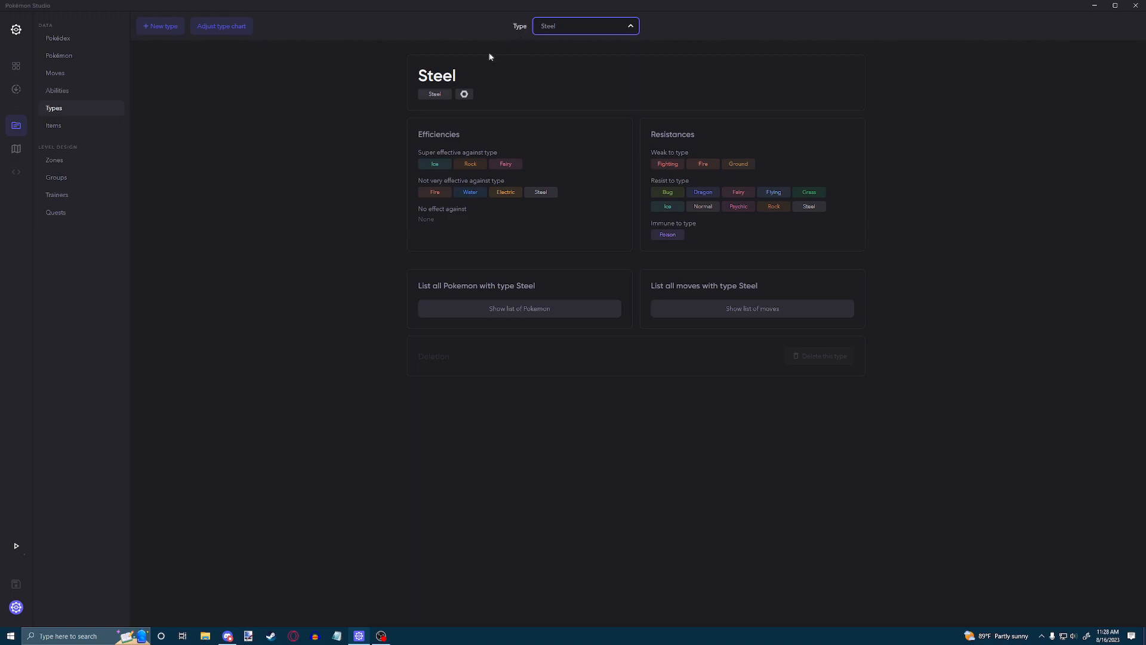
mouse_move(439, 57)
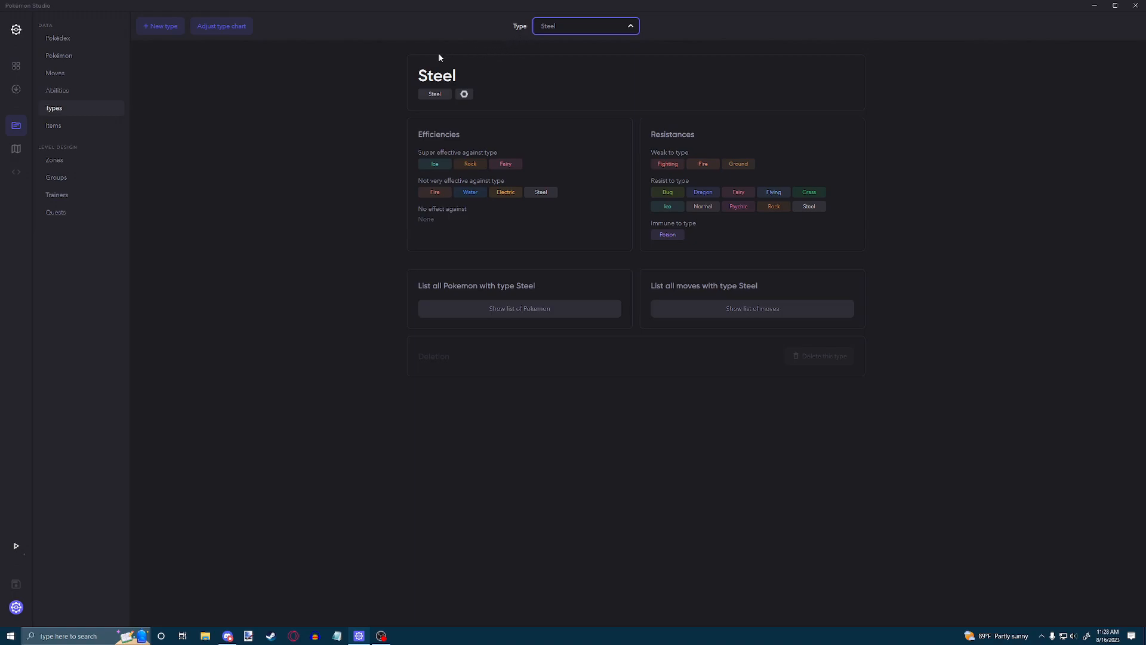
mouse_move(228, 26)
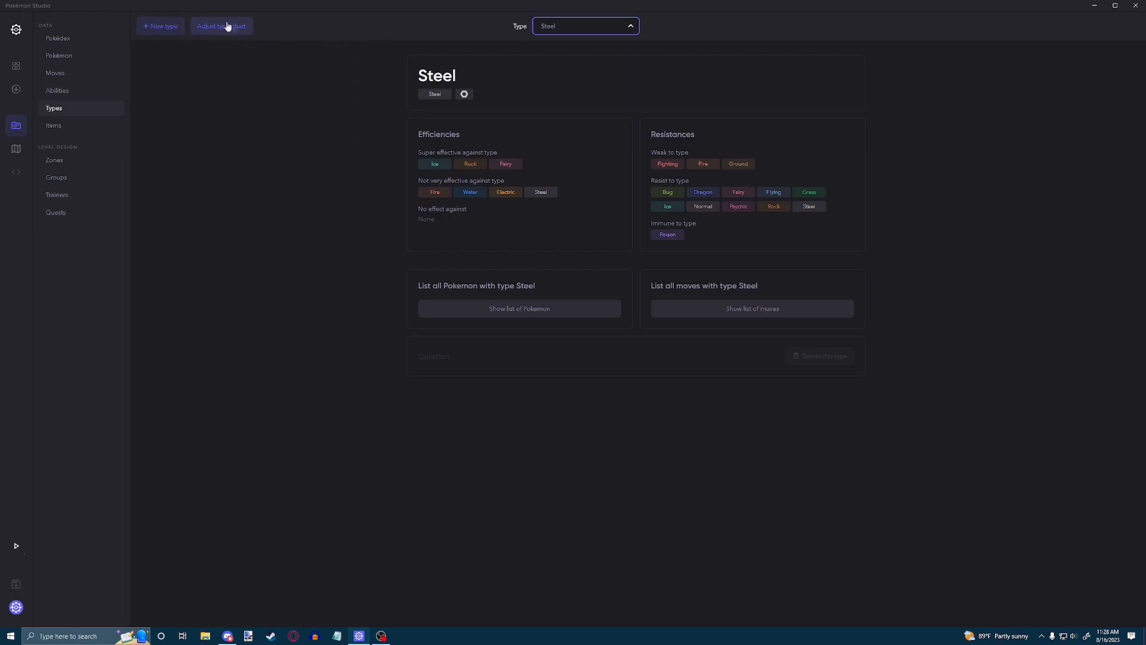
mouse_move(274, 42)
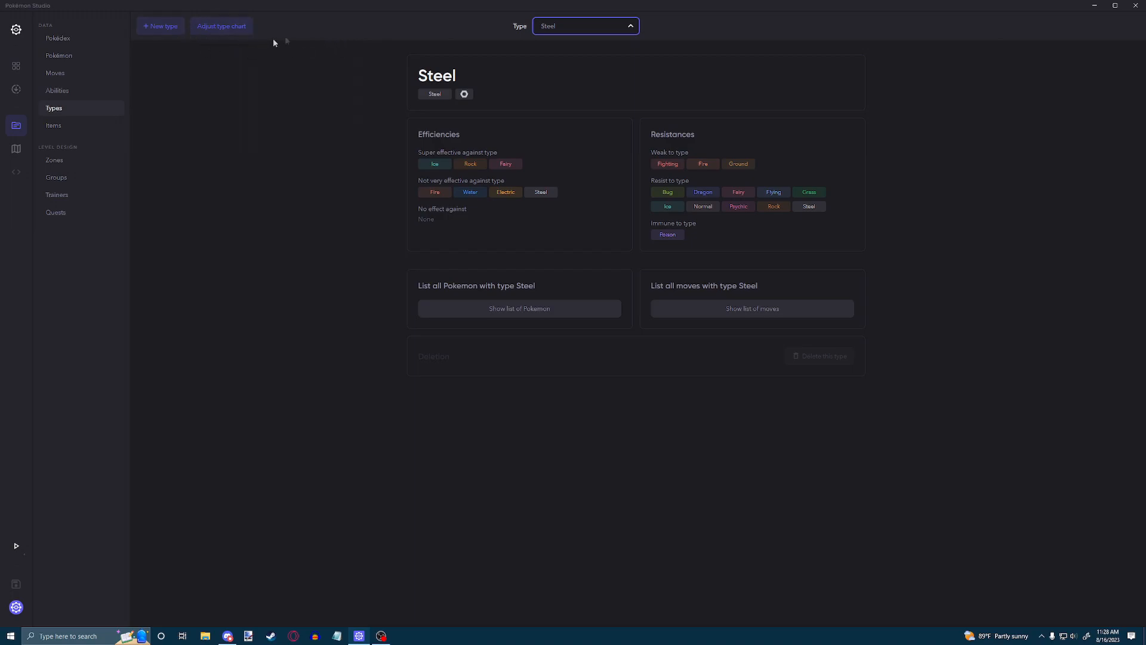
Create the Light type with a pale yellow colour and identifier 'light'
left_click(160, 26)
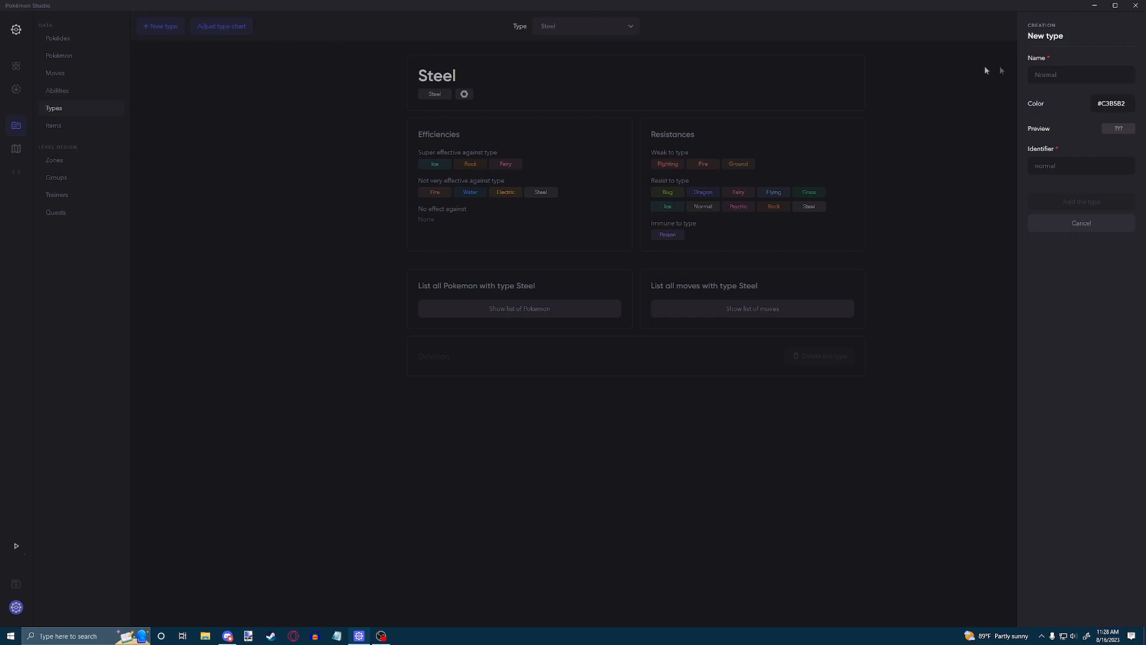
left_click(1110, 103)
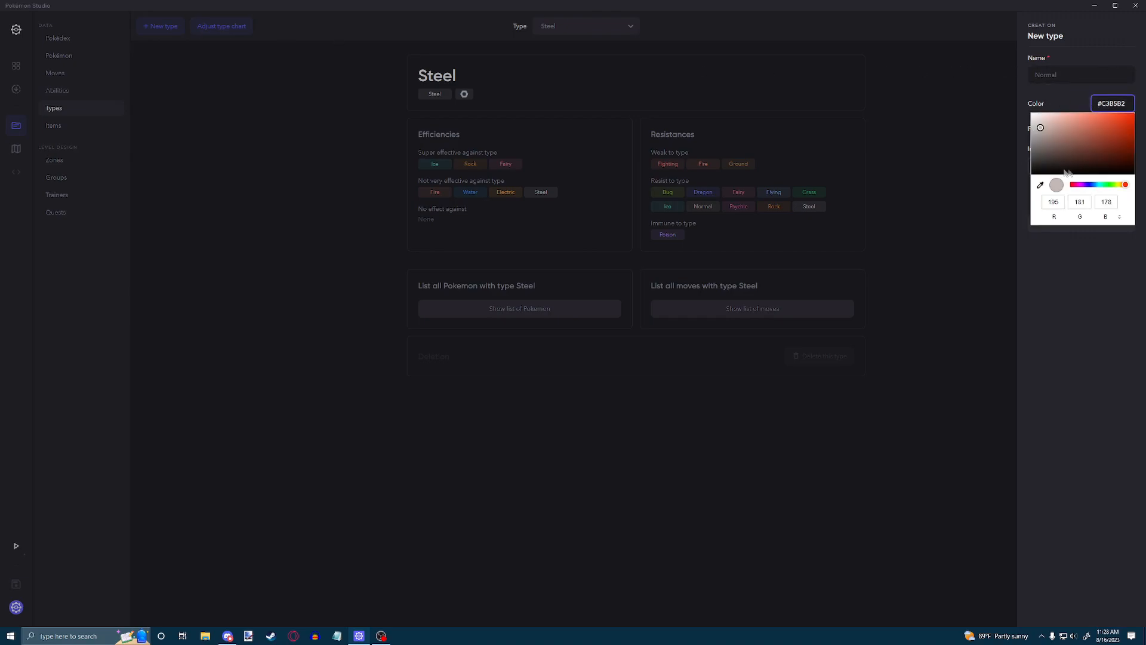
left_click(1065, 115)
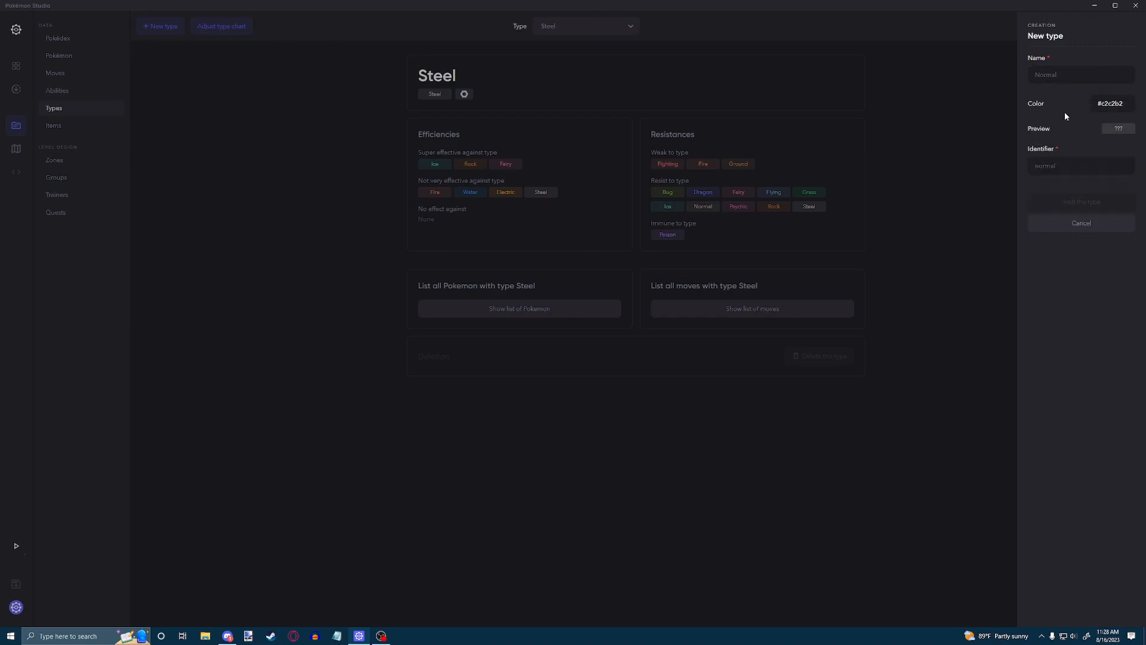
left_click(1110, 102)
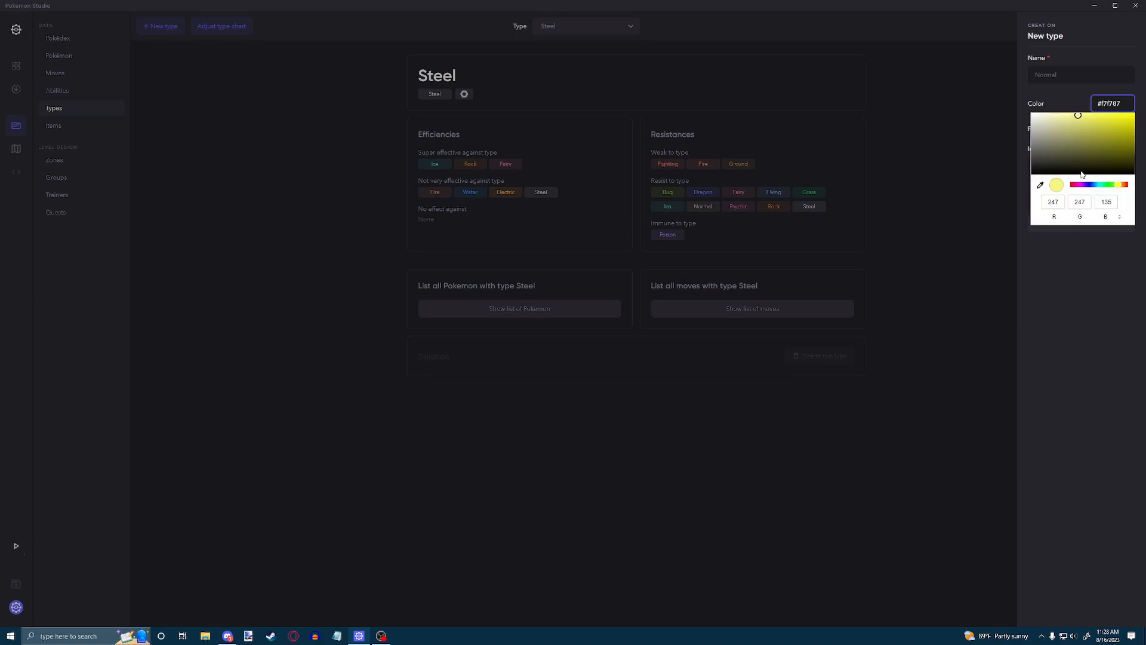
left_click(1081, 74)
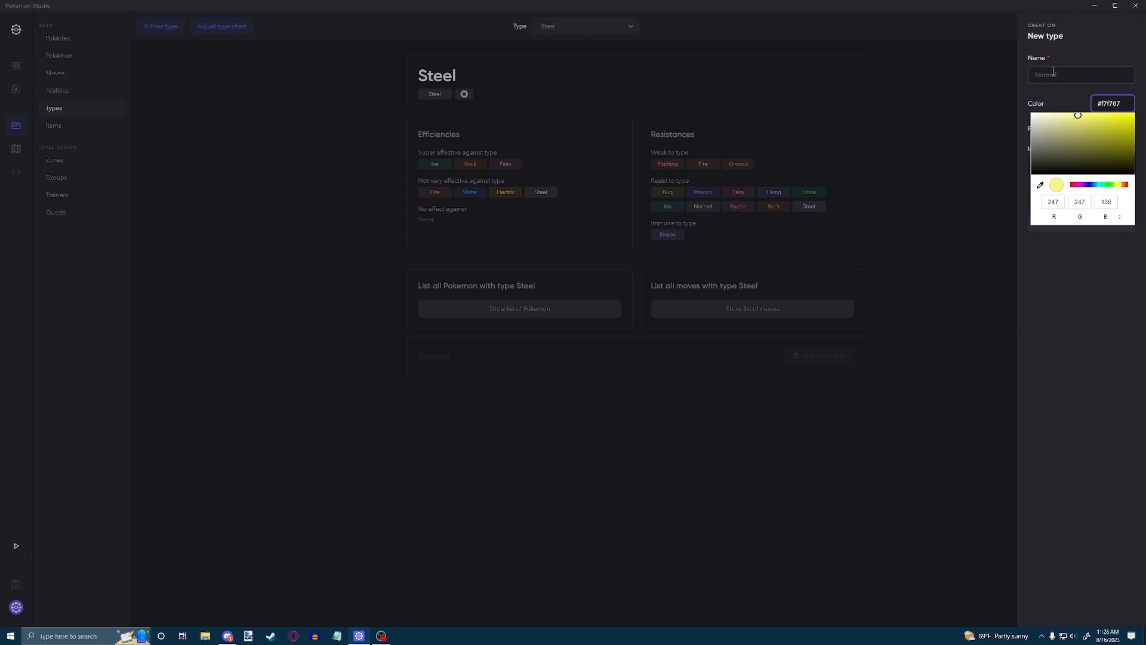
type("Light")
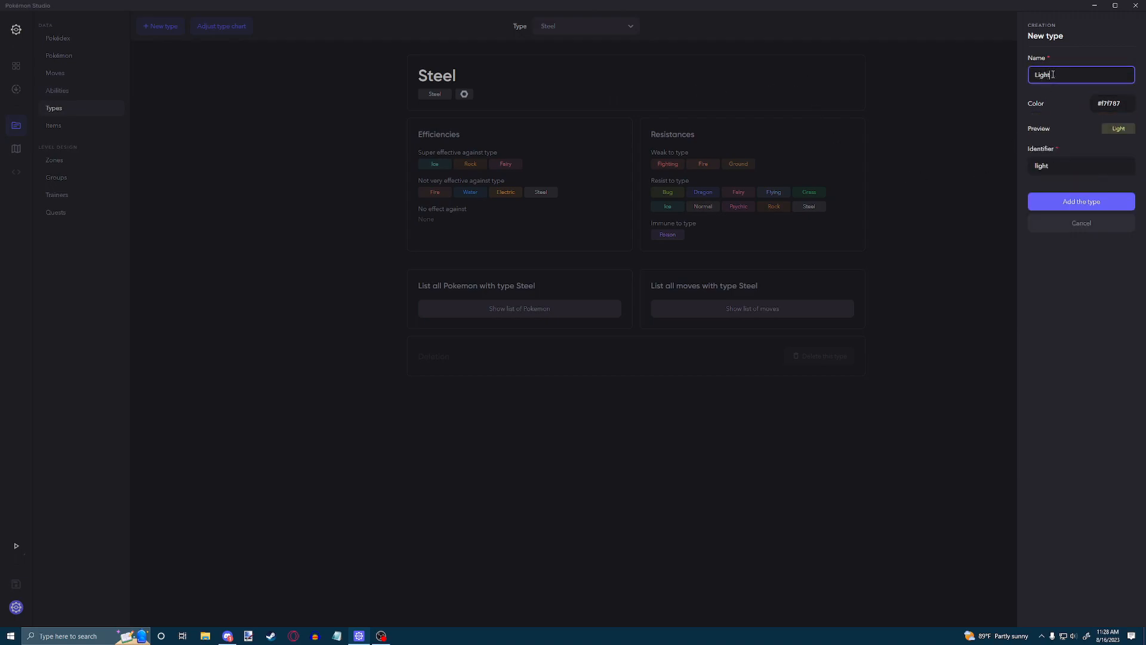
left_click(1080, 166)
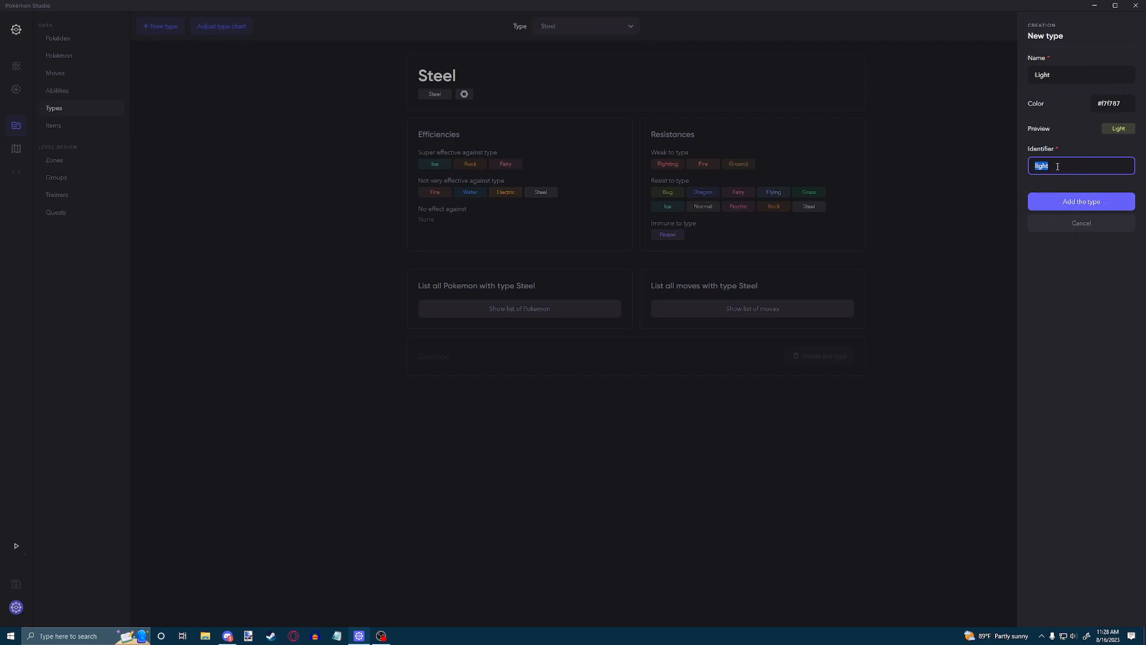
left_click(1081, 202)
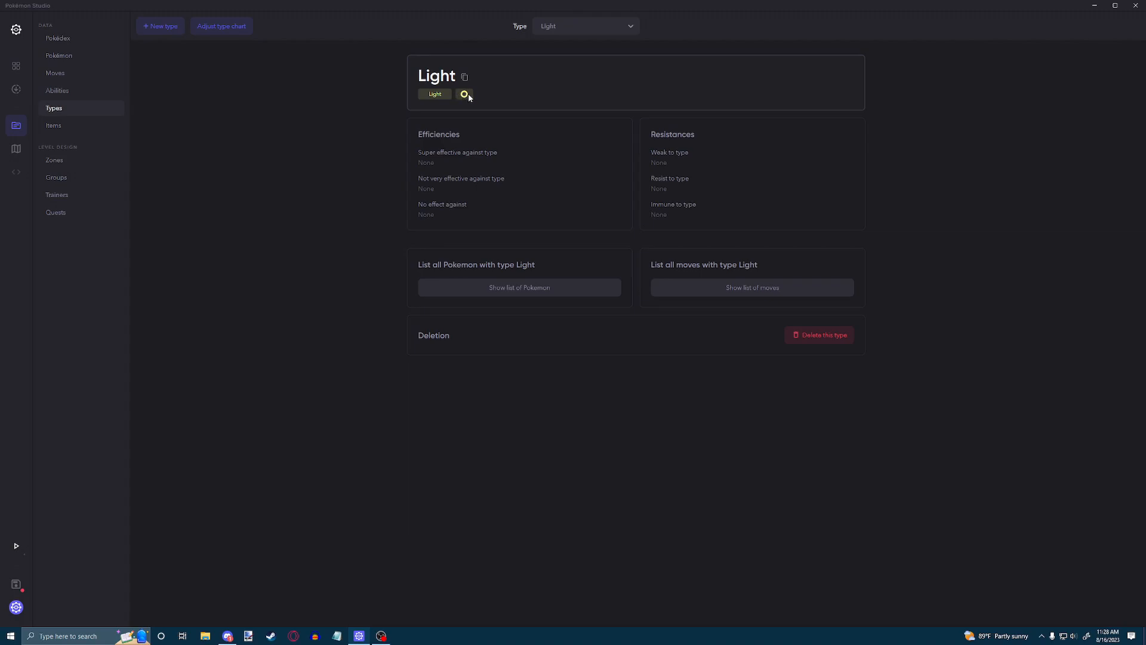
mouse_move(478, 96)
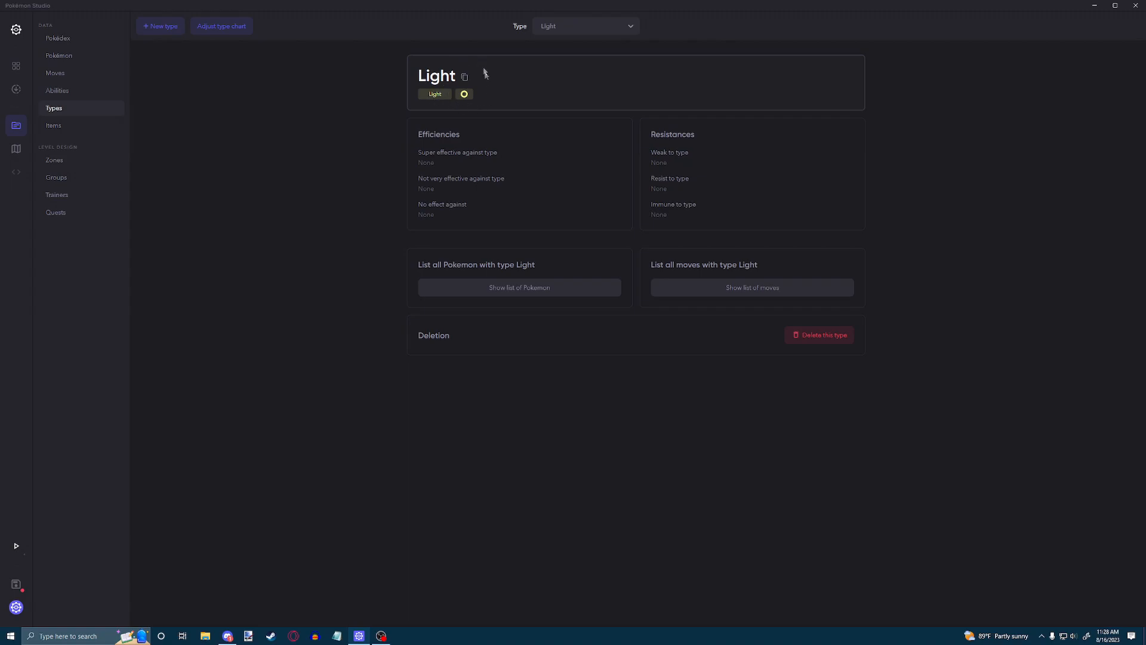
mouse_move(259, 47)
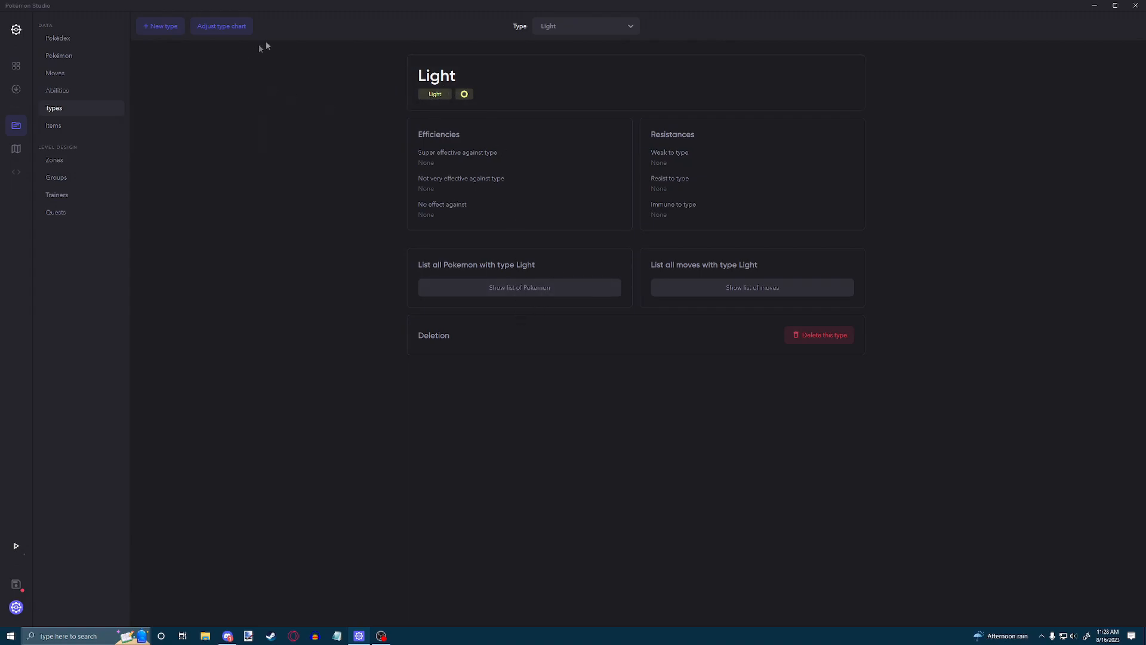
mouse_move(420, 162)
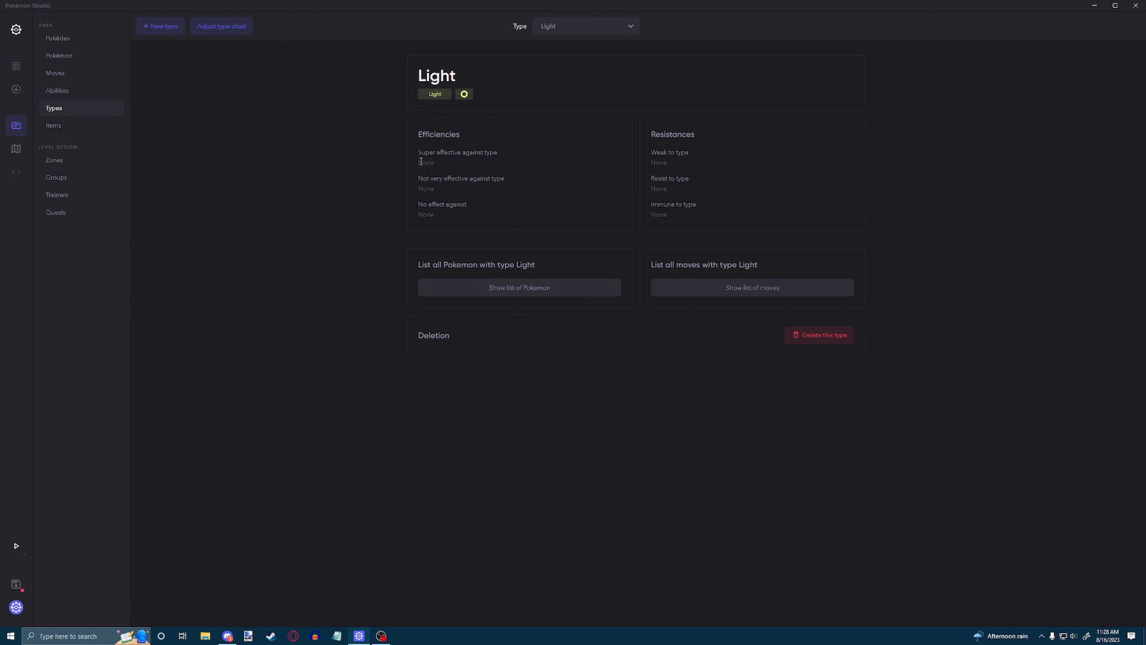
double_click(426, 161)
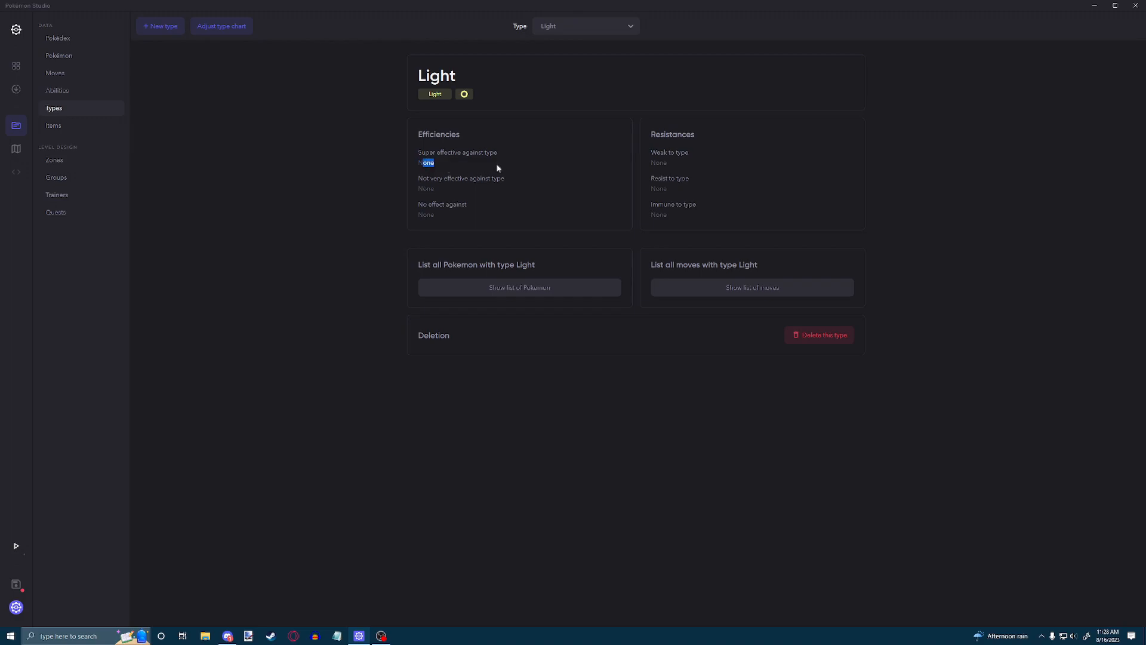
mouse_move(641, 208)
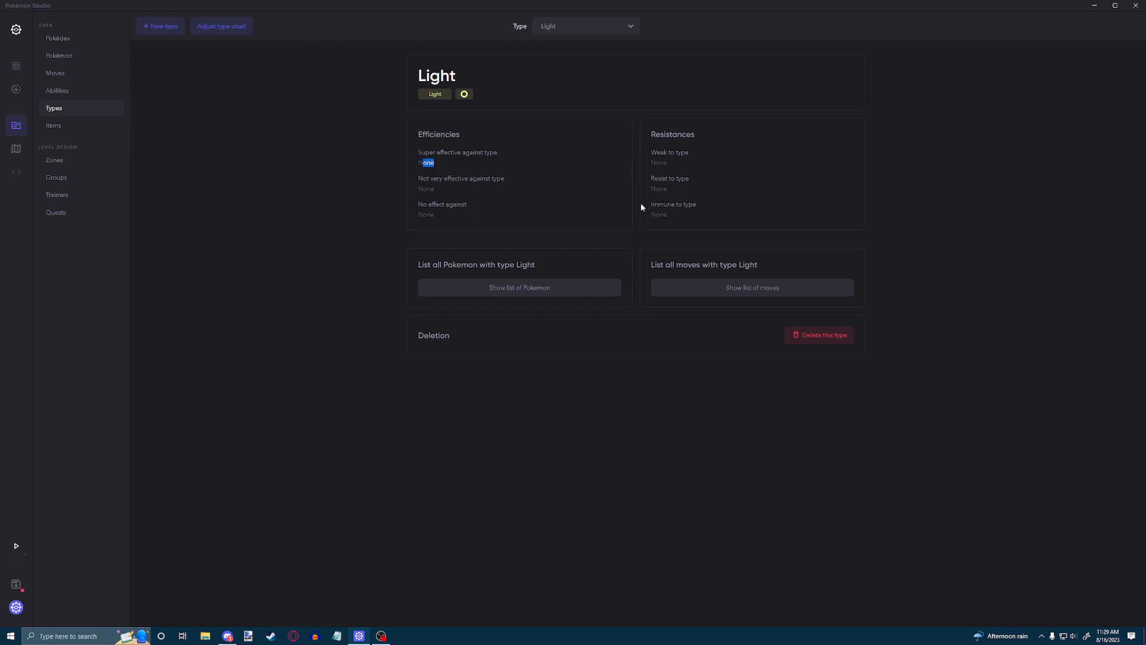
mouse_move(59, 55)
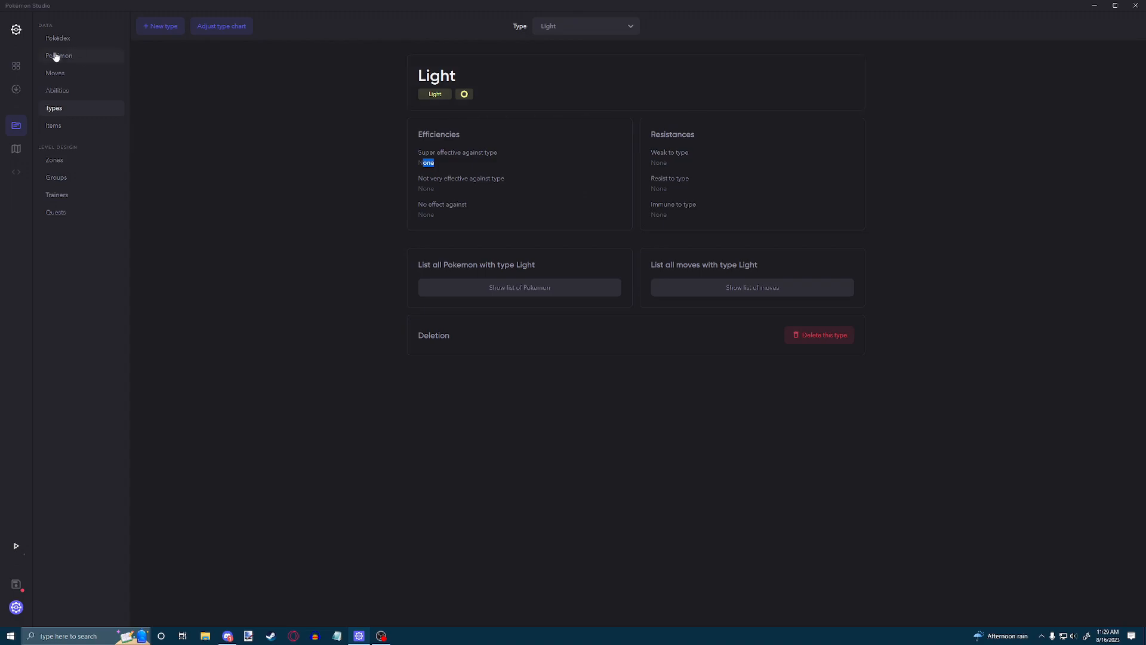
Set Pikachu's Type 2 to Light in its Pokémon data
left_click(59, 55)
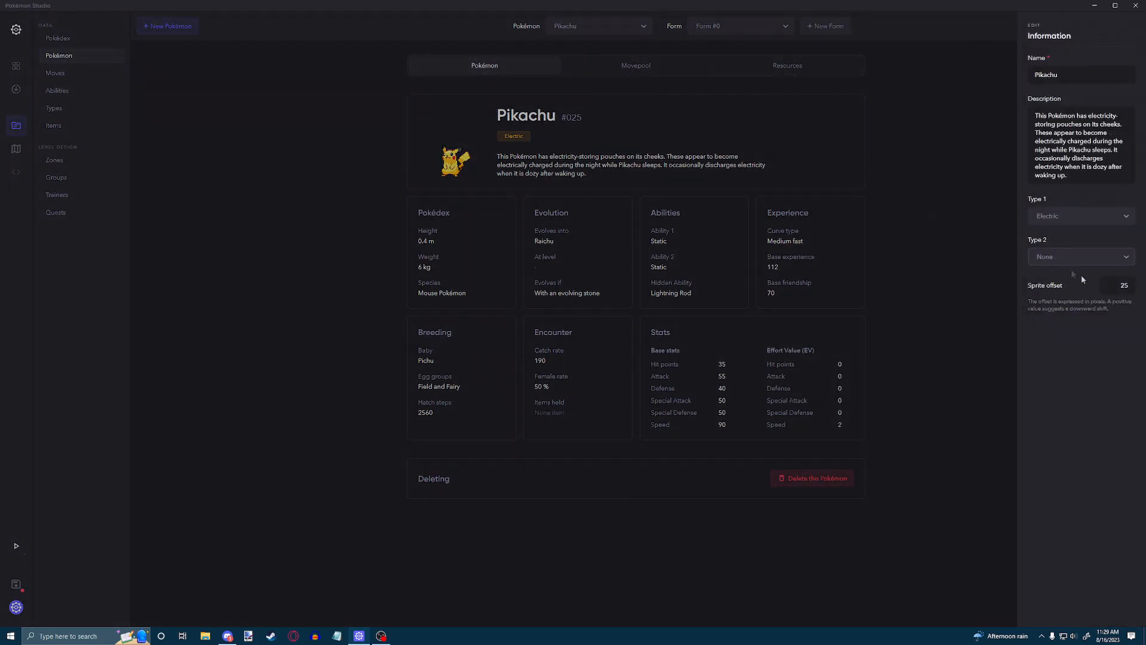
left_click(1081, 256)
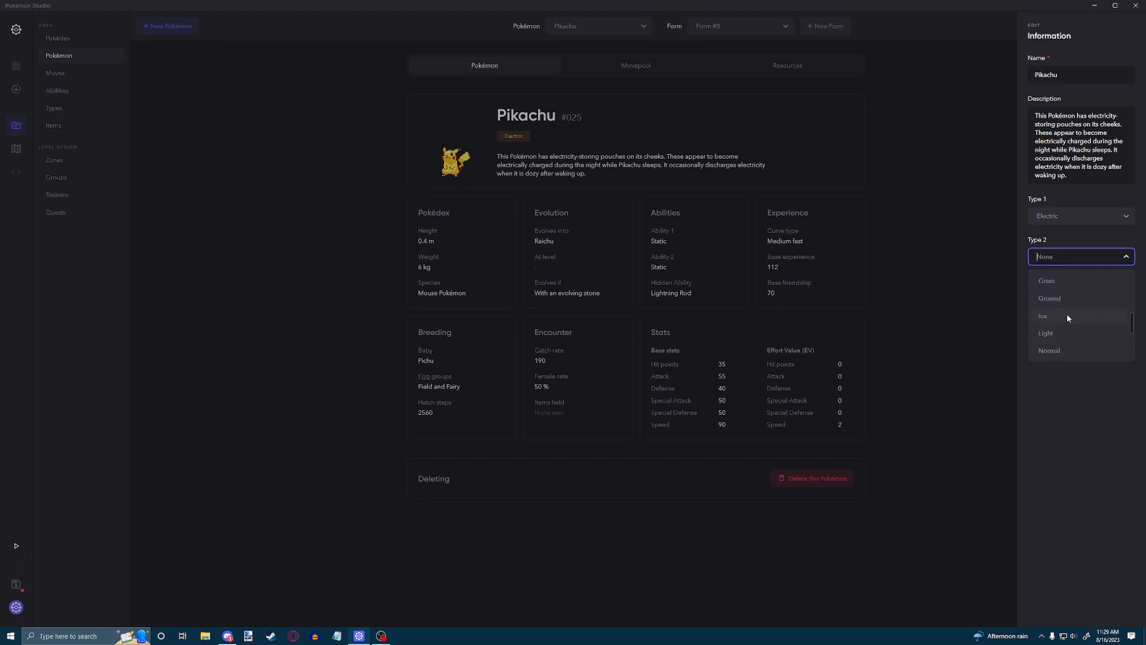
left_click(1045, 332)
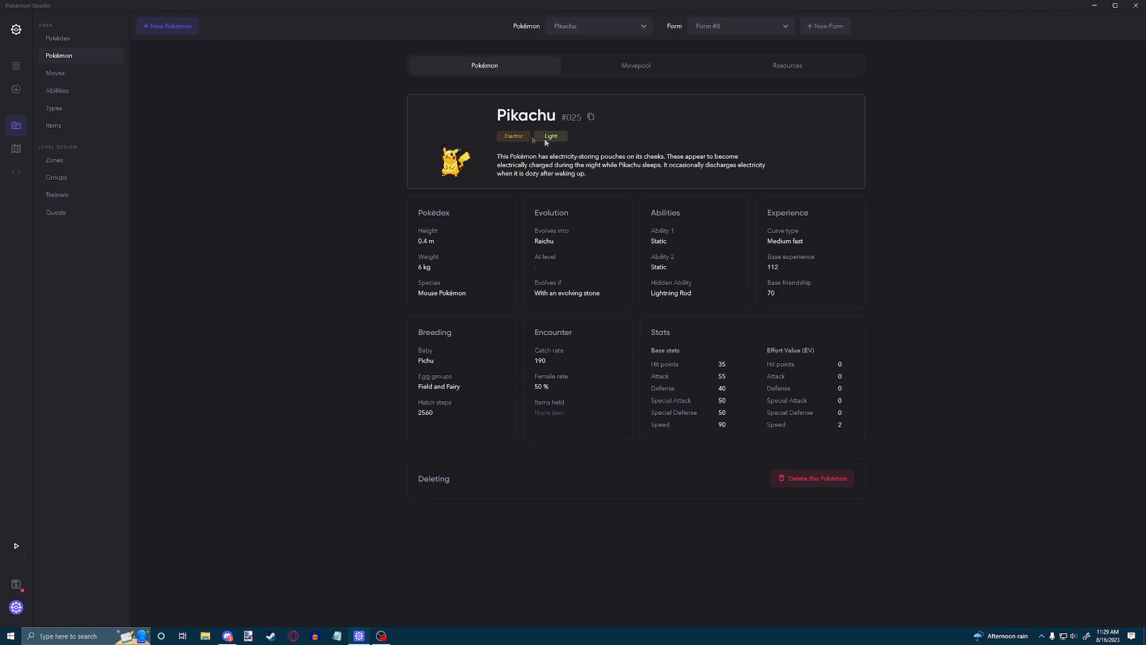
mouse_move(55, 108)
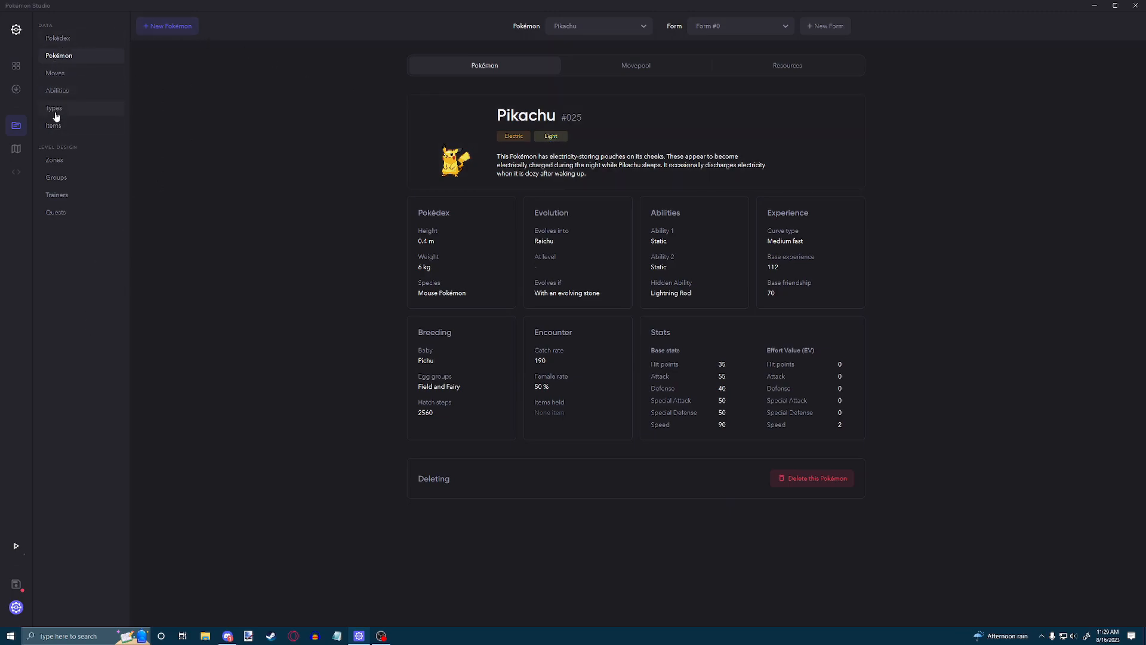
Check Light's Pokémon list shows only Pikachu, then return to the Light type page
left_click(53, 108)
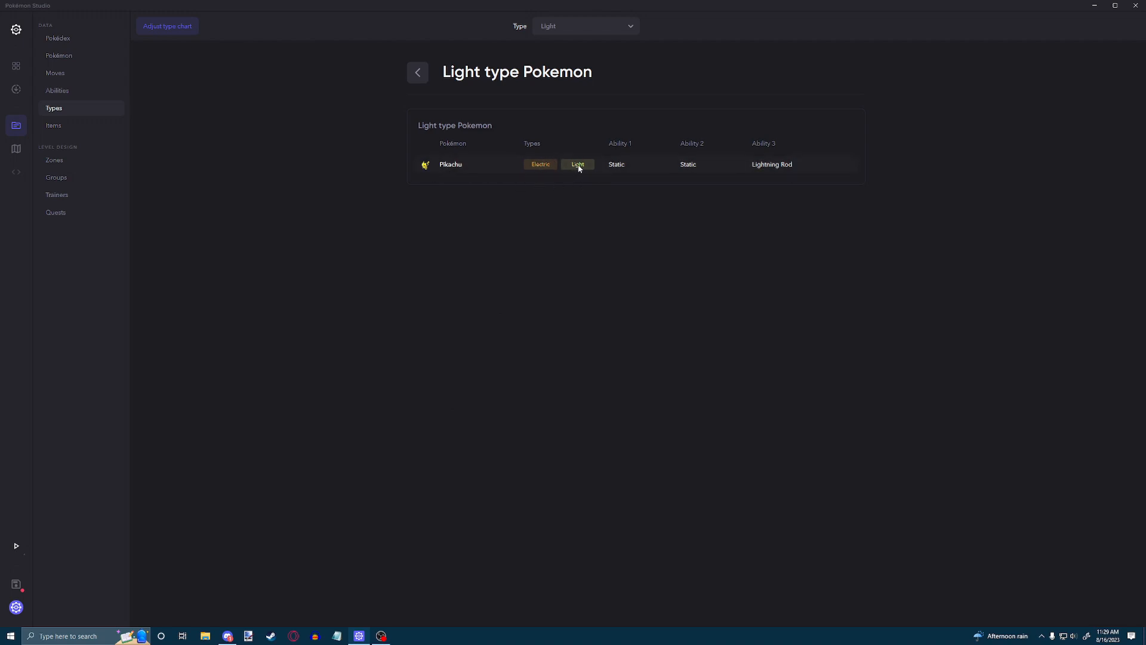
left_click(417, 72)
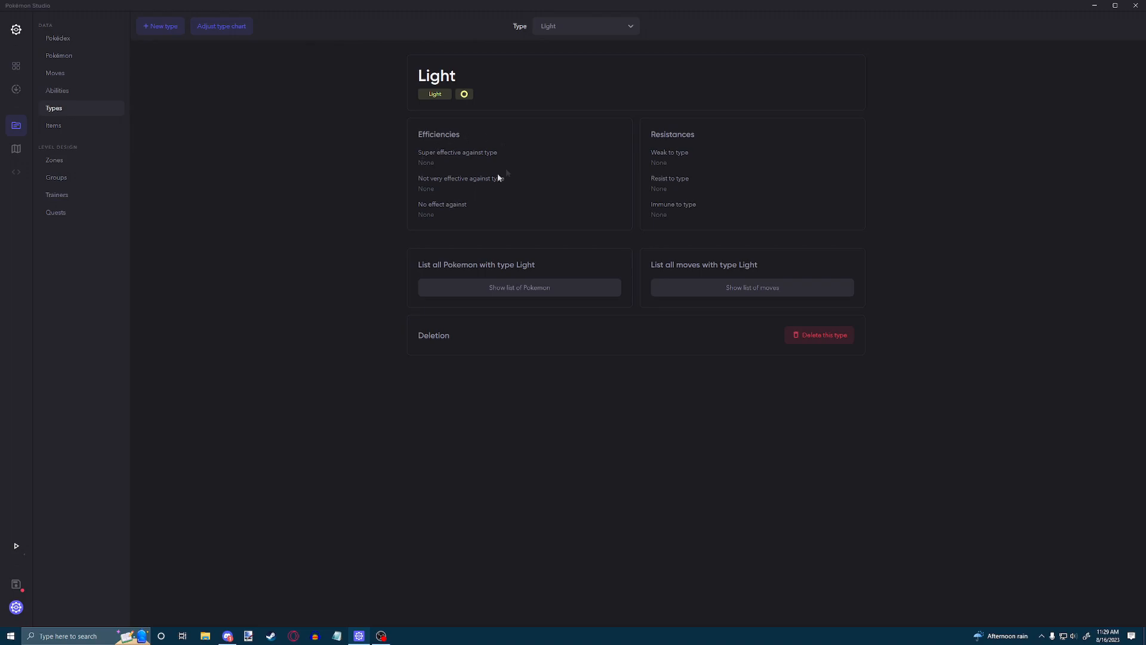
mouse_move(489, 183)
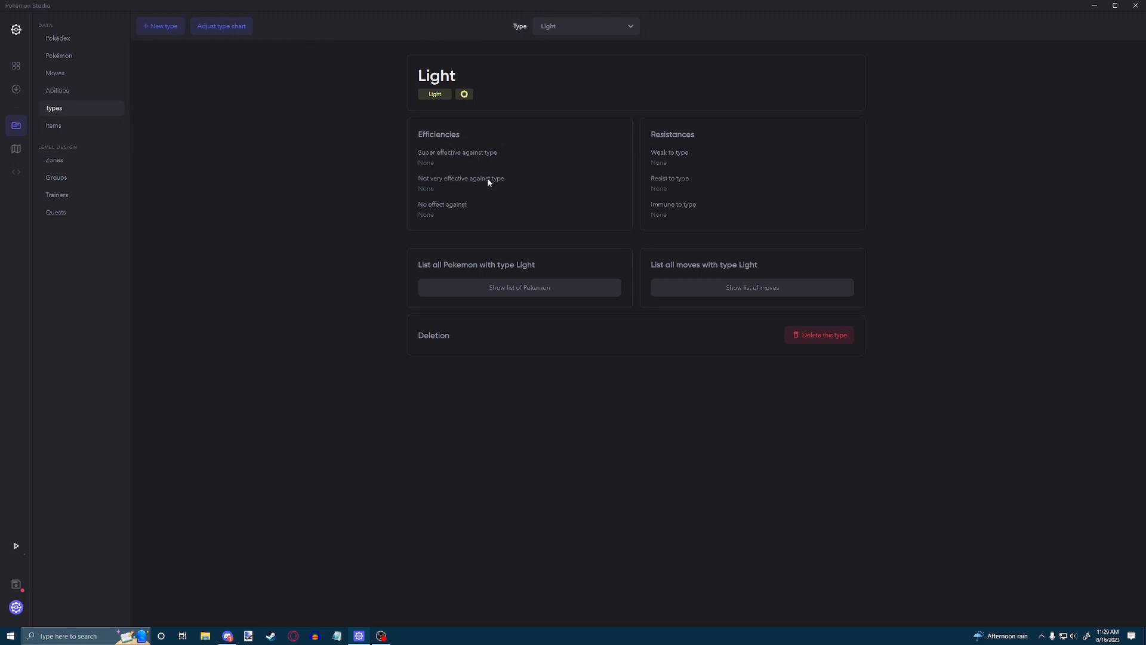
mouse_move(221, 26)
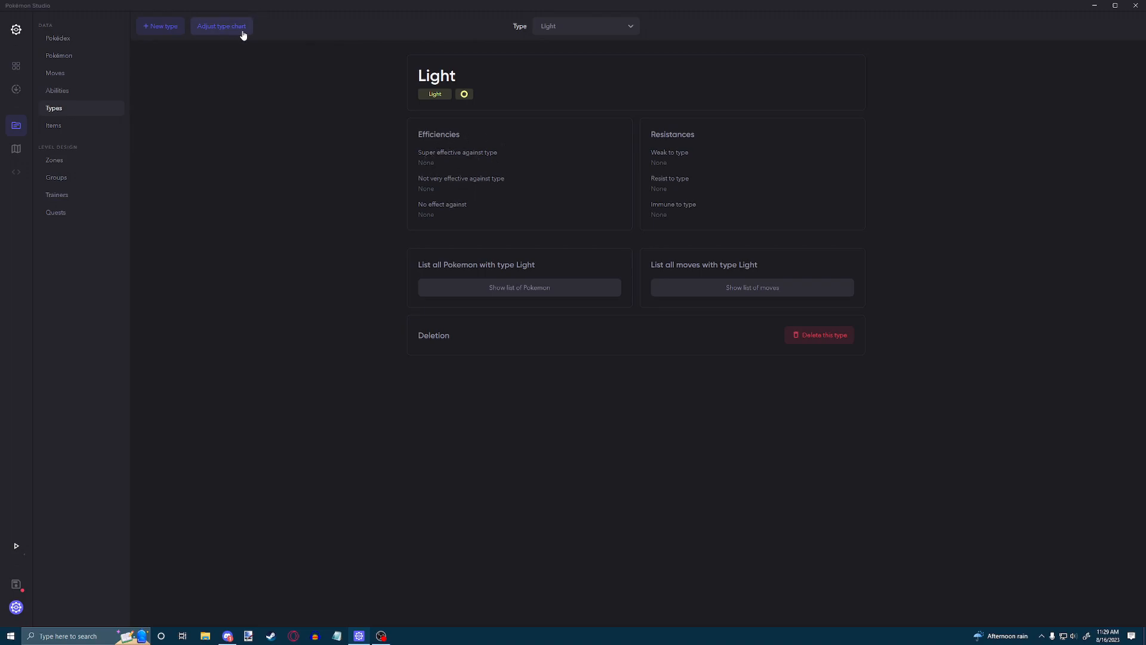
Open the types effectiveness table and cycle Ice's effectiveness against Normal several times
left_click(221, 27)
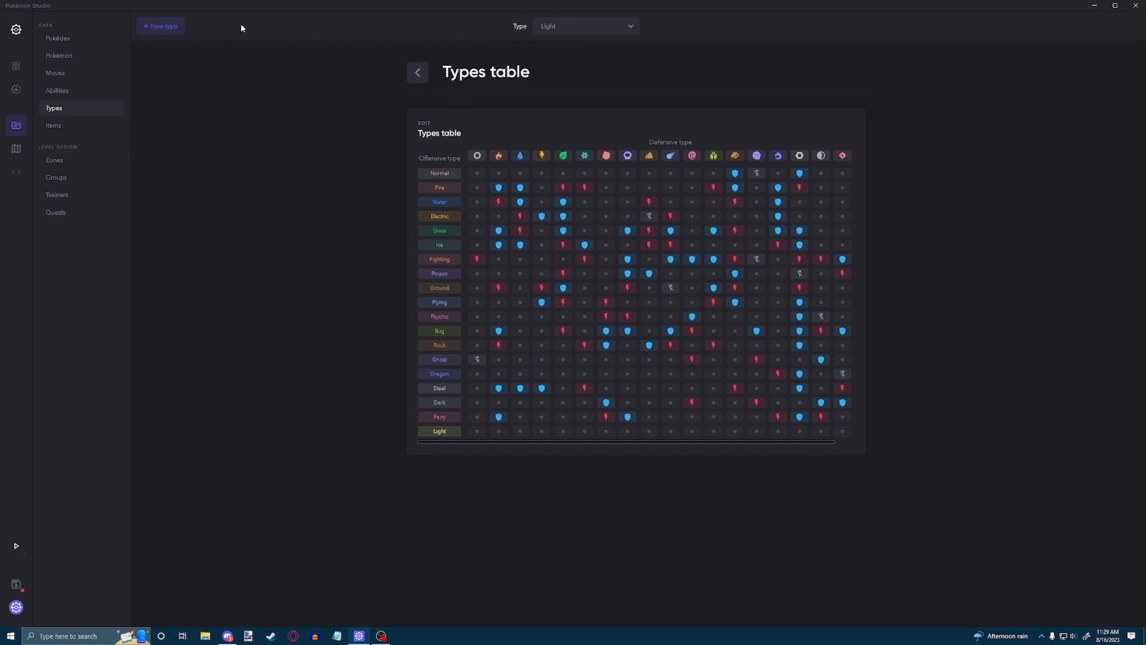
mouse_move(313, 142)
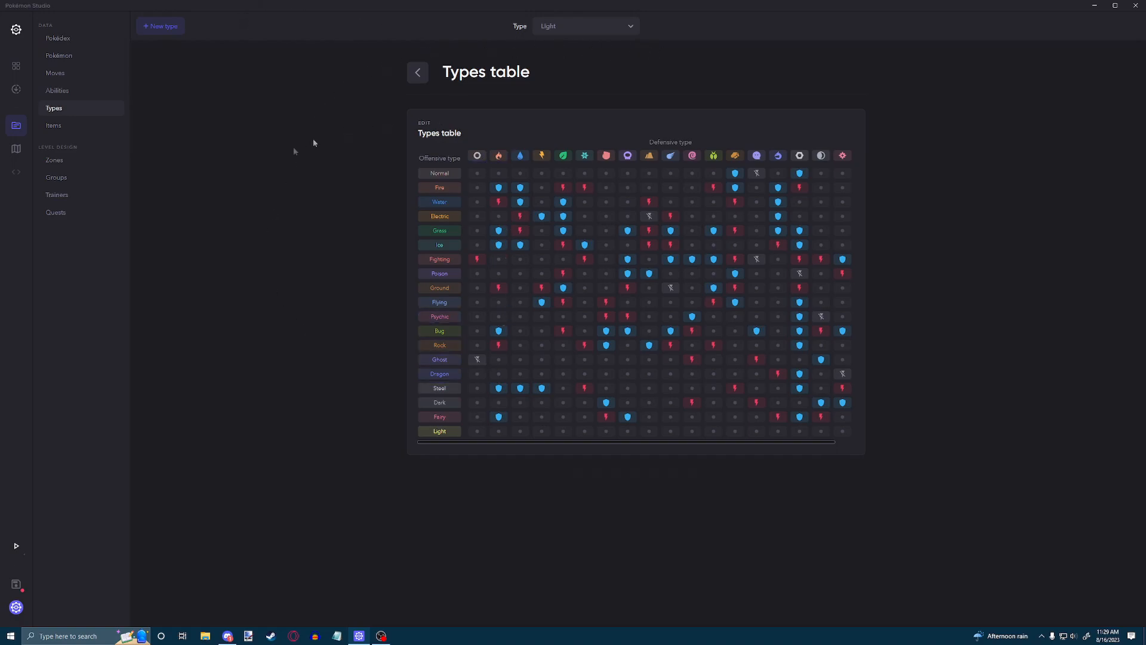
left_click(439, 431)
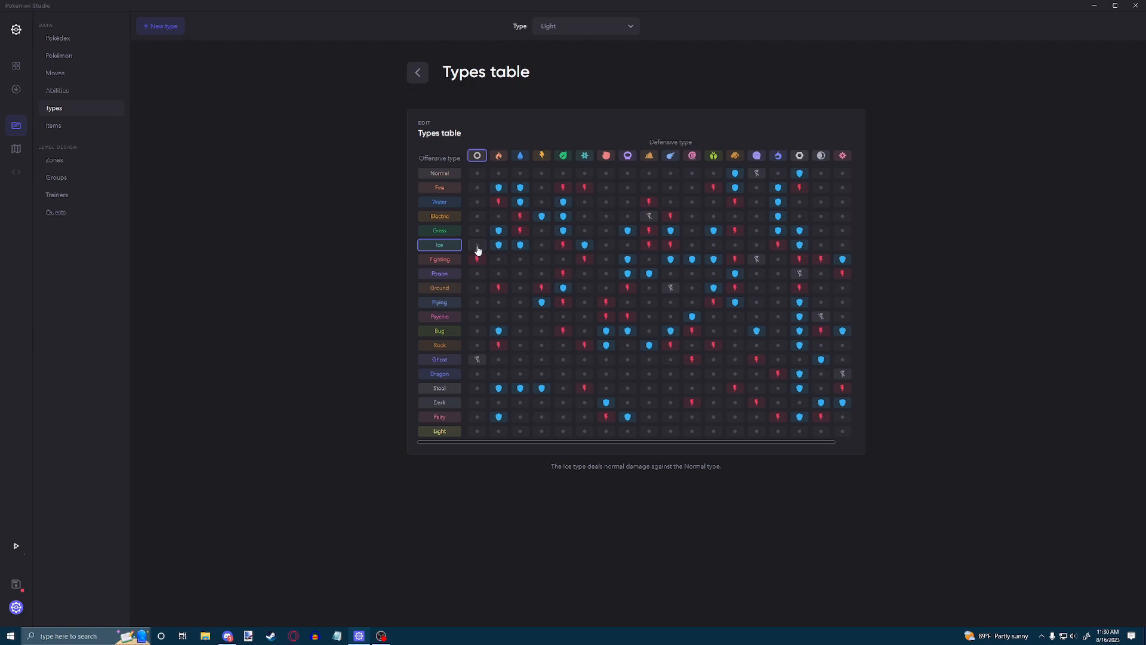
left_click(476, 245)
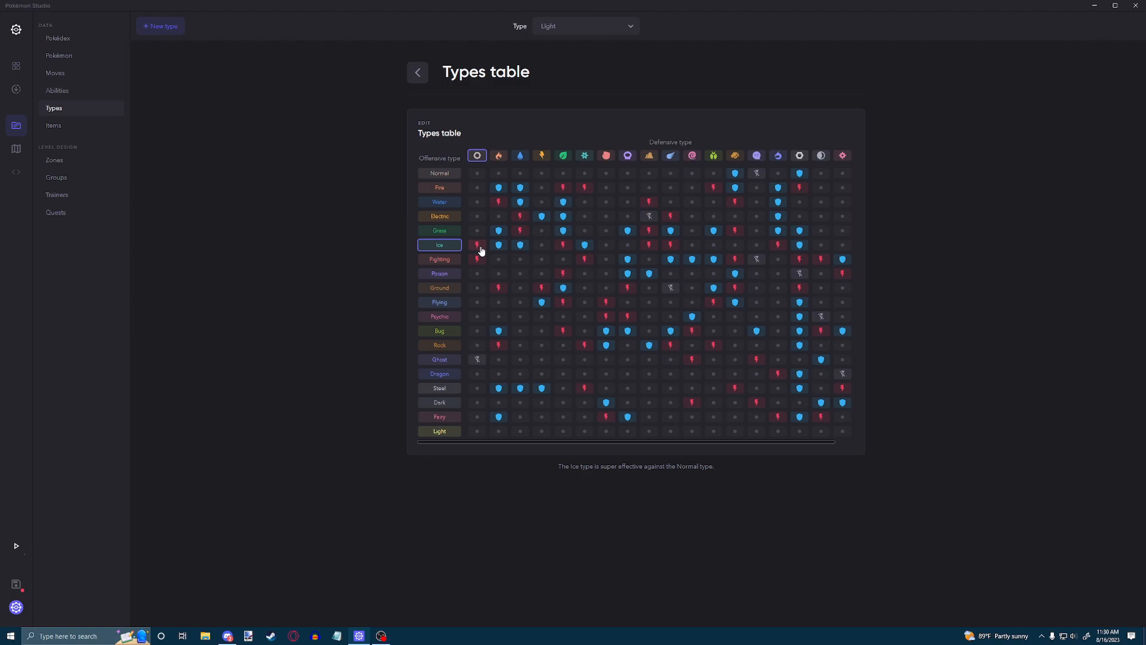
left_click(476, 245)
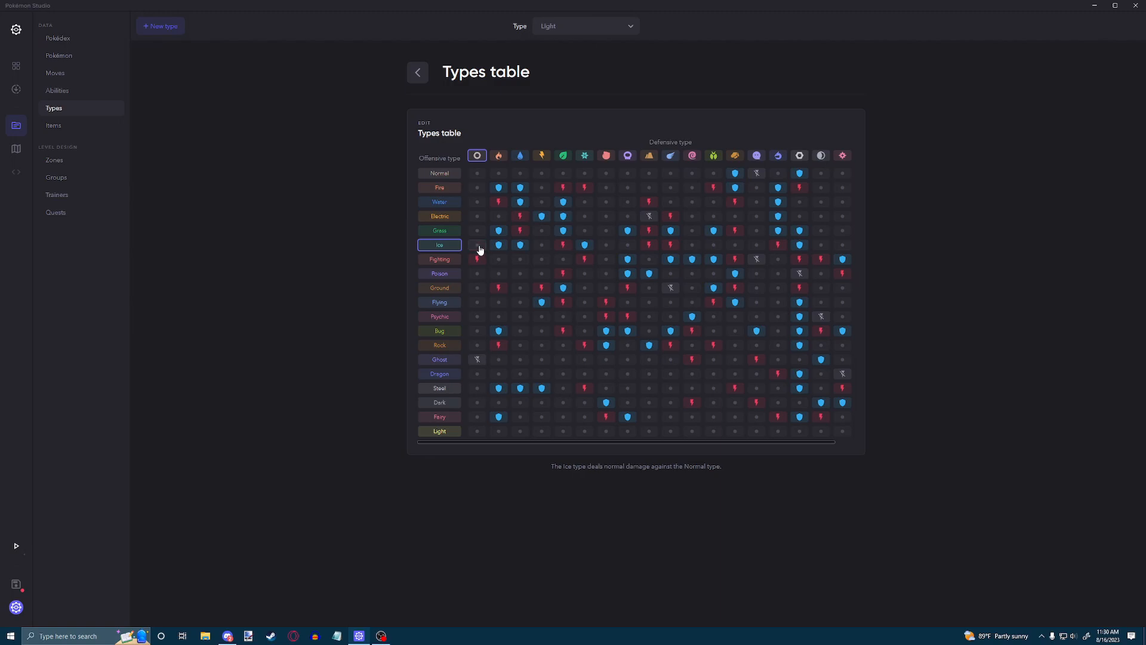
left_click(476, 245)
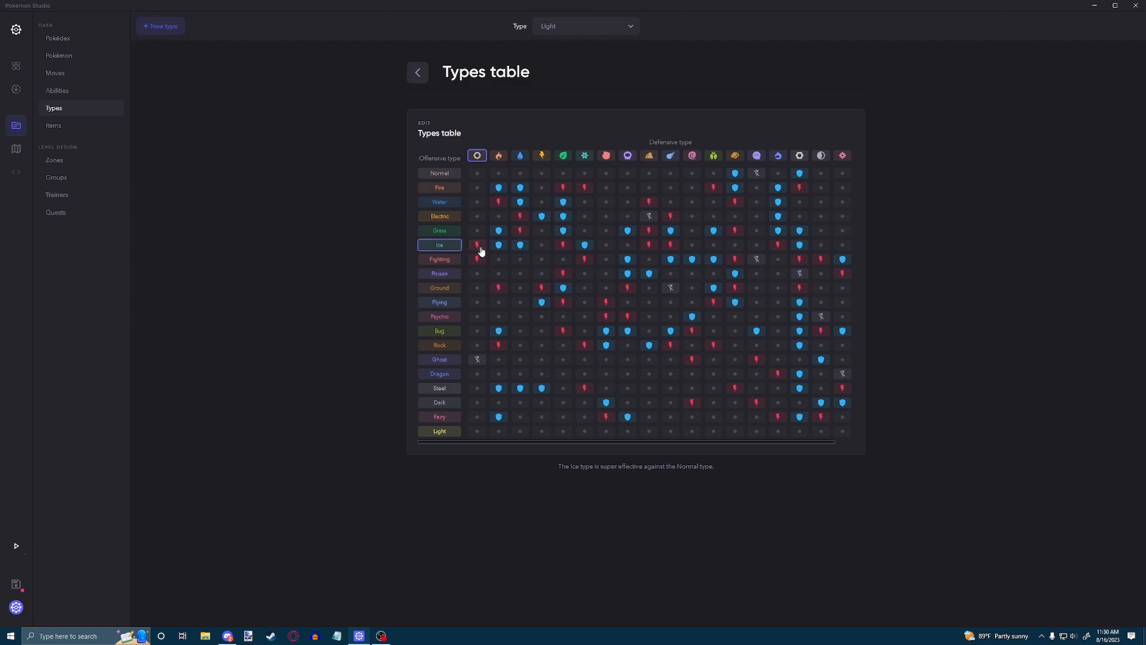
left_click(476, 244)
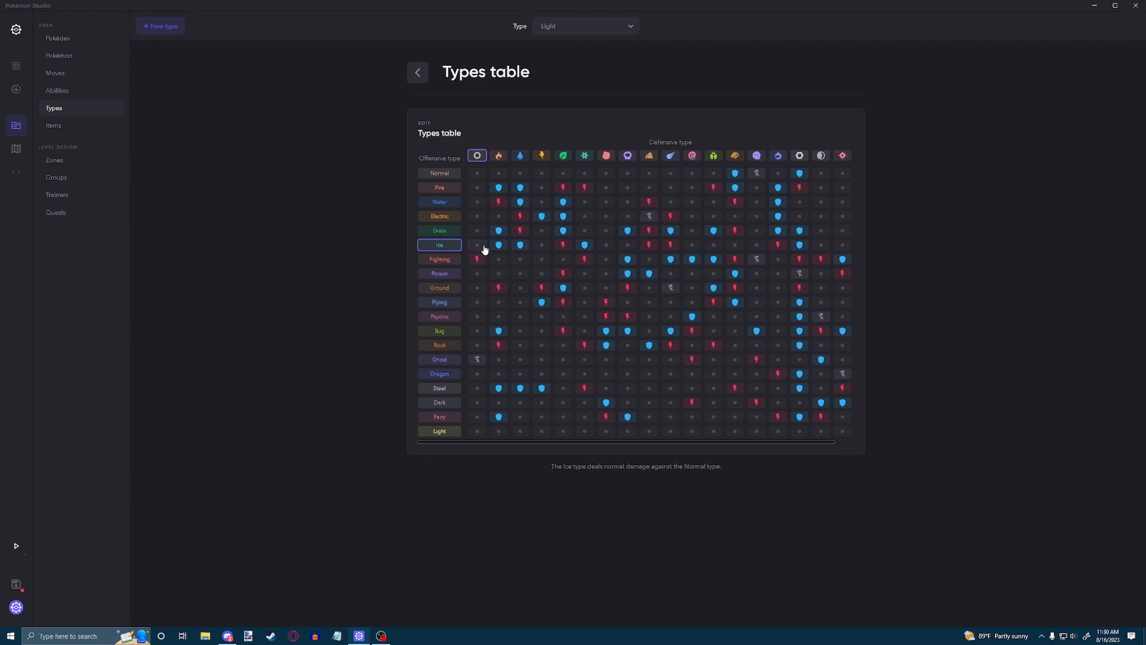
left_click(477, 244)
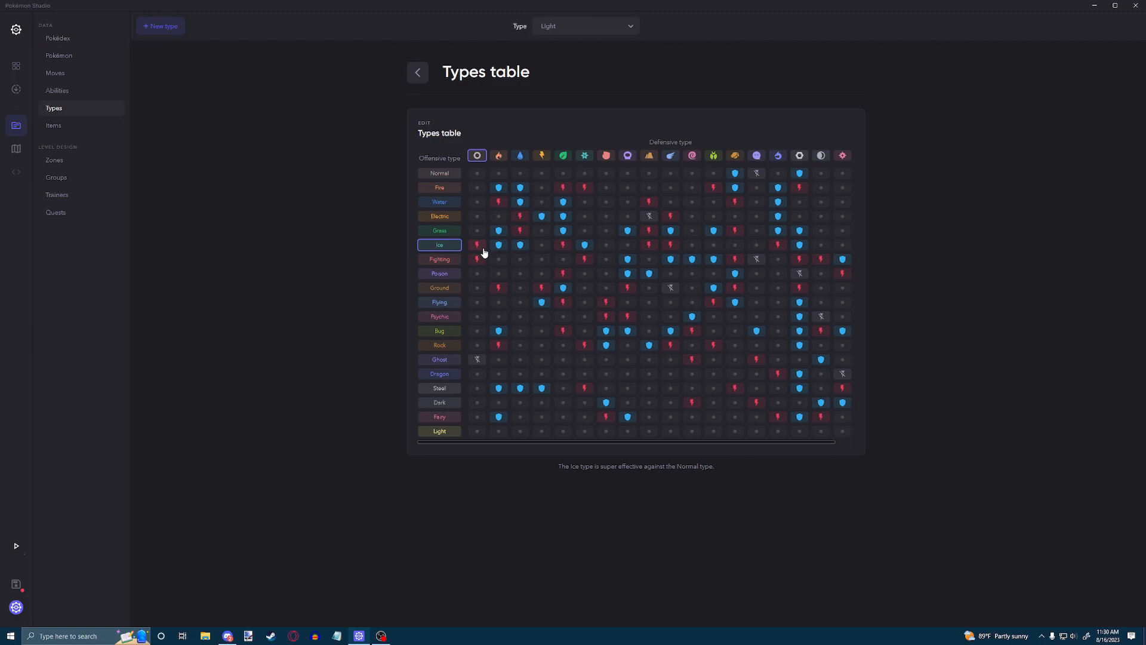
left_click(477, 245)
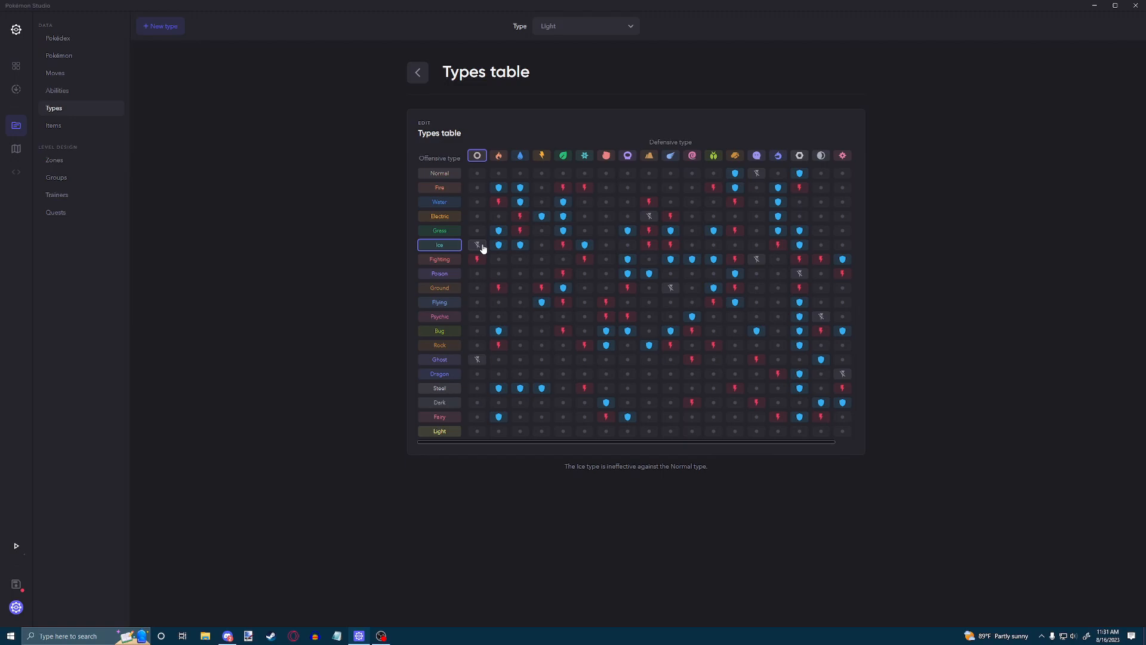
mouse_move(482, 247)
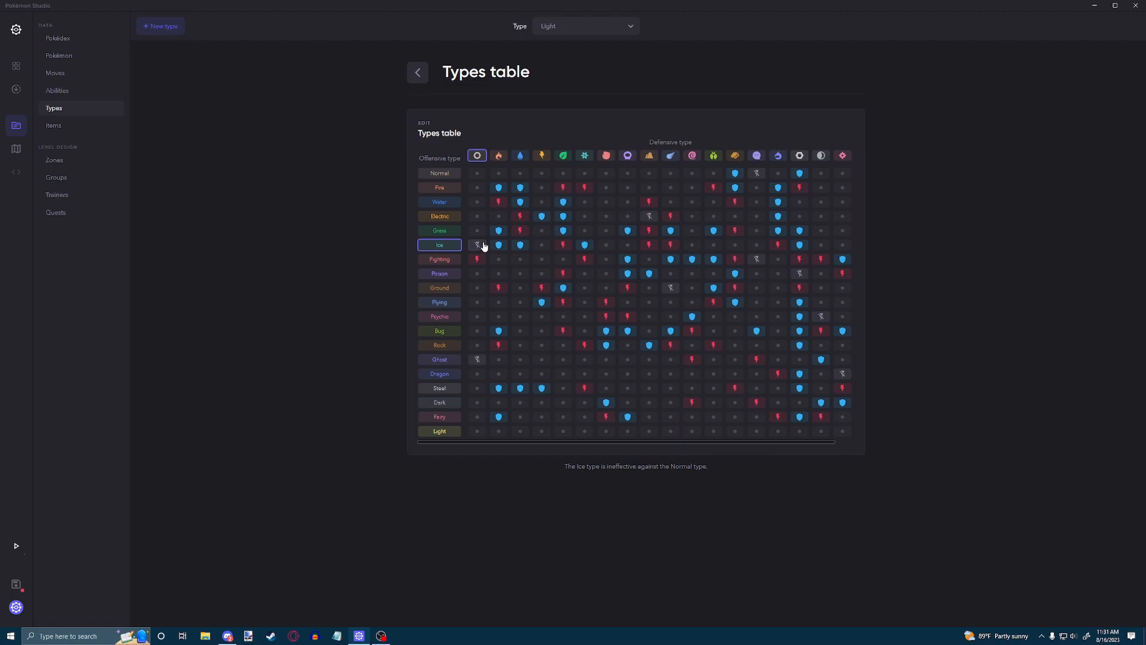
left_click(477, 244)
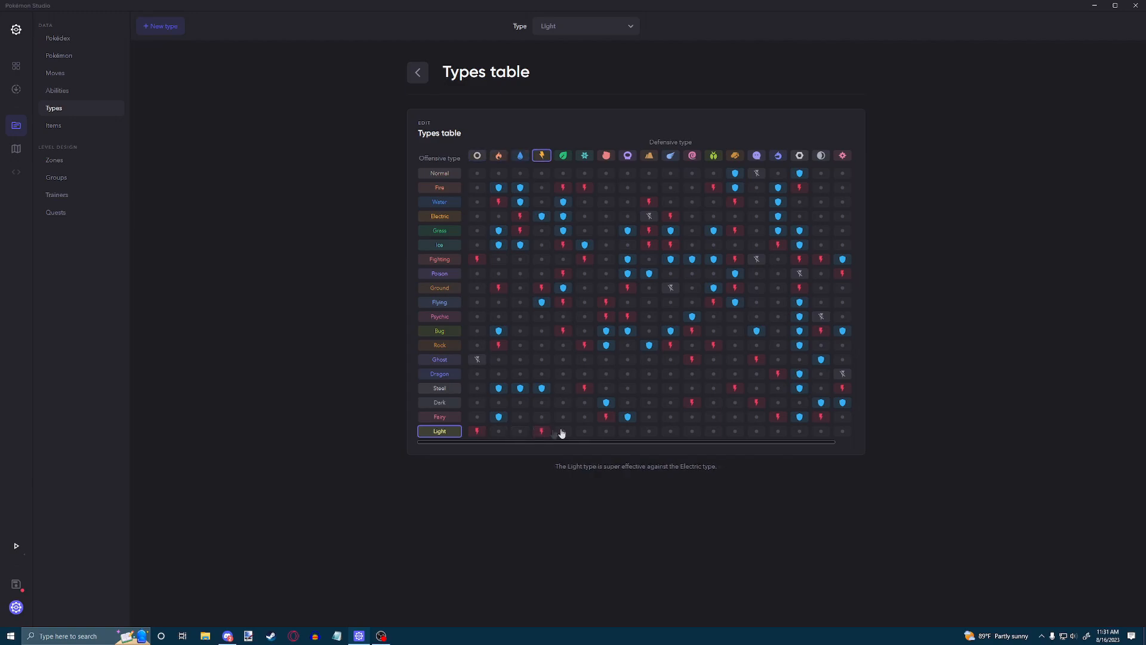
Make Light ineffective against Electric and super effective against Dark in the table
left_click(541, 430)
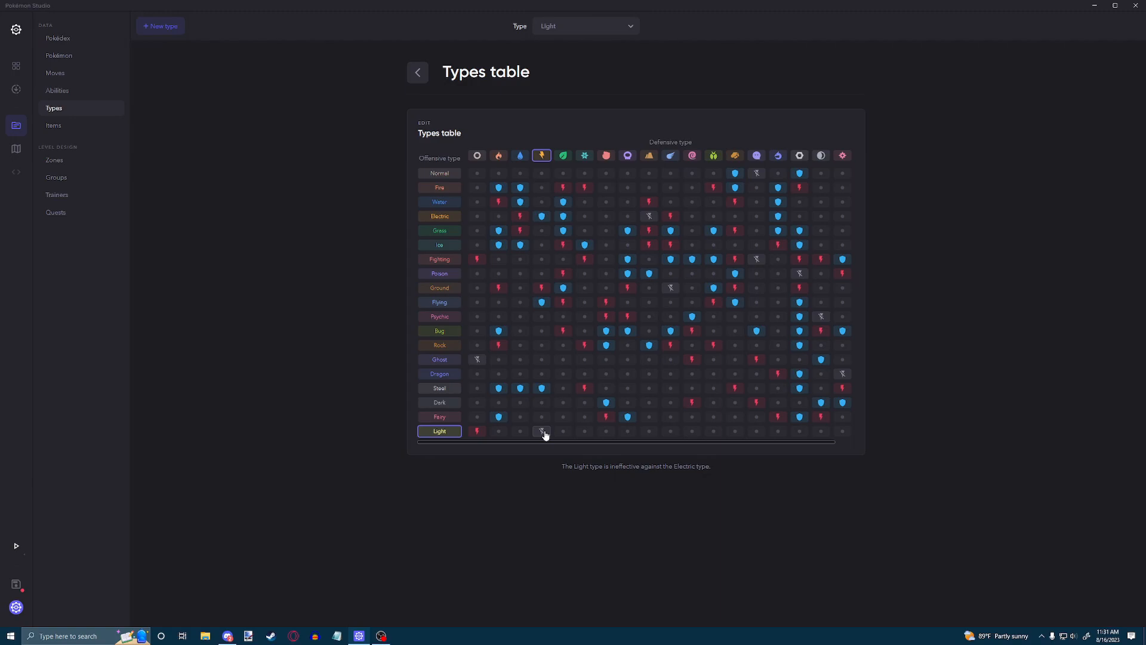
mouse_move(543, 424)
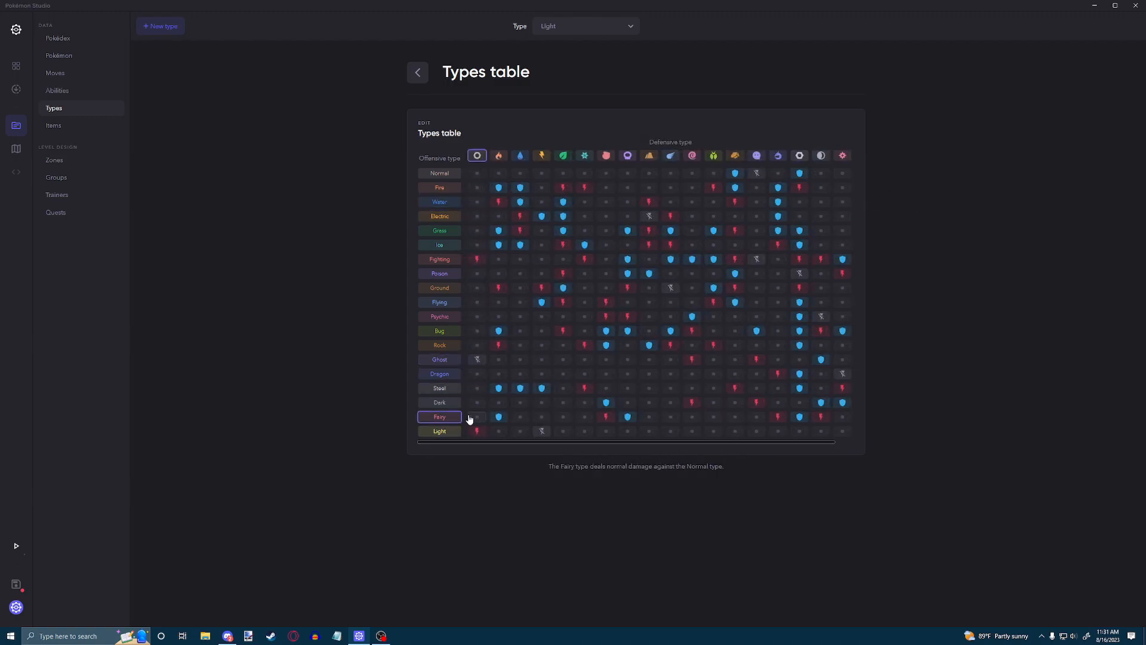
left_click(563, 330)
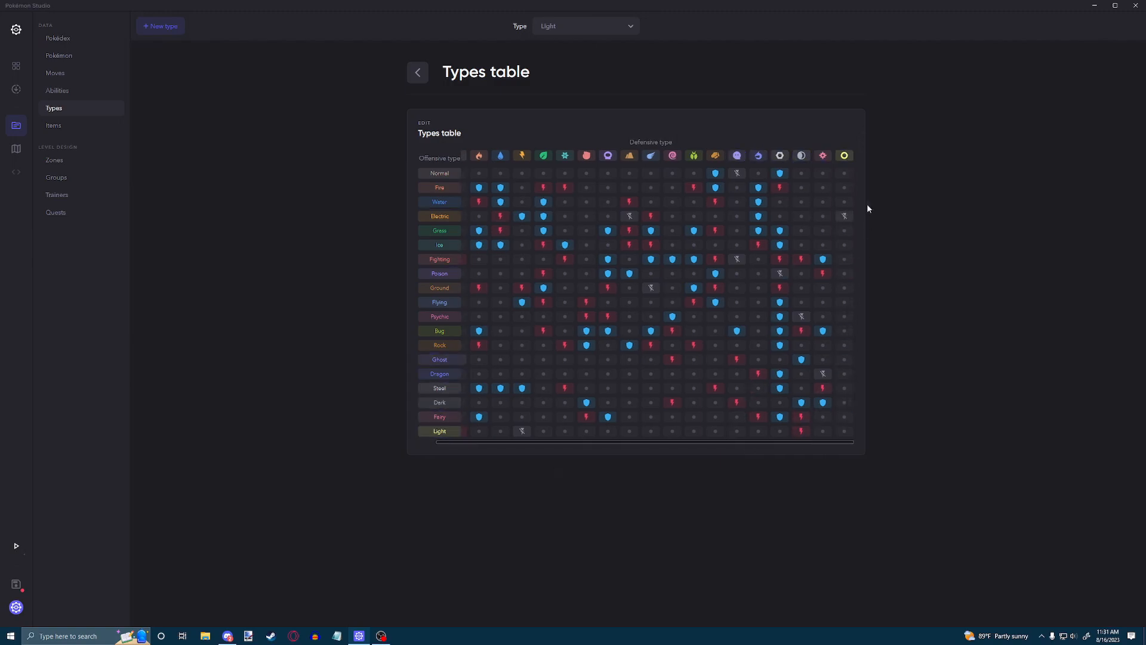
left_click(843, 187)
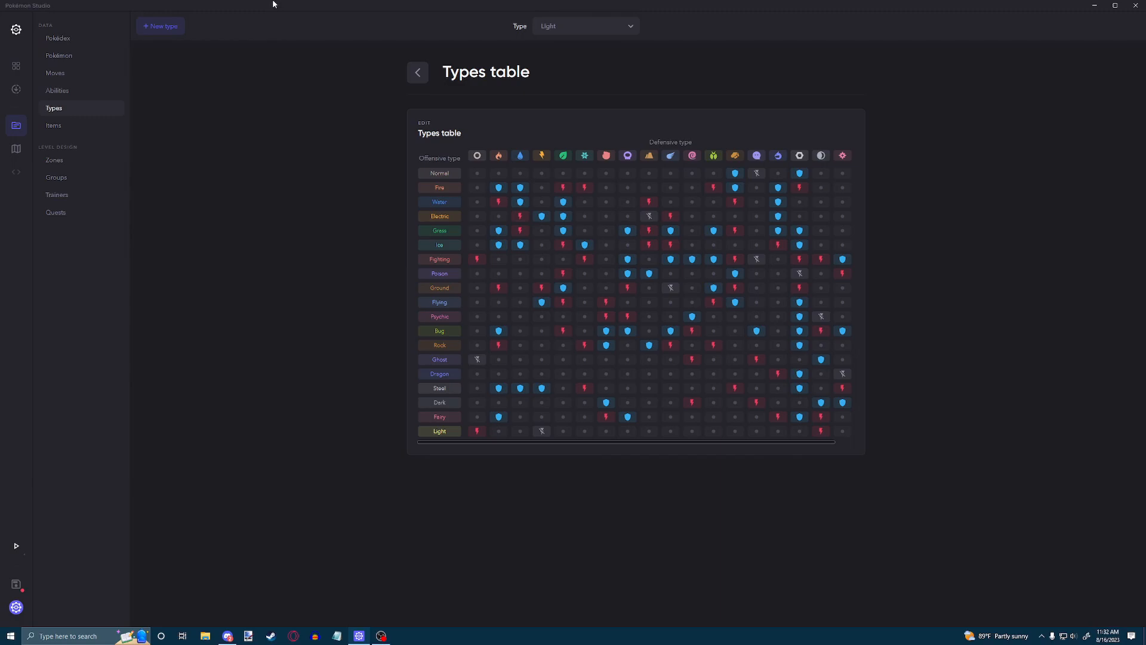
mouse_move(15, 580)
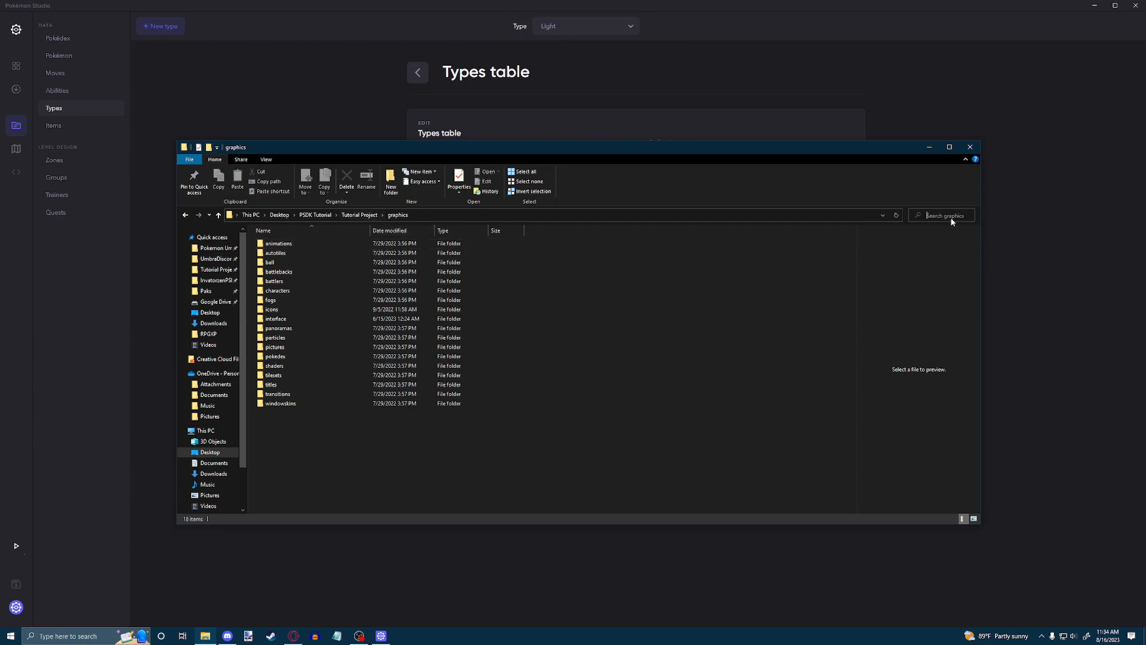
Search 'type', preview the label images, and open pokedex types_en.png in paint.net
type("type")
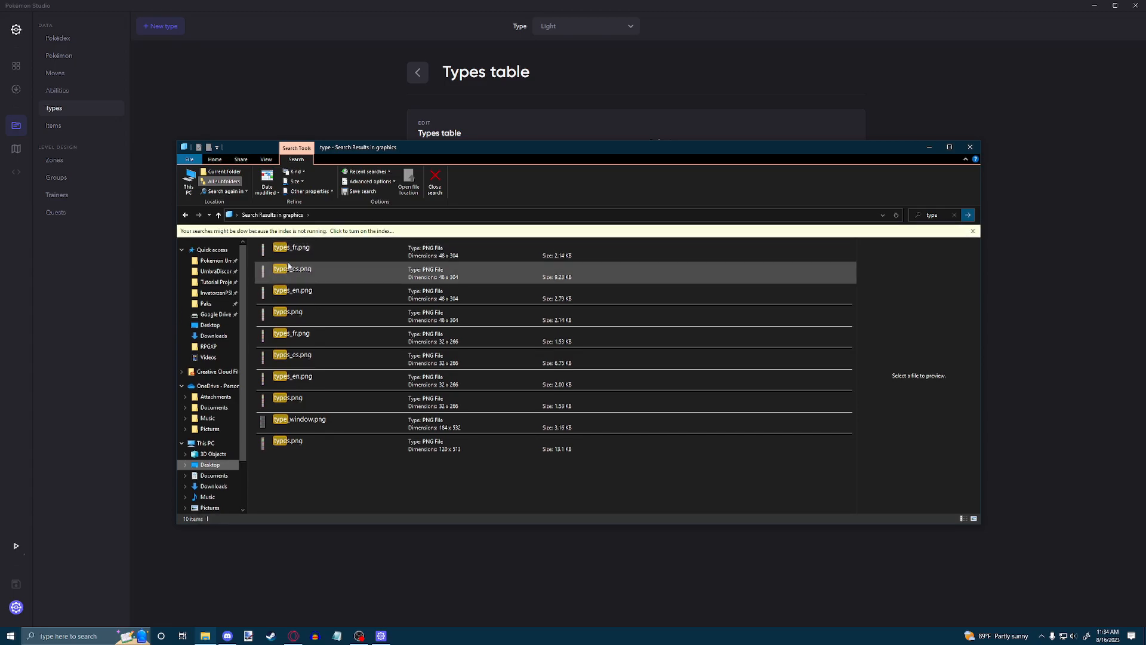
left_click(291, 251)
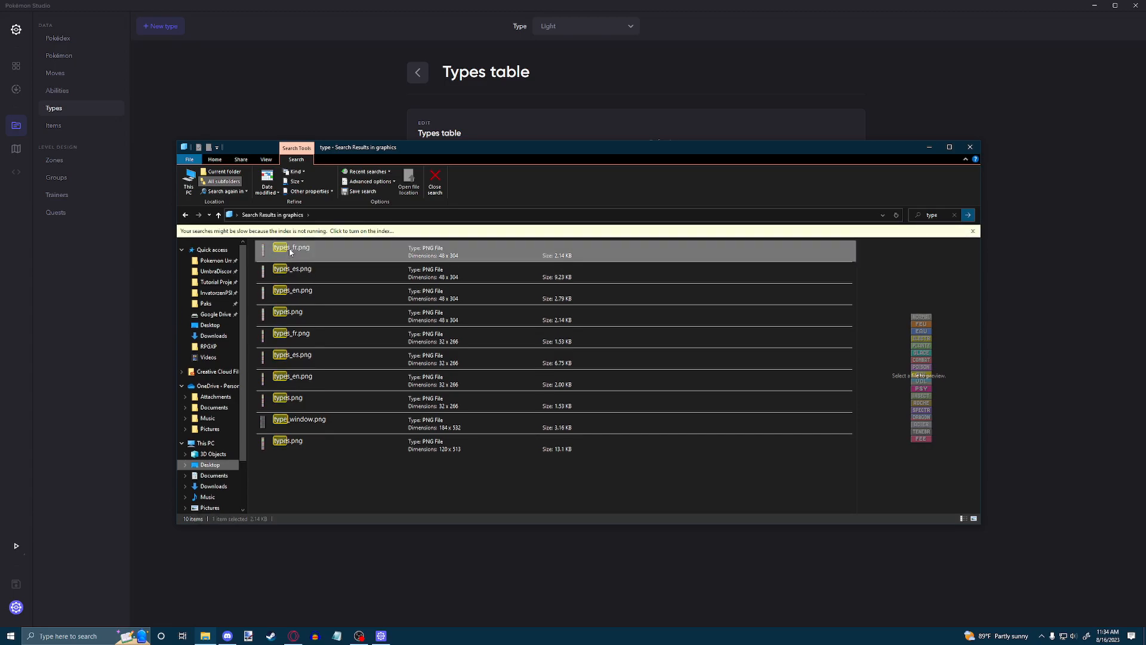
left_click(292, 294)
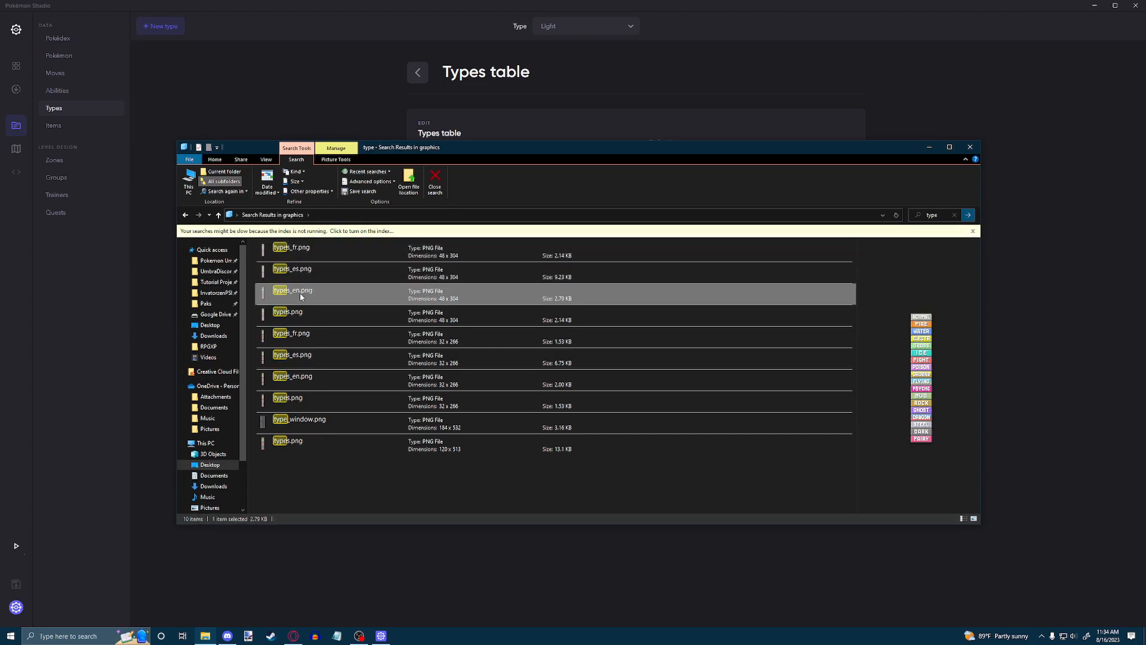
left_click(291, 337)
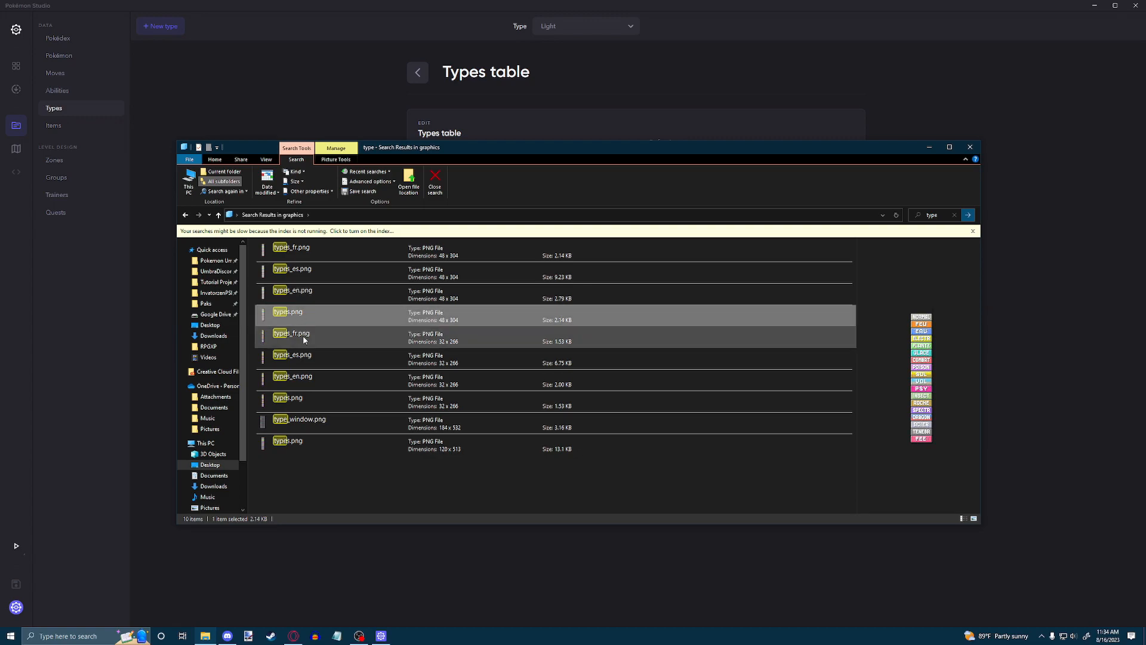
left_click(292, 362)
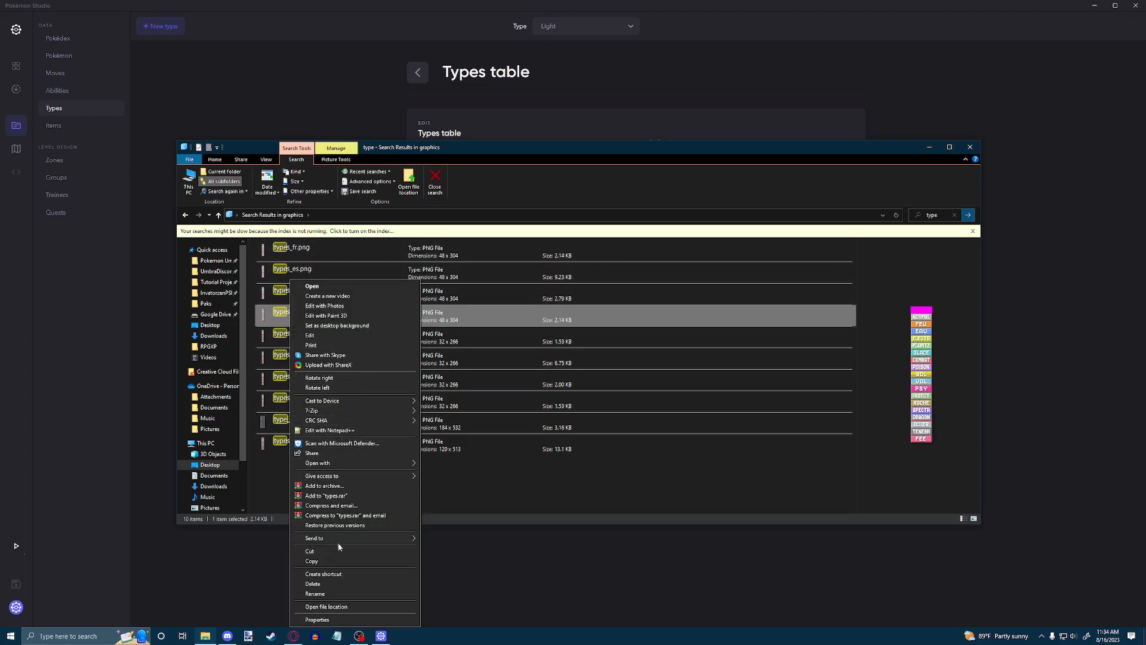
left_click(326, 606)
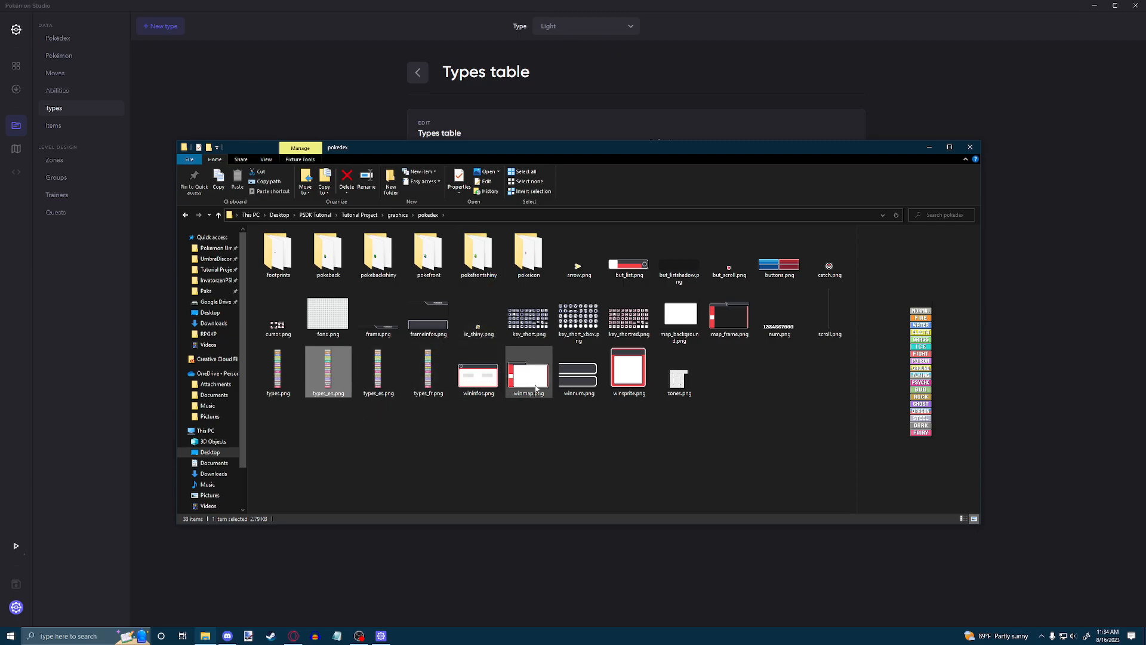
double_click(328, 372)
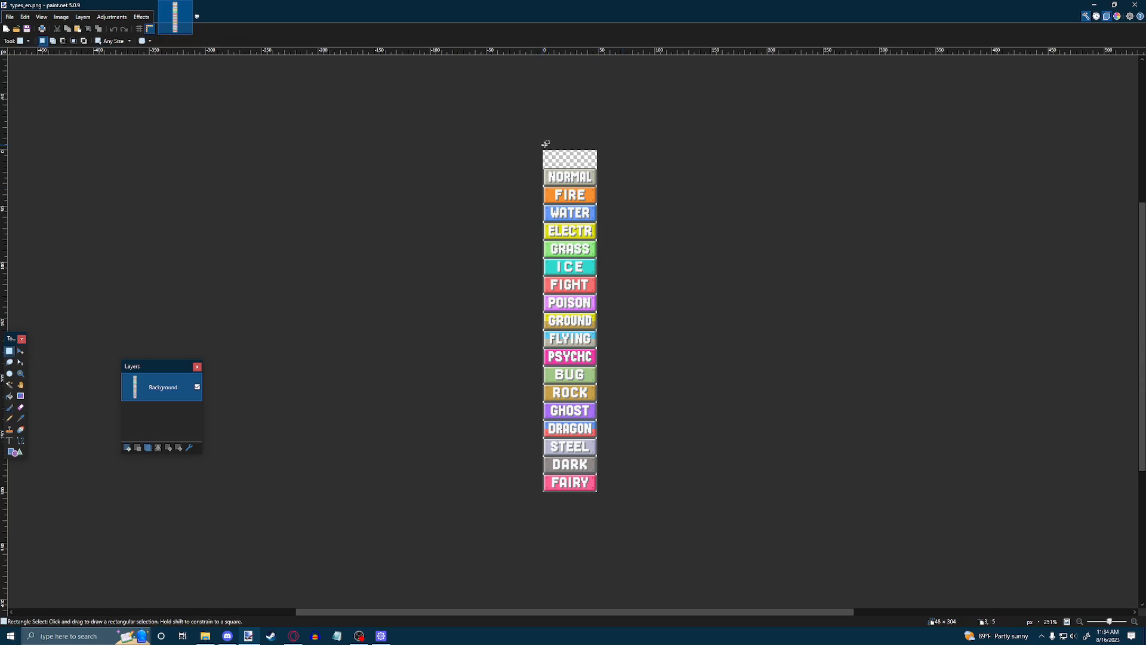
left_click_drag(544, 150, 597, 169)
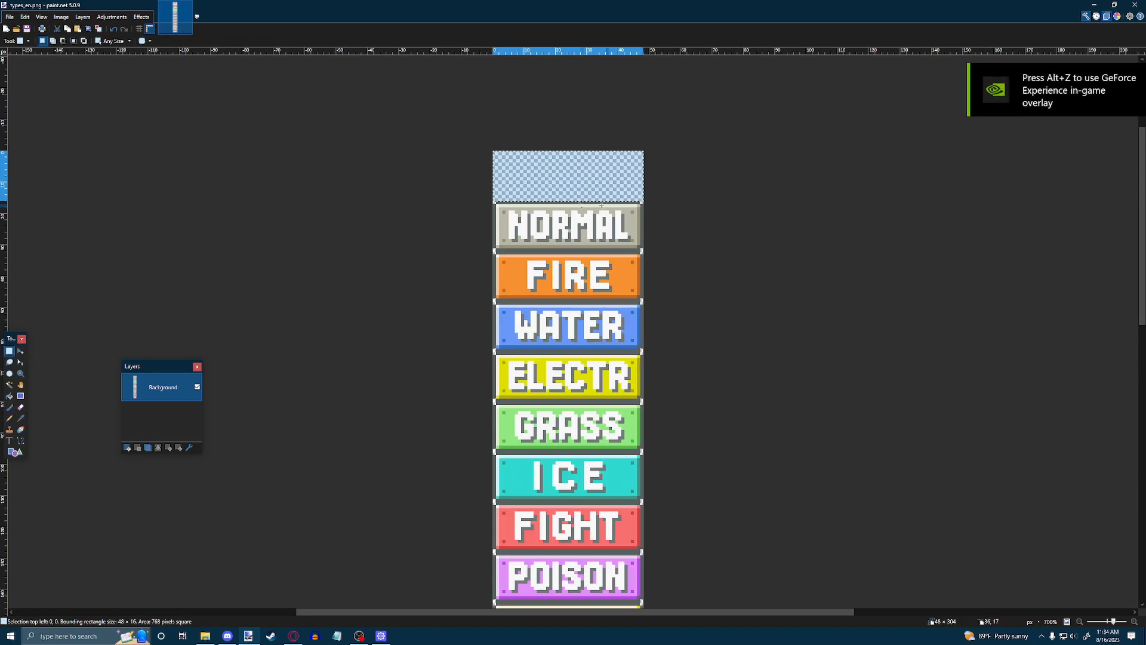
scroll("down", 3)
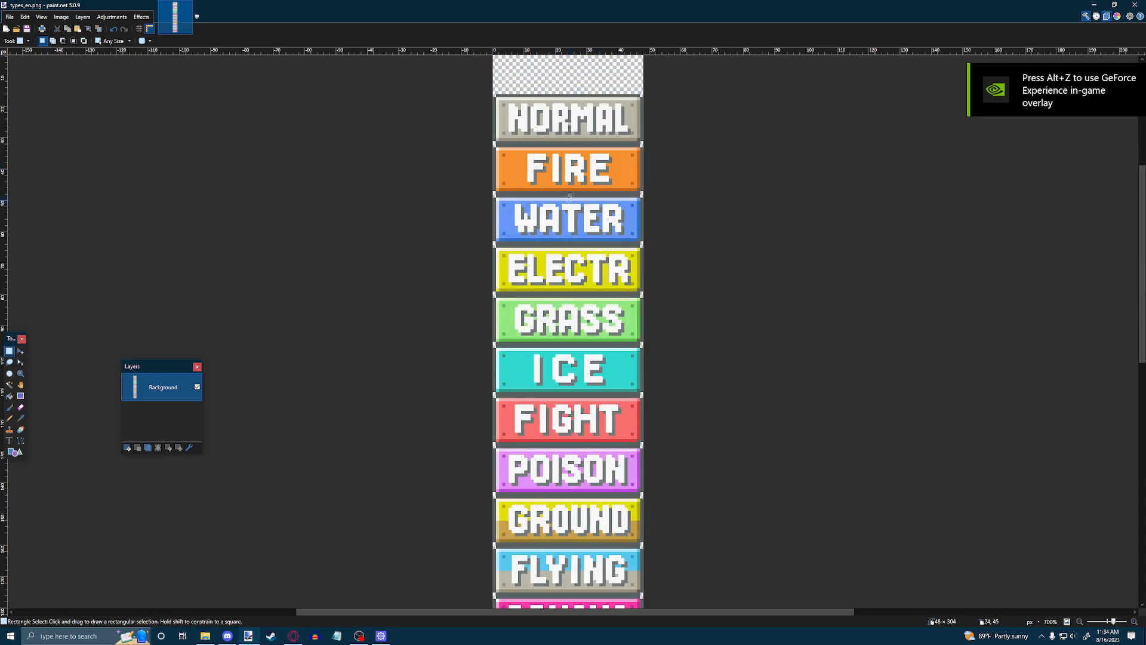
scroll("down", 3)
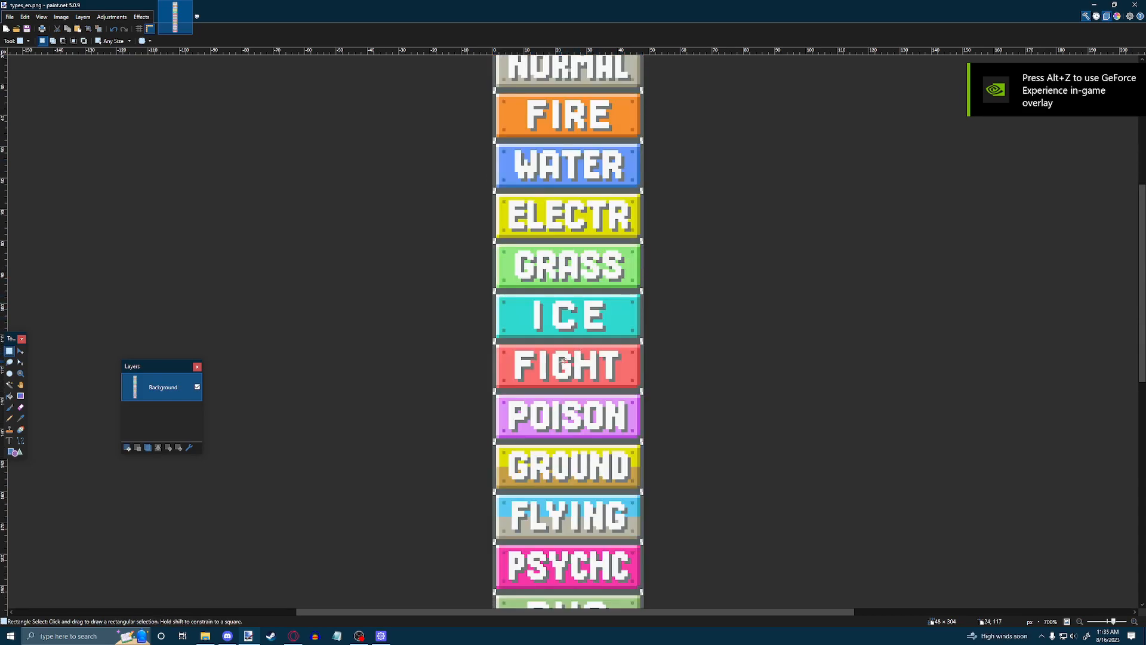
scroll("down", 3)
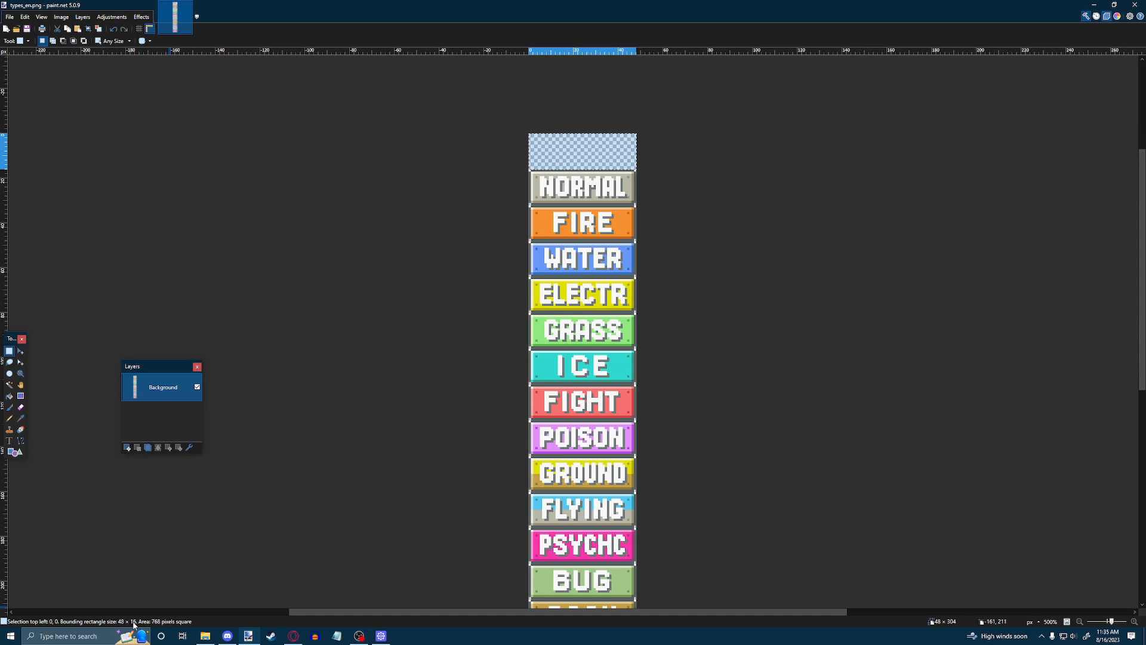
scroll("down", 3)
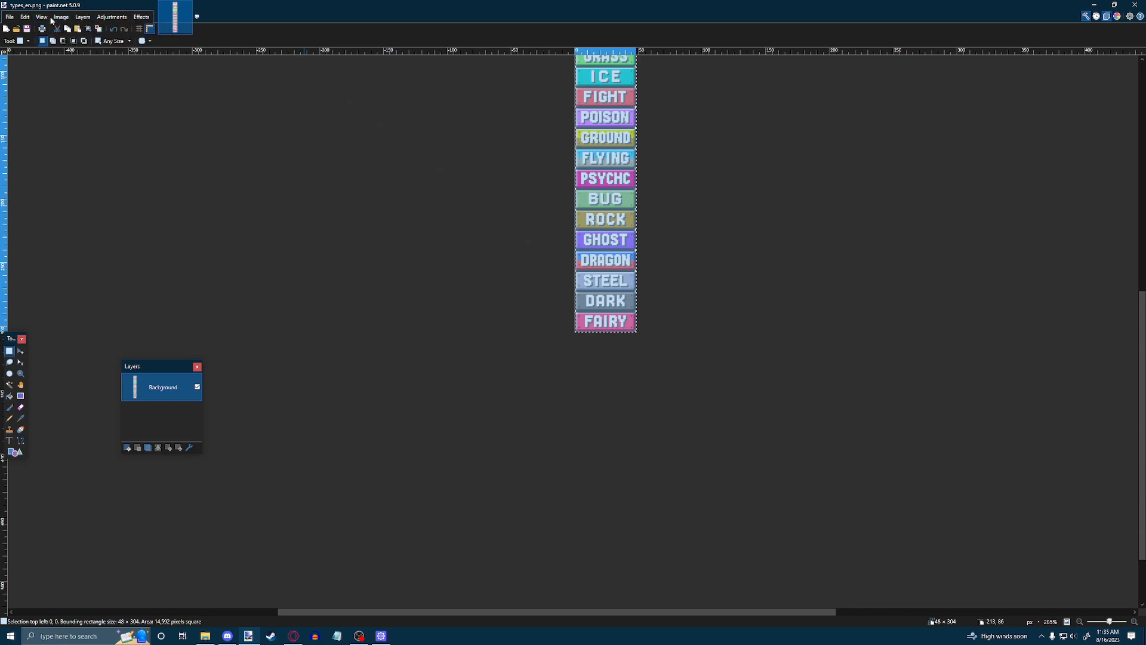
Enlarge the types_en.png canvas to 320 pixels tall, anchored at the top
left_click(61, 16)
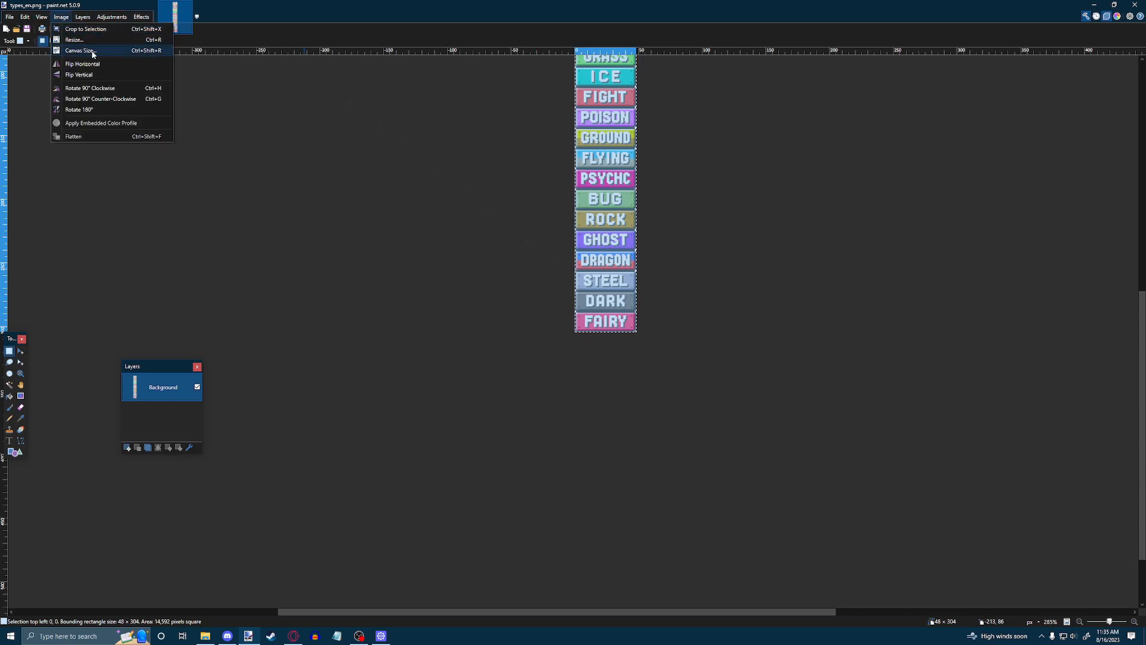
left_click(79, 50)
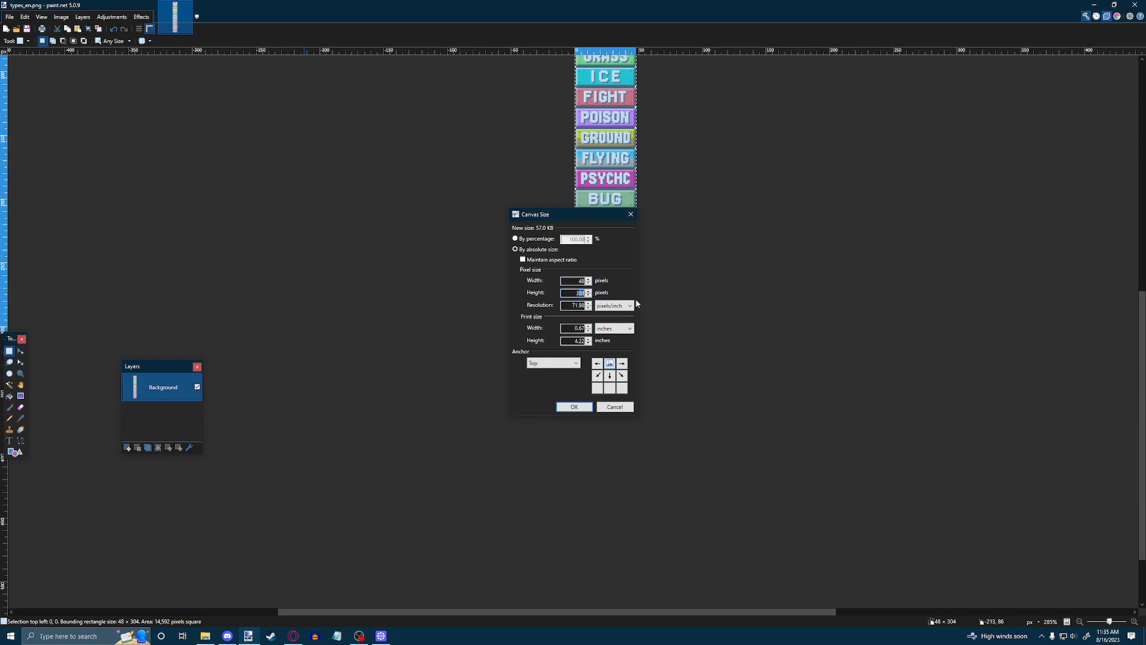
left_click(573, 406)
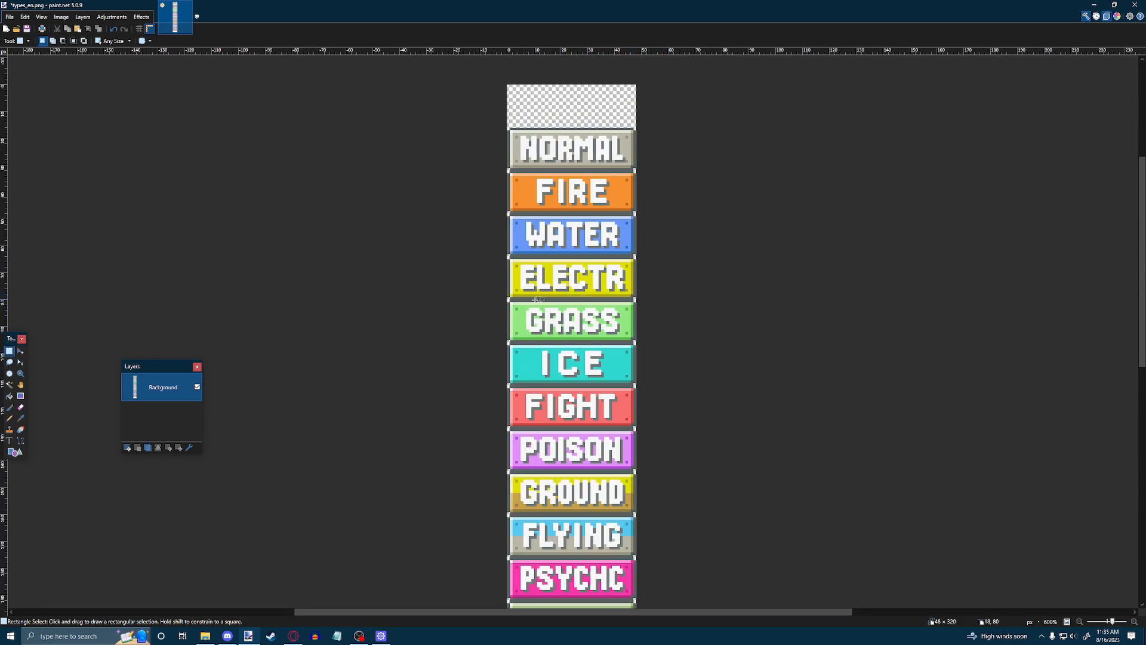
Copy the yellow ELECTR label to the new bottom slot and redraw it as LIGHT
left_click_drag(510, 263, 633, 296)
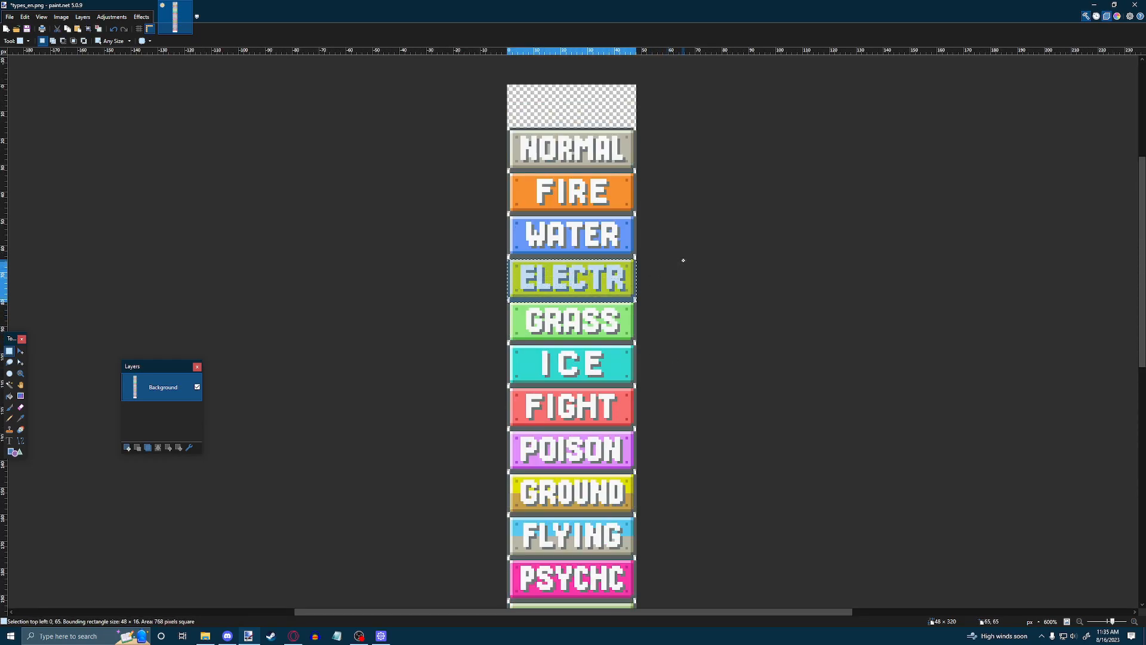
scroll("down", 3)
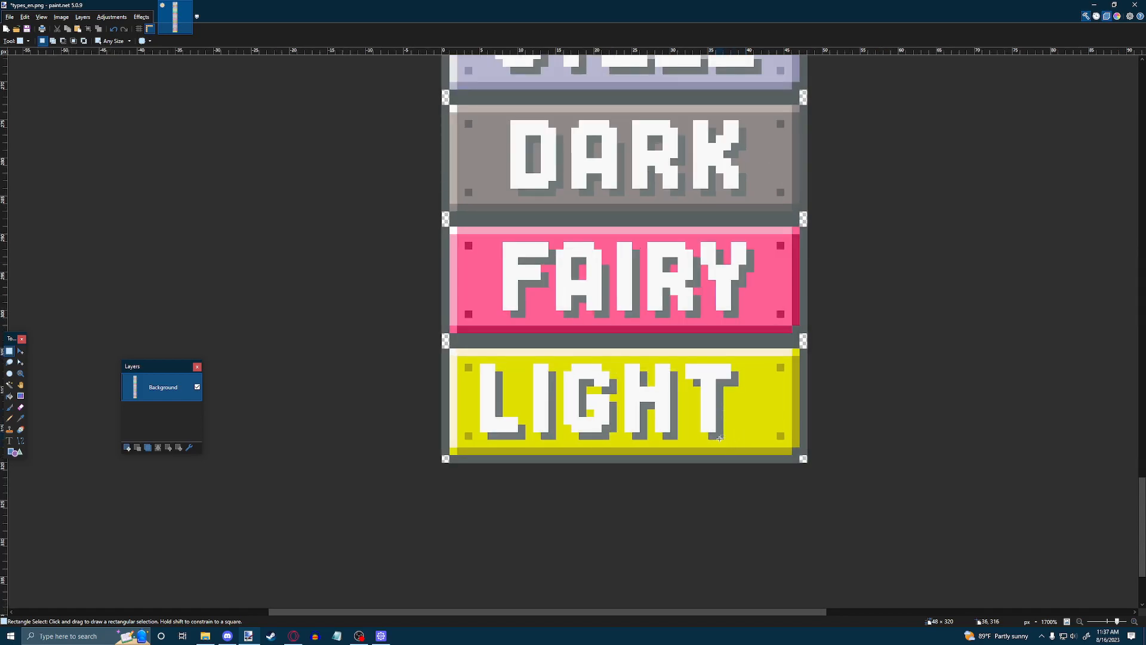
left_click_drag(489, 365, 731, 438)
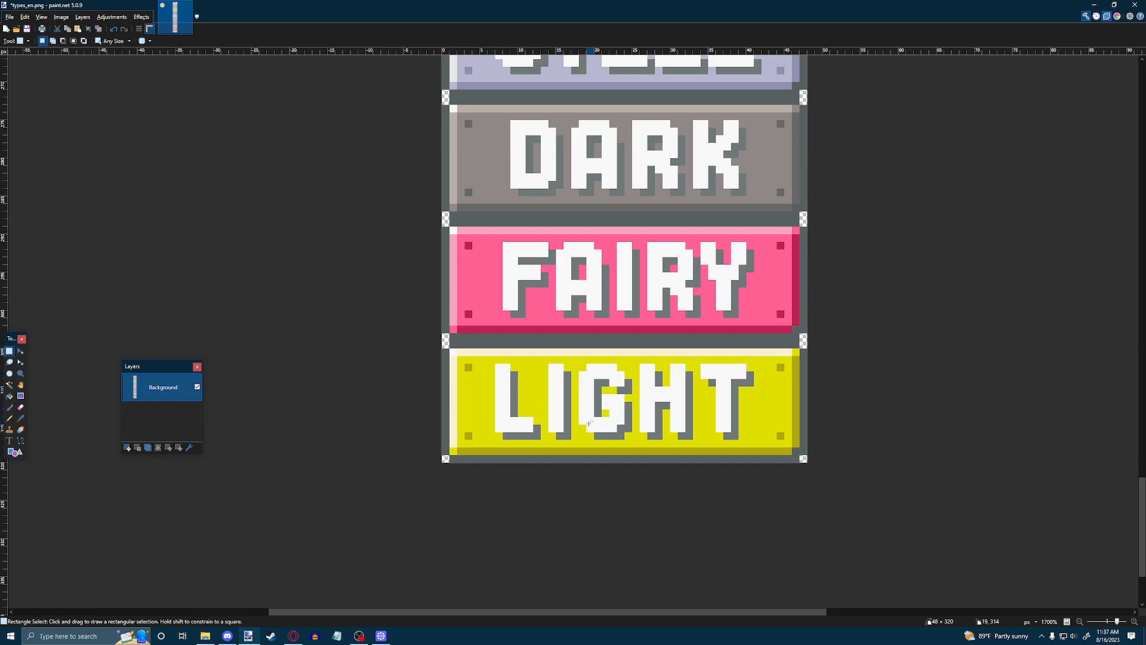
scroll("down", 3)
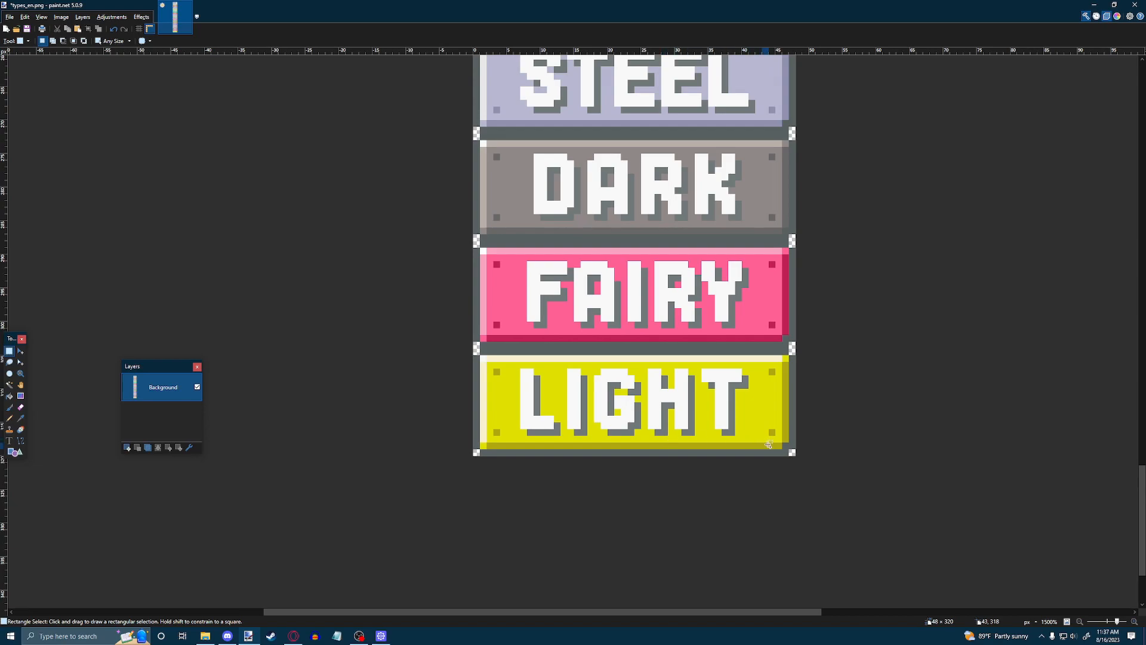
mouse_move(511, 369)
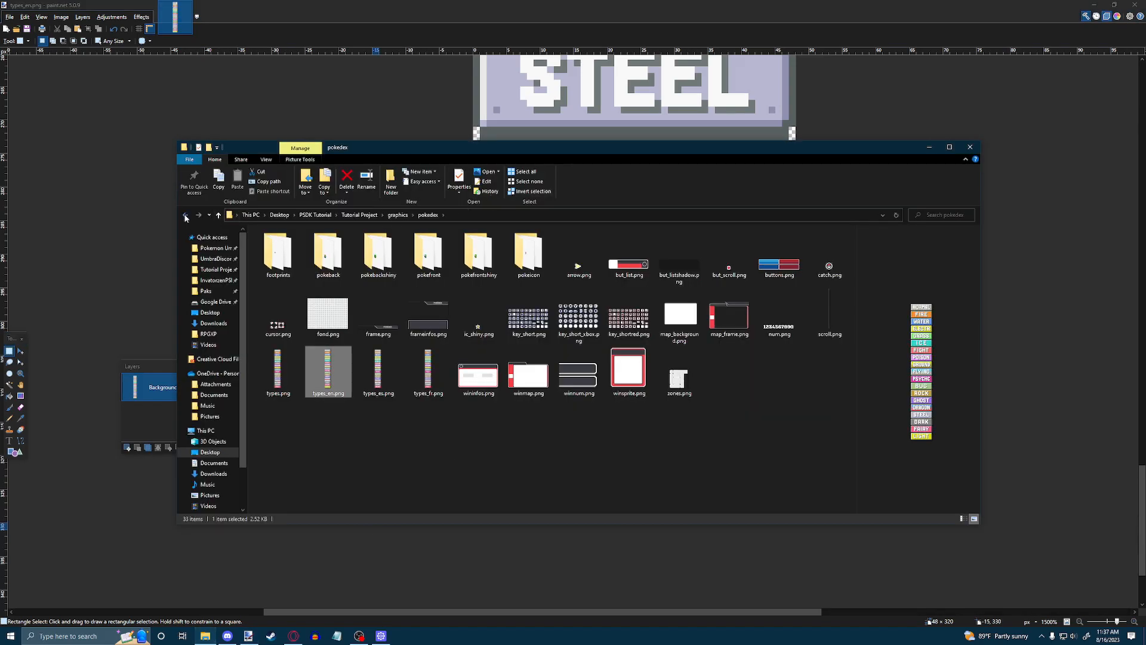
Search graphics for 'type' and bring up actions on the smaller types_en.png
type("type")
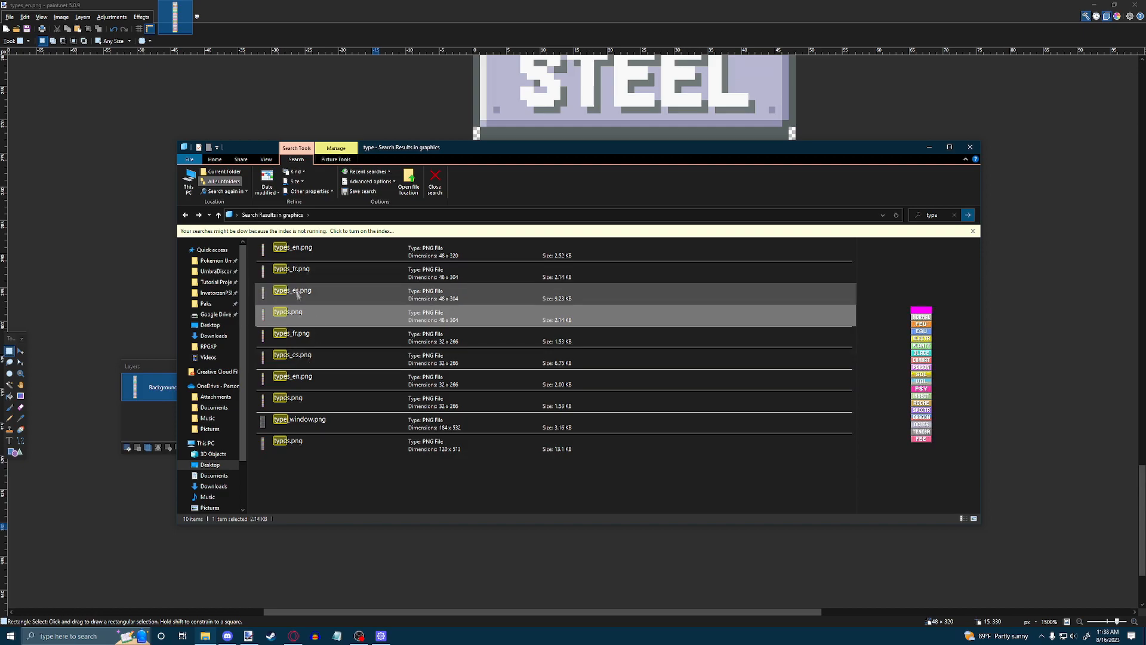
right_click(292, 251)
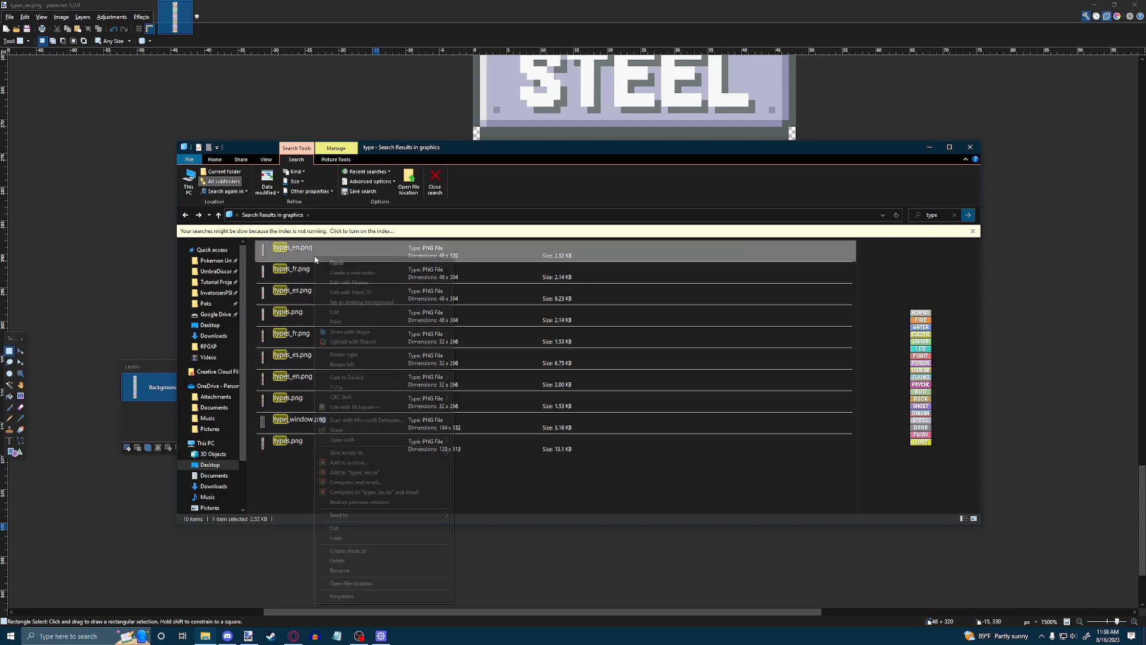
left_click(924, 448)
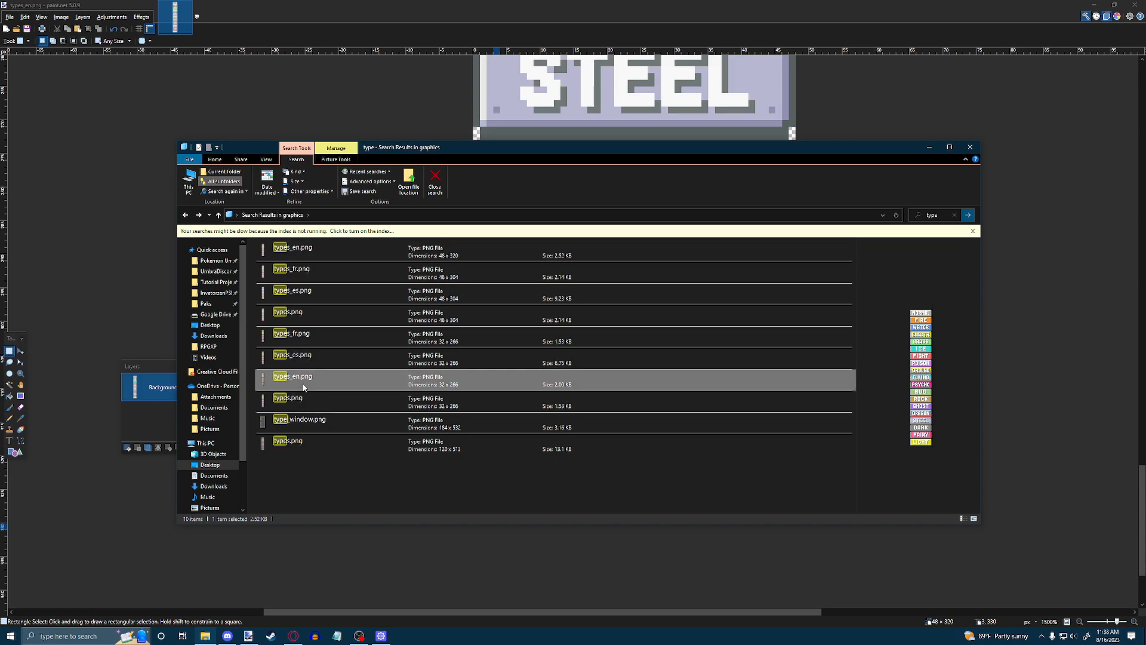
right_click(303, 375)
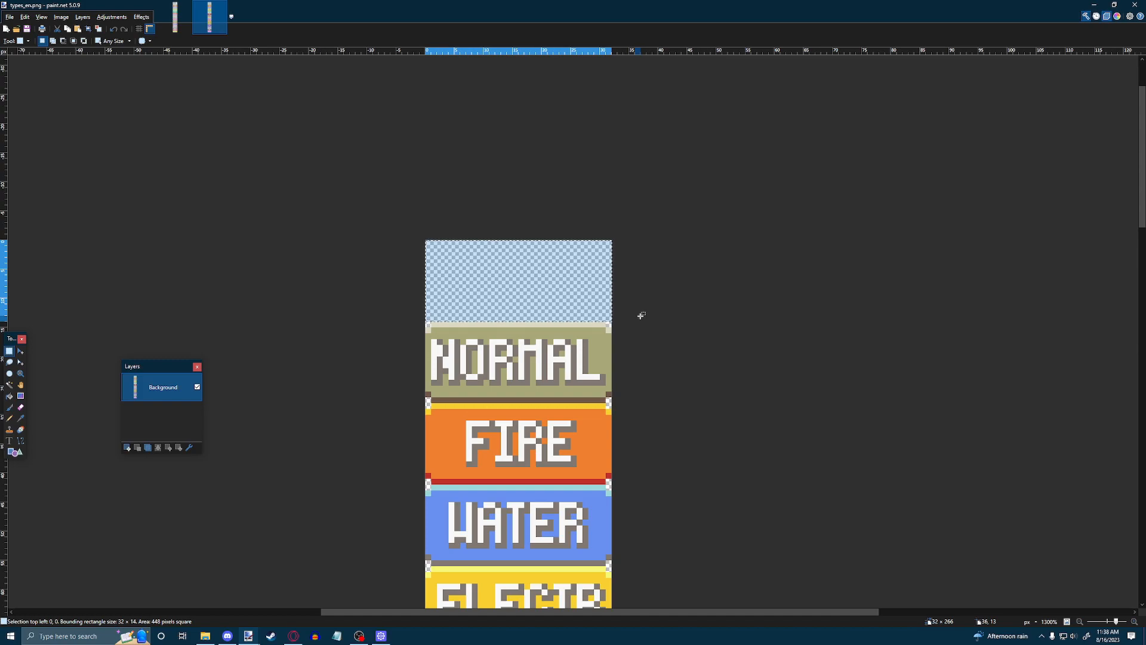
Raise the types_en.png canvas height to 280 pixels via Canvas Size
left_click(61, 16)
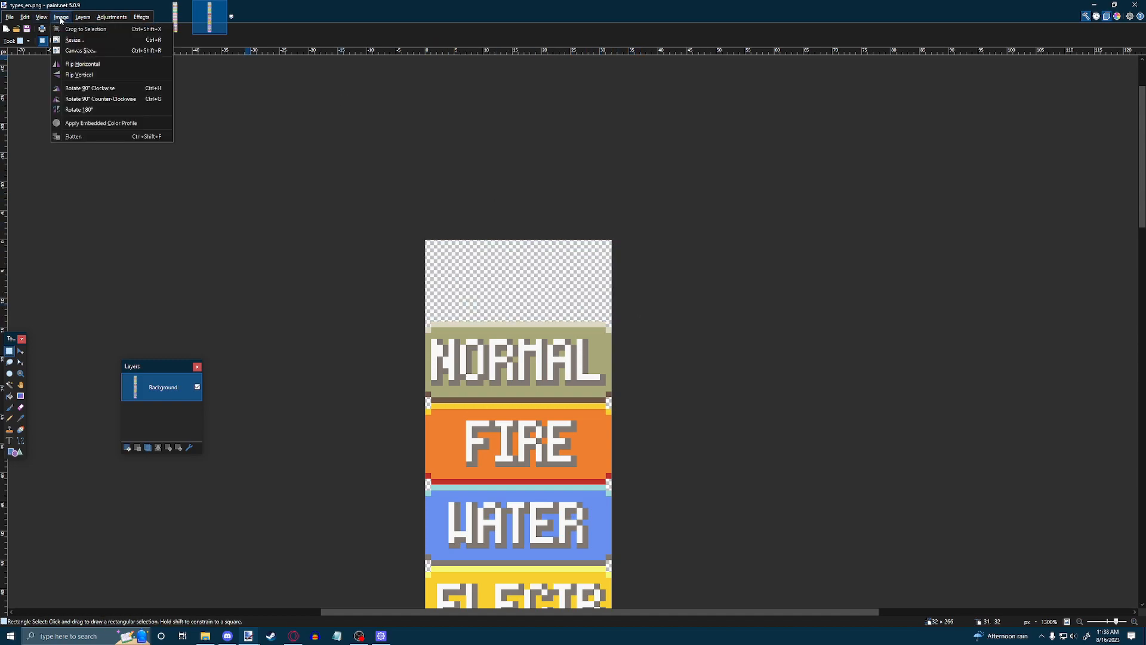
left_click(81, 49)
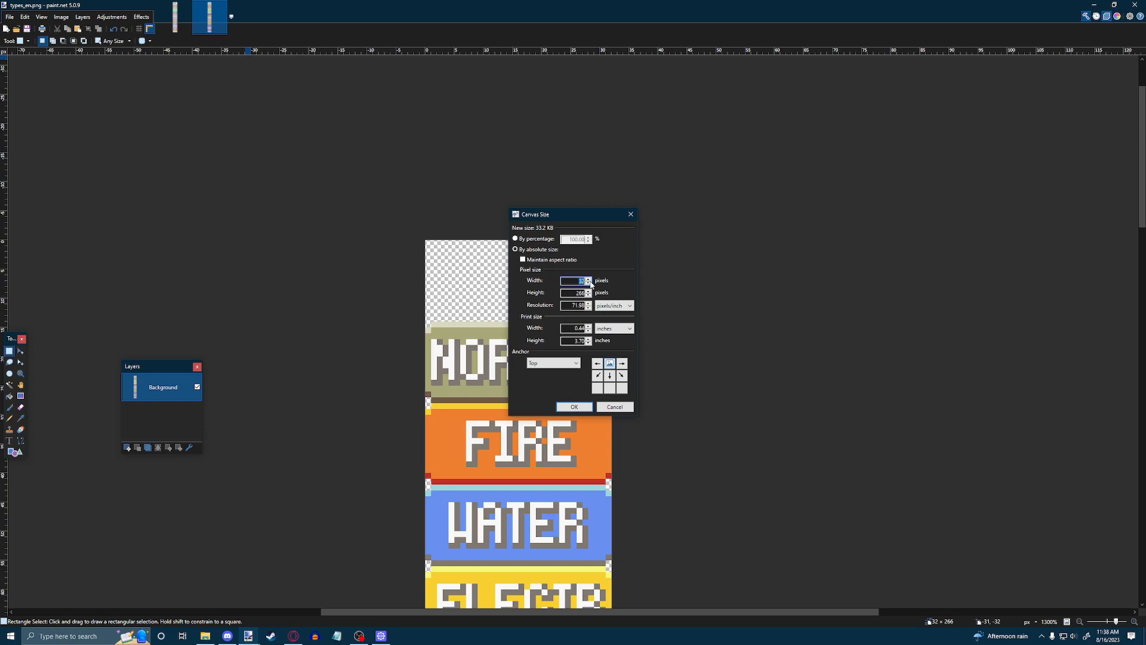
left_click(576, 292)
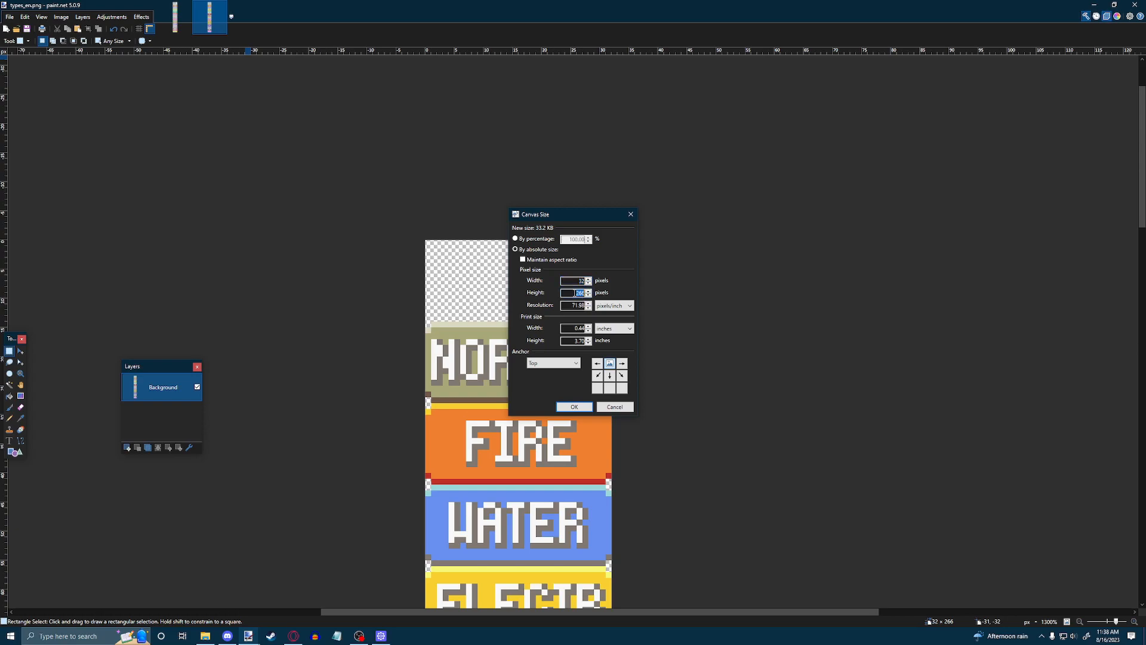
type("28")
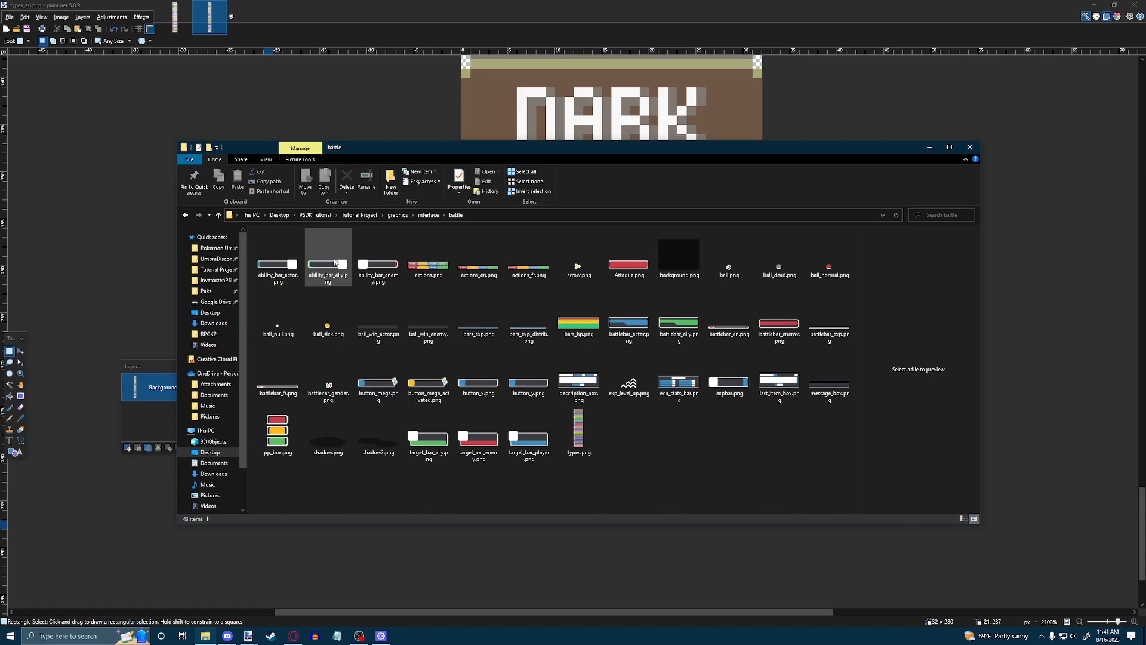
Open the battle folder's types.png in paint.net
right_click(578, 431)
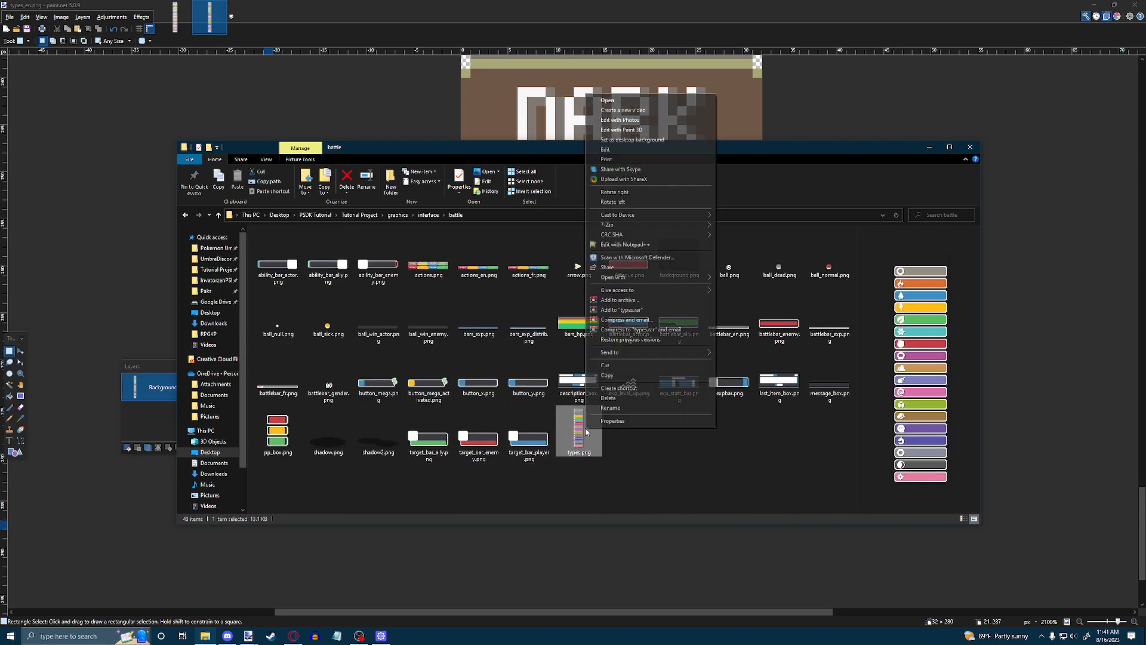
left_click(613, 277)
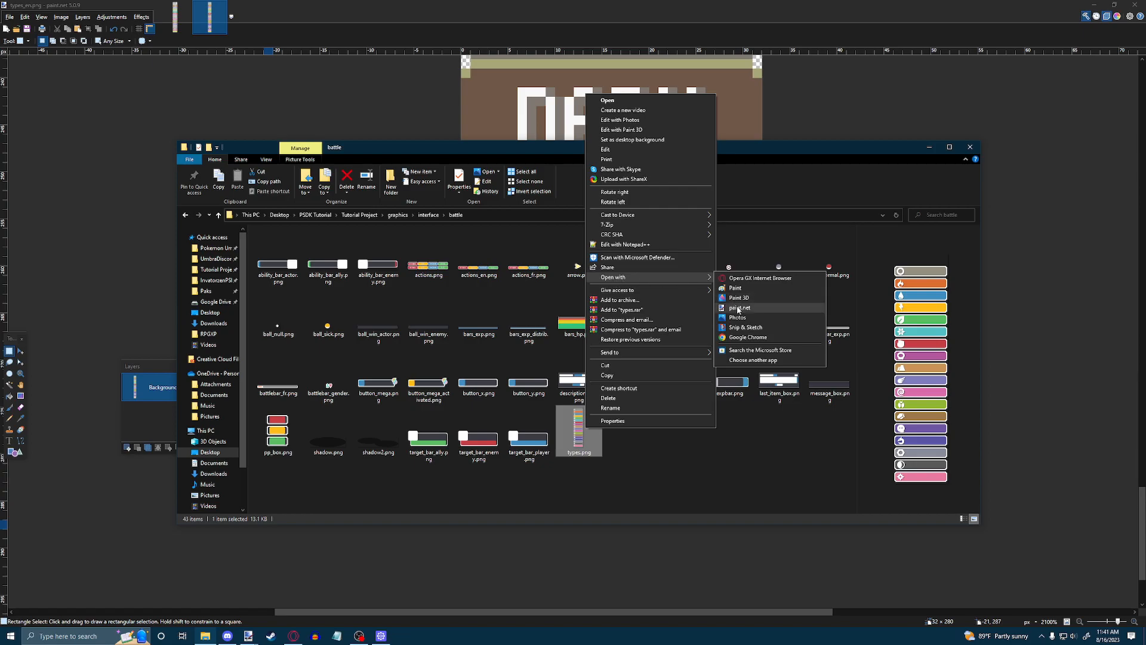
left_click(742, 306)
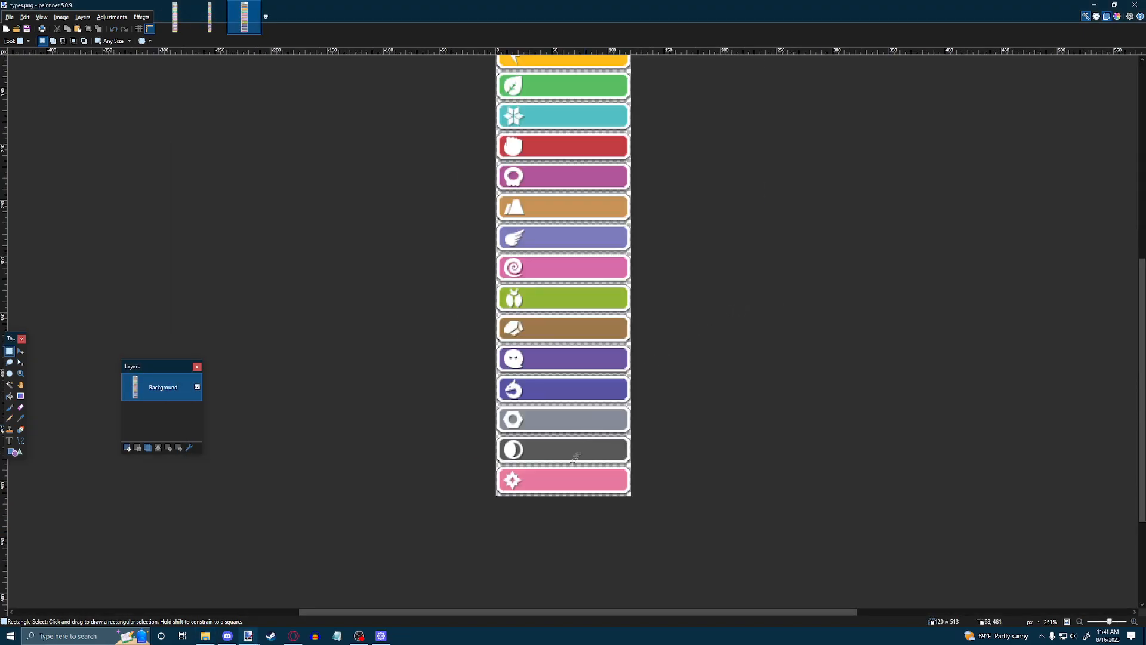
Enlarge types.png to 120×540 and add a yellow bar below the Fairy bar
scroll("down", 3)
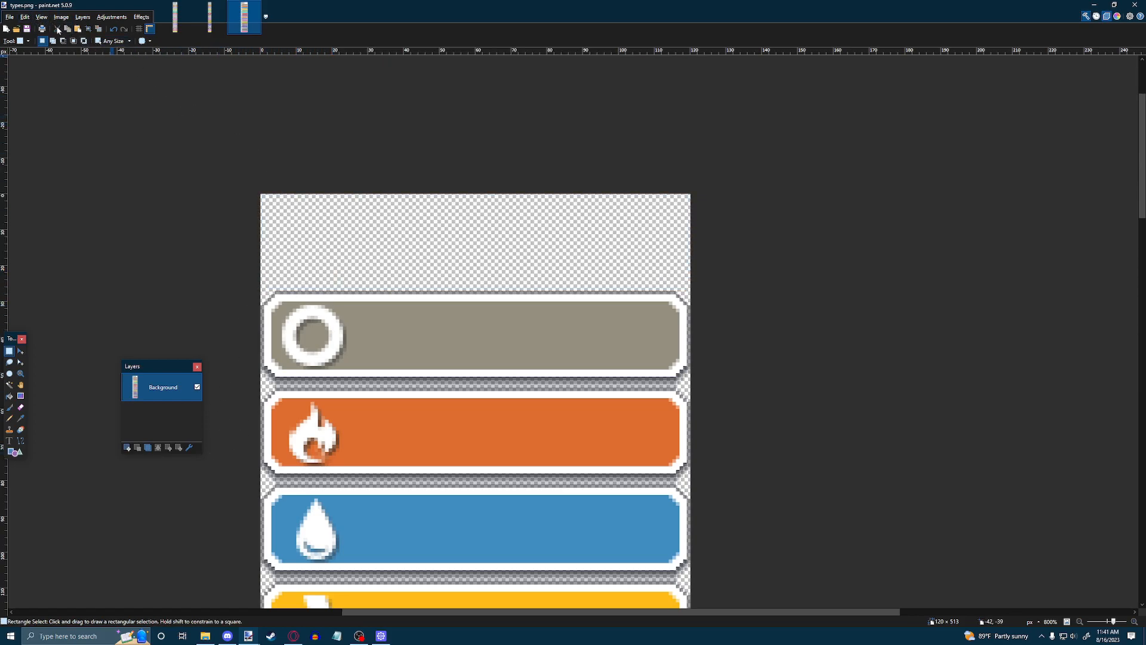
left_click(61, 16)
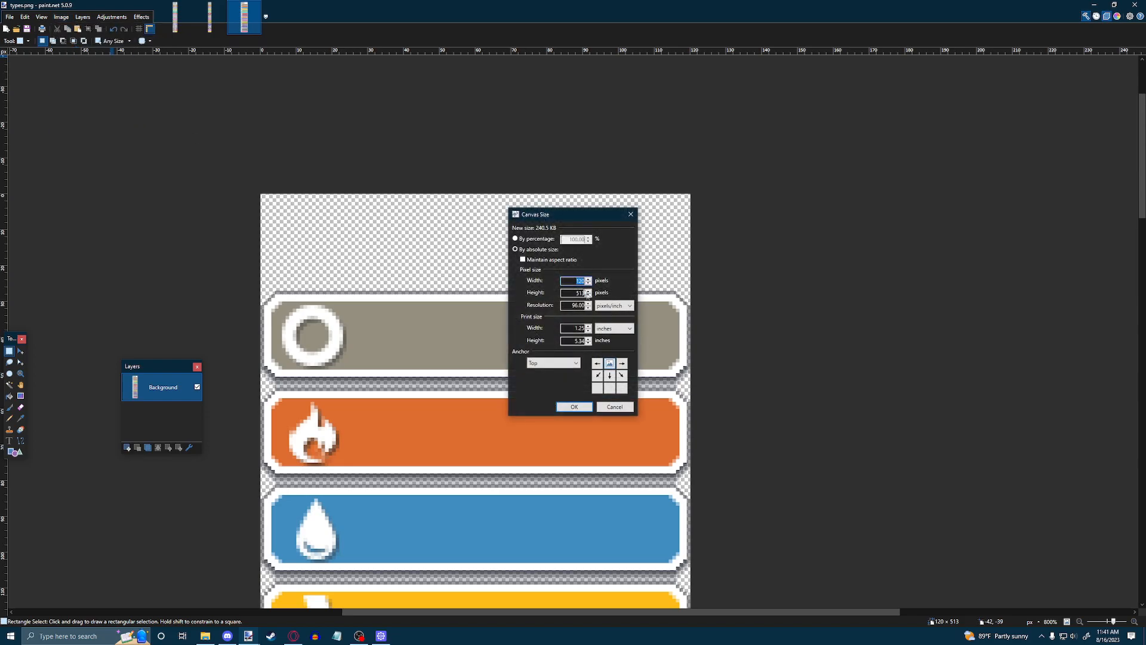
left_click(573, 406)
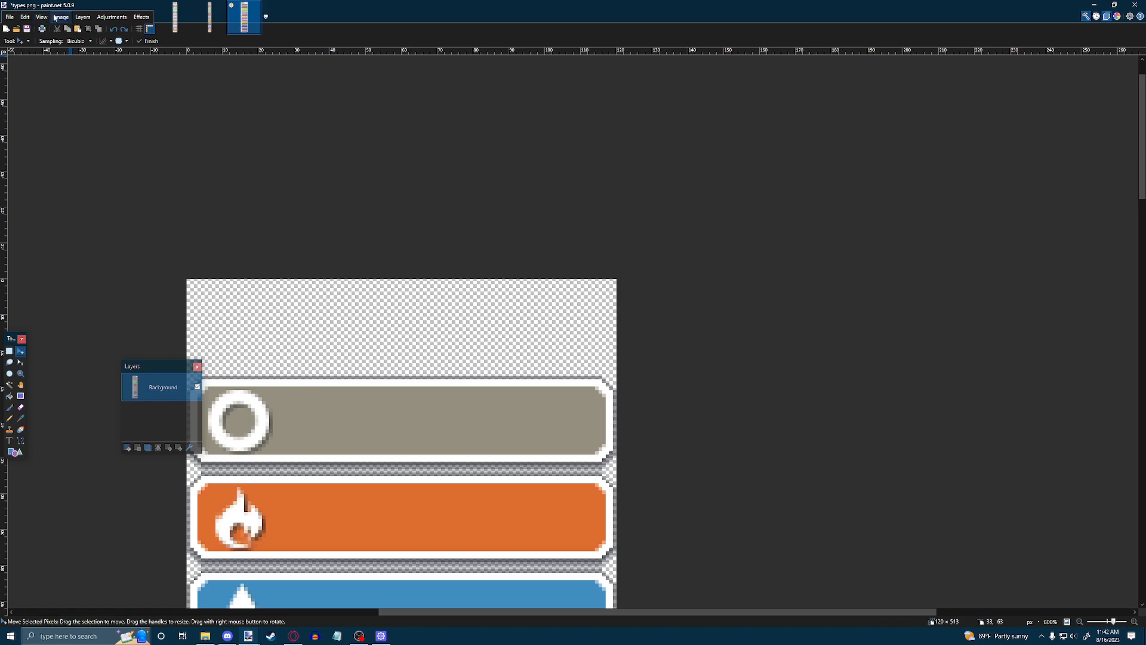
left_click(61, 16)
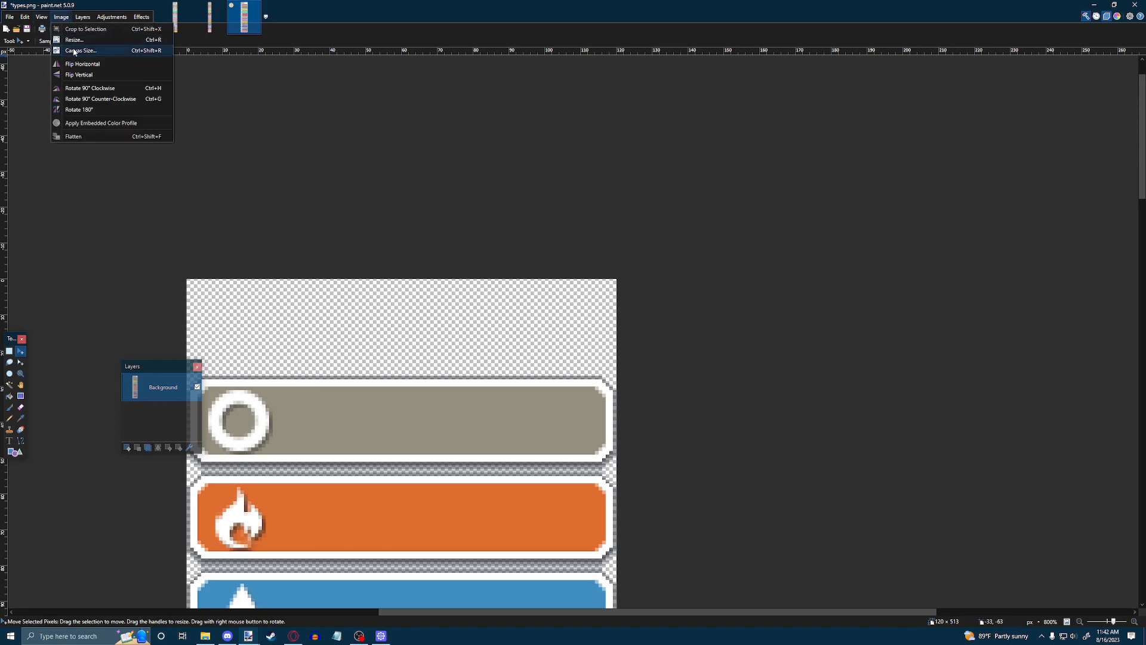
left_click(80, 50)
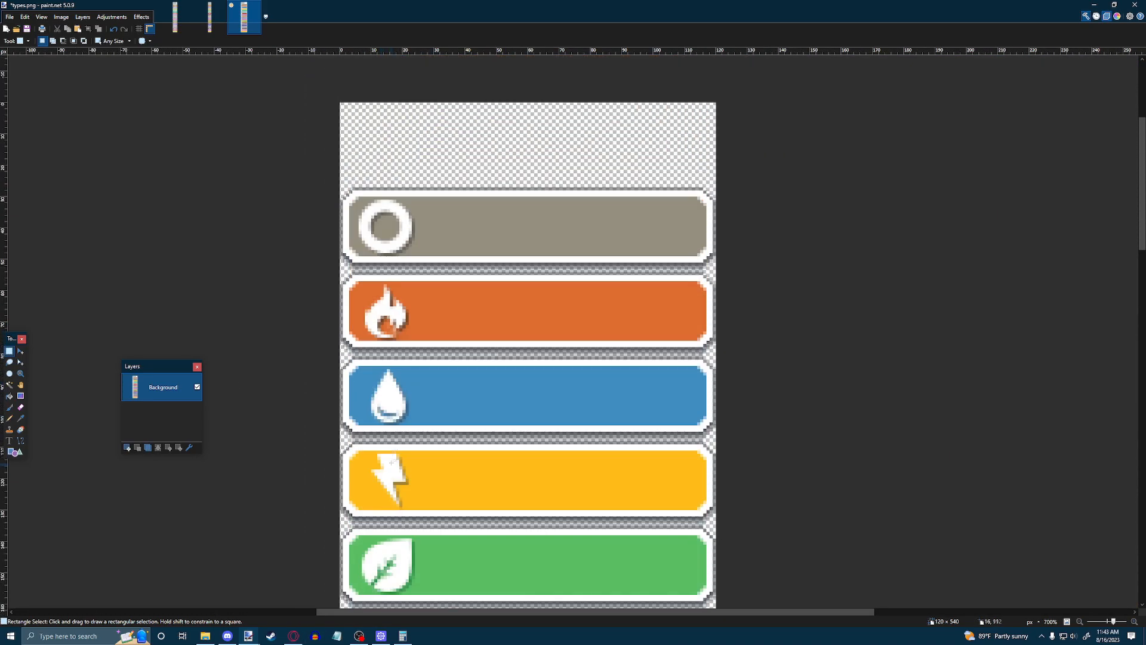
scroll("down", 3)
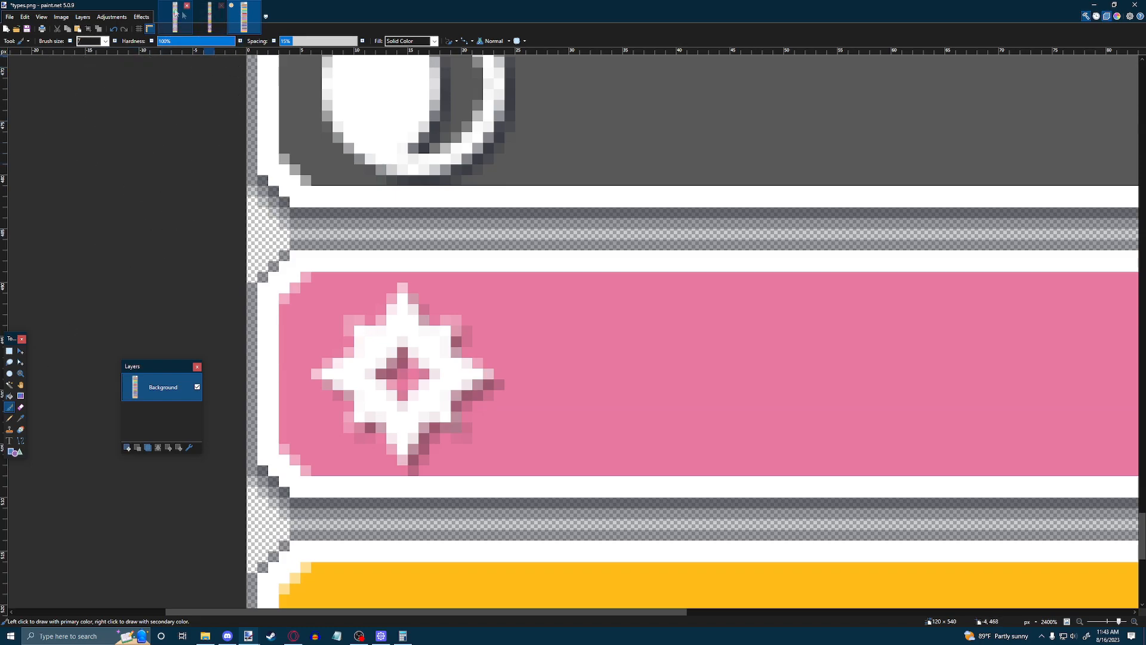
left_click(1117, 15)
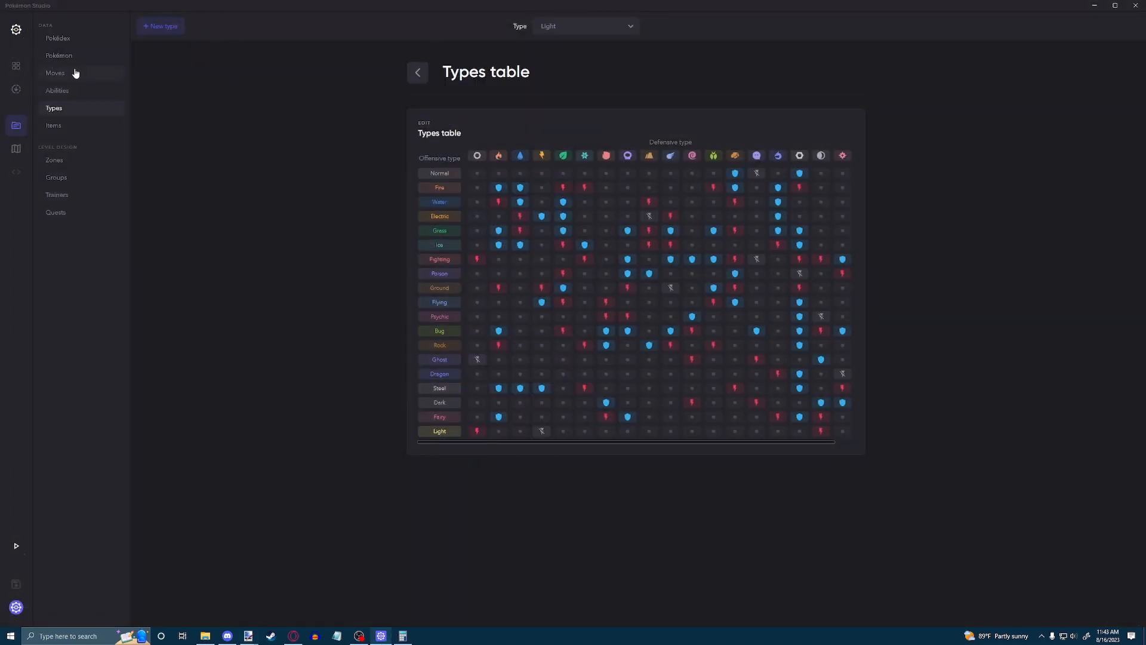
Make Thunderbolt a Light-type move, then launch the game in debug mode
left_click(55, 72)
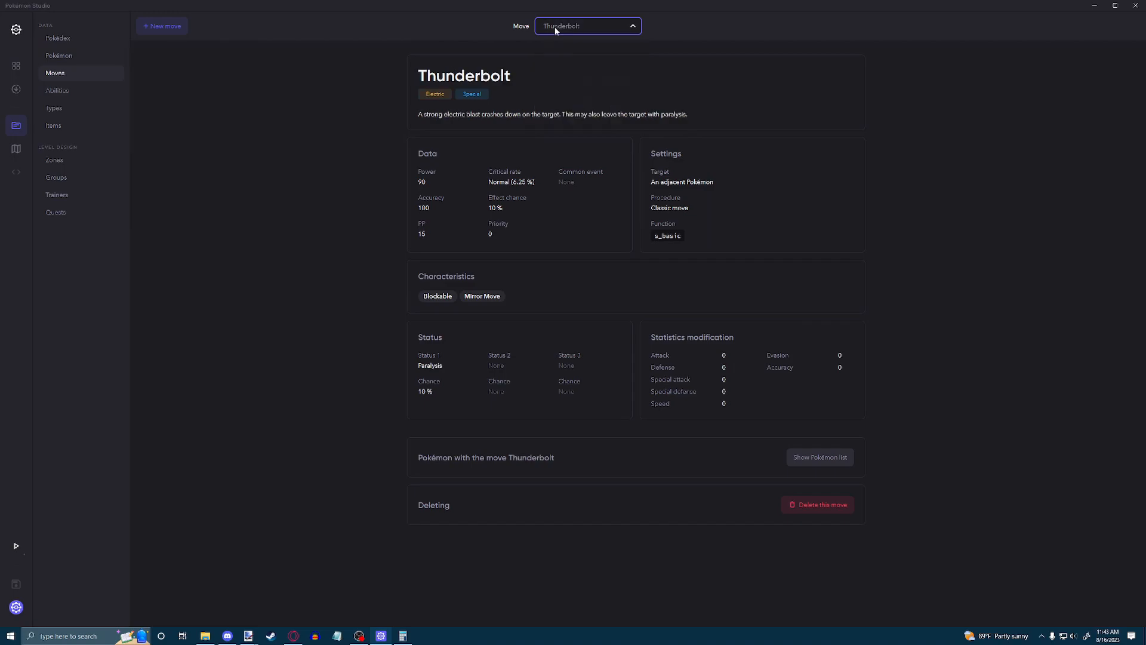
left_click(1078, 182)
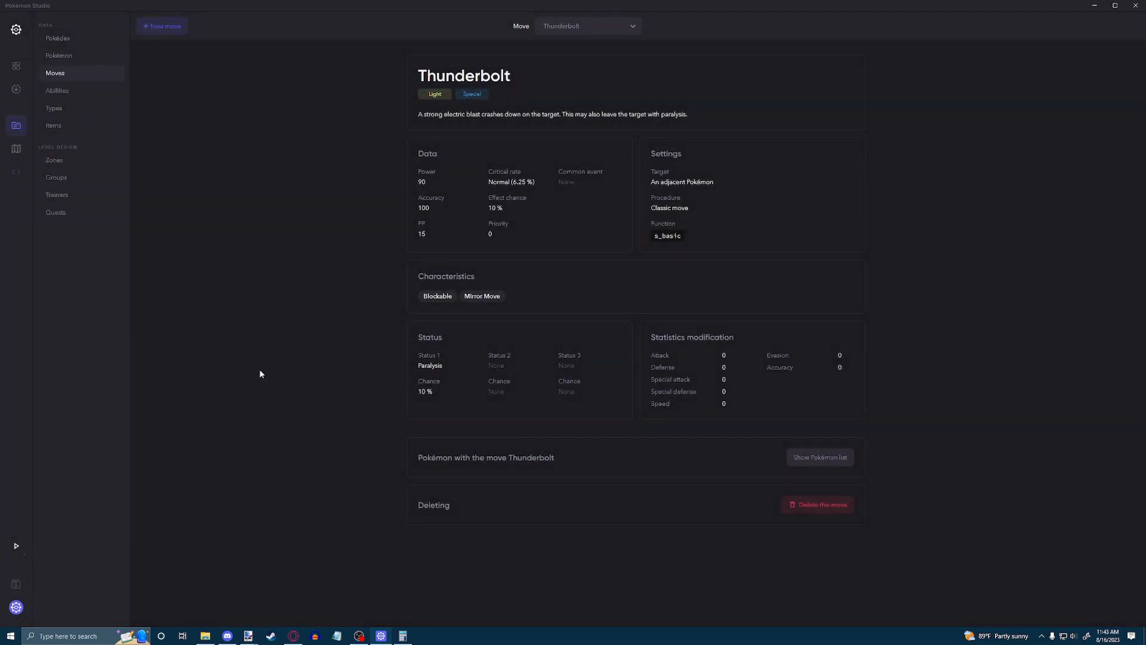
left_click(15, 545)
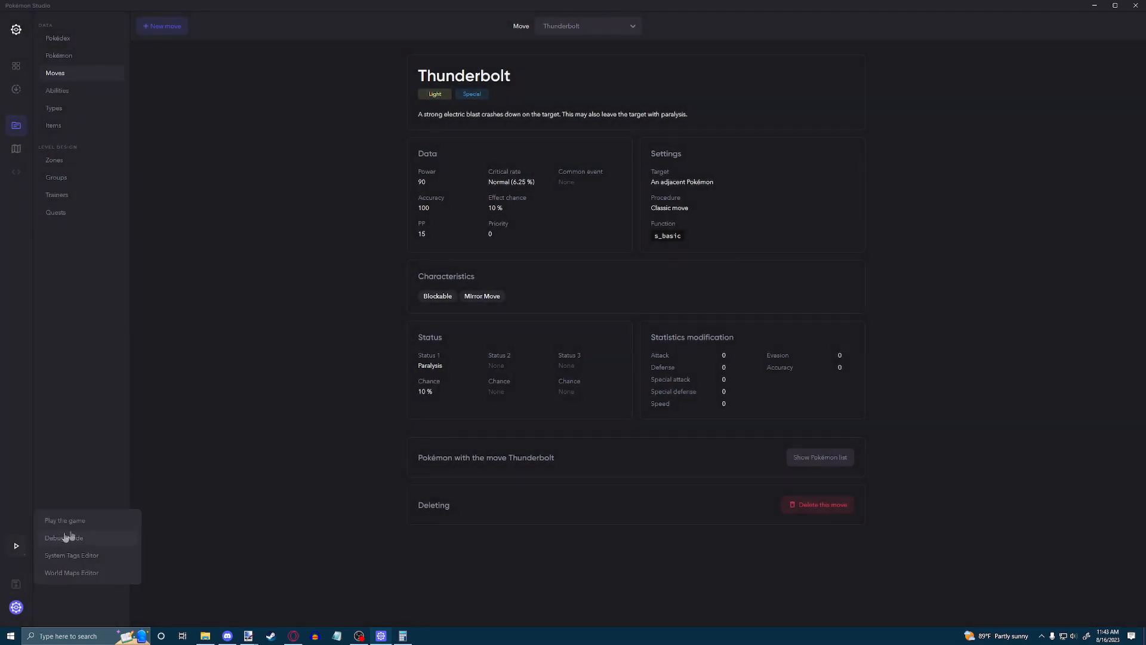
left_click(64, 537)
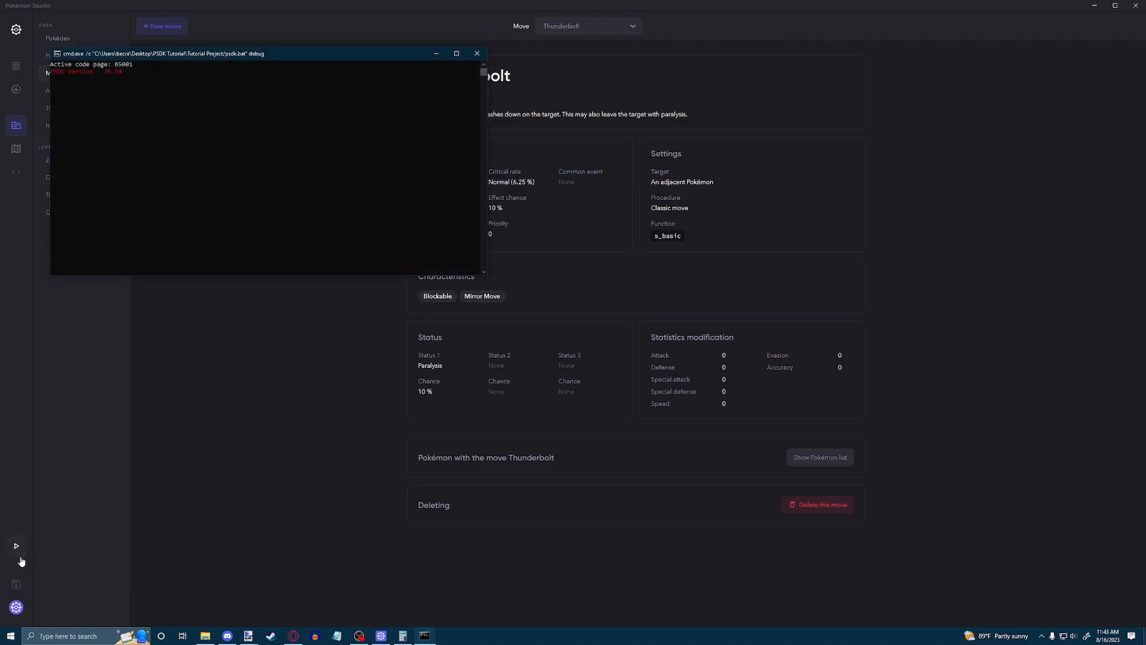
Check the party screen for the level-20 Pikachu next to Clefairy
left_click(15, 545)
type("S.MI.add_pokemon(:pikachu, 20)")
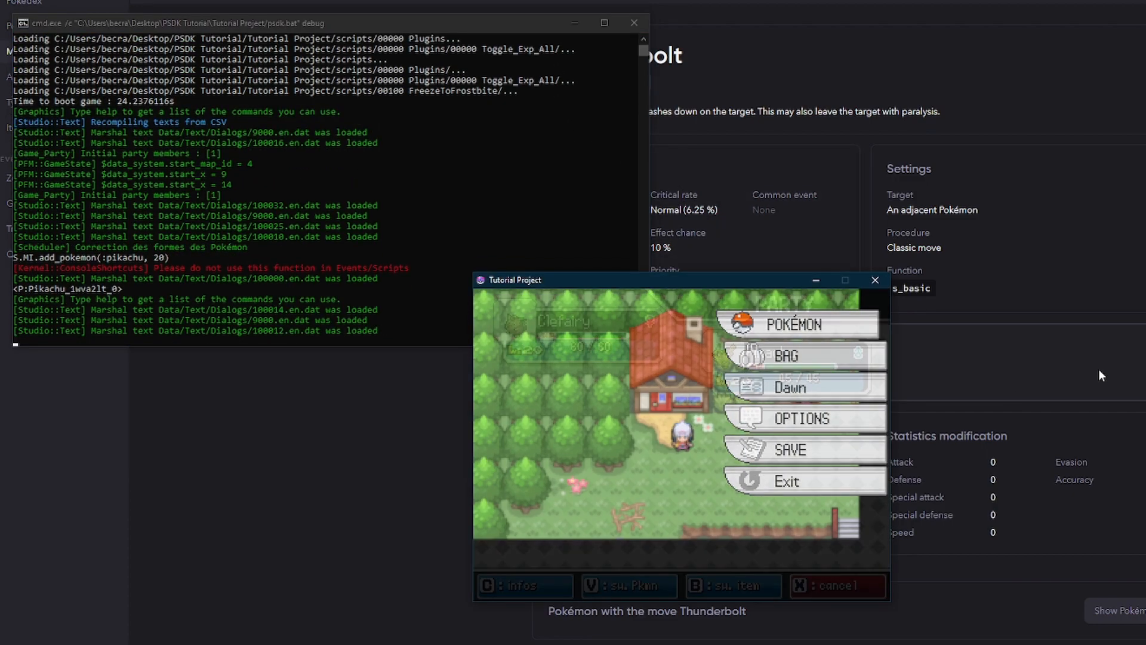
left_click(798, 324)
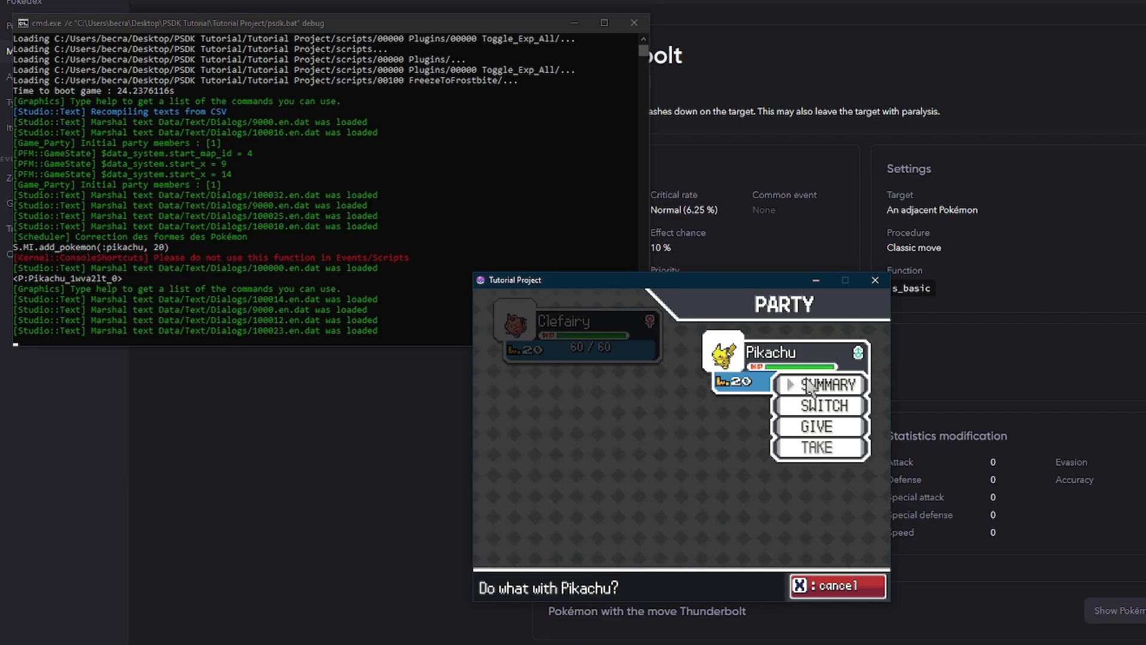
left_click(827, 383)
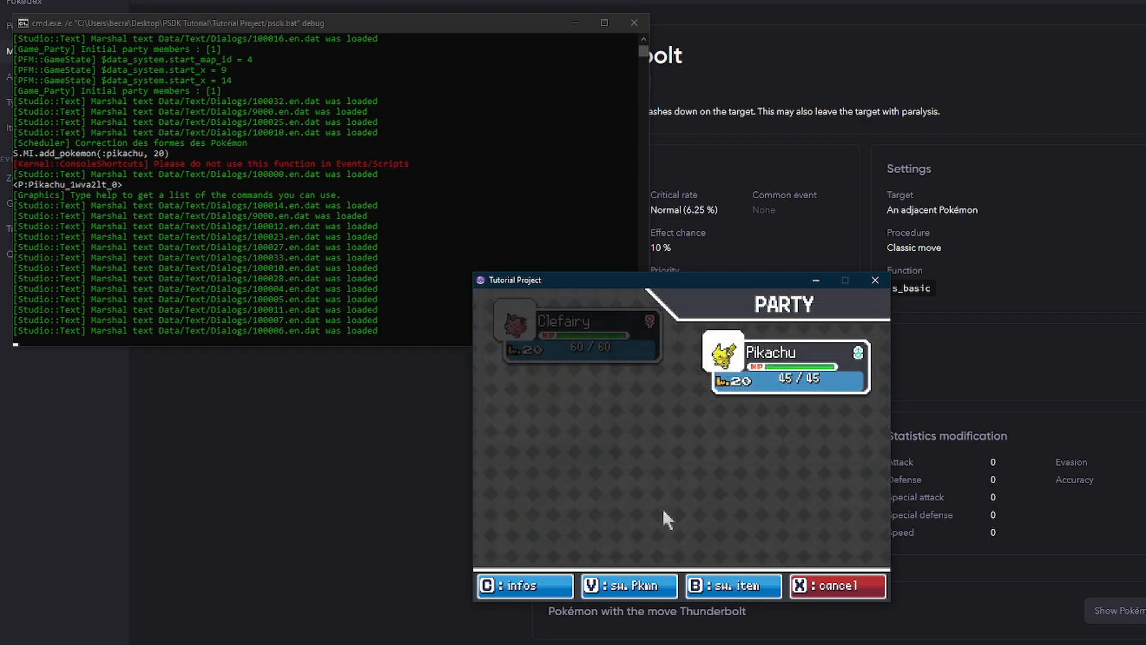
left_click(837, 586)
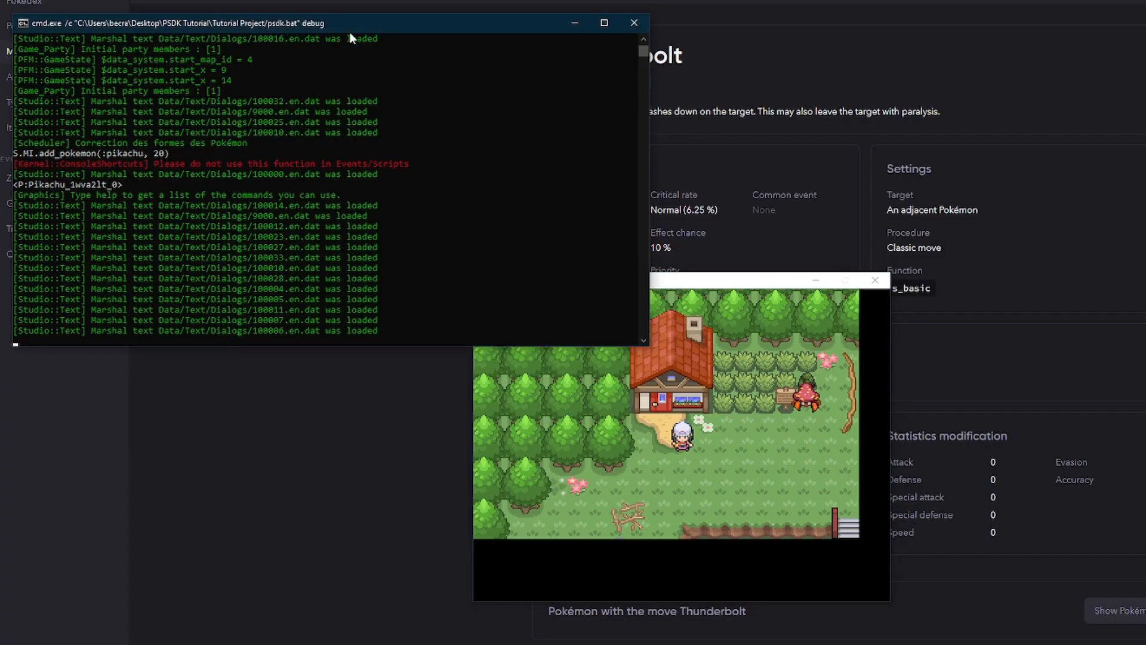
Enter S.MI.skill_learn($actors[1], :thunderbolt) in the debug console
type("help")
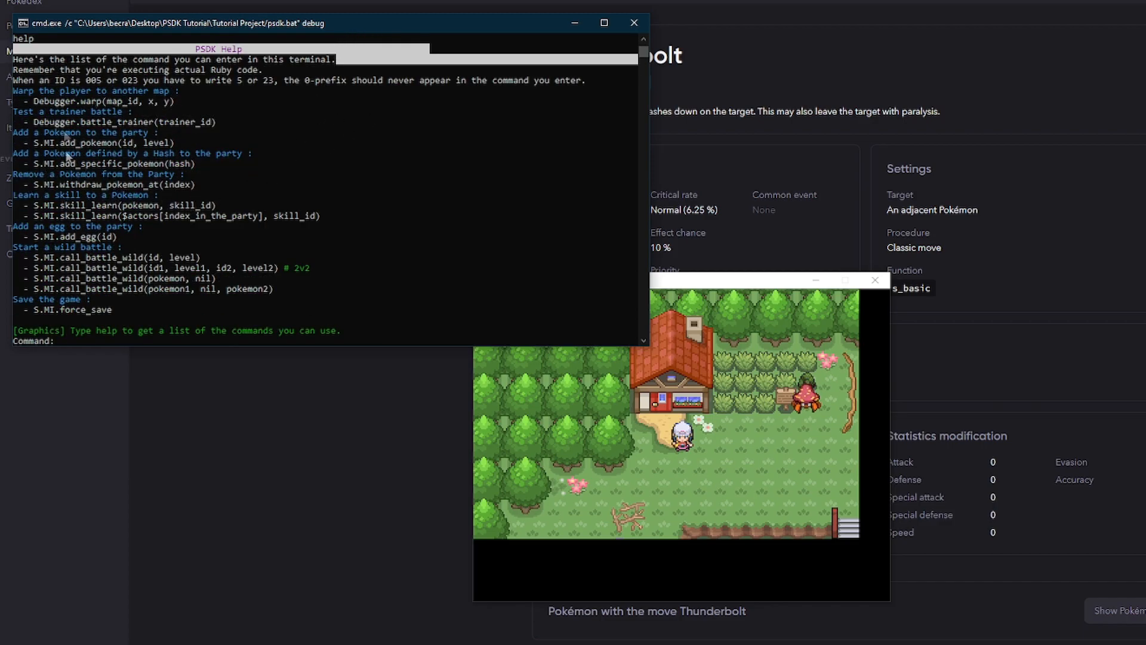
mouse_move(369, 213)
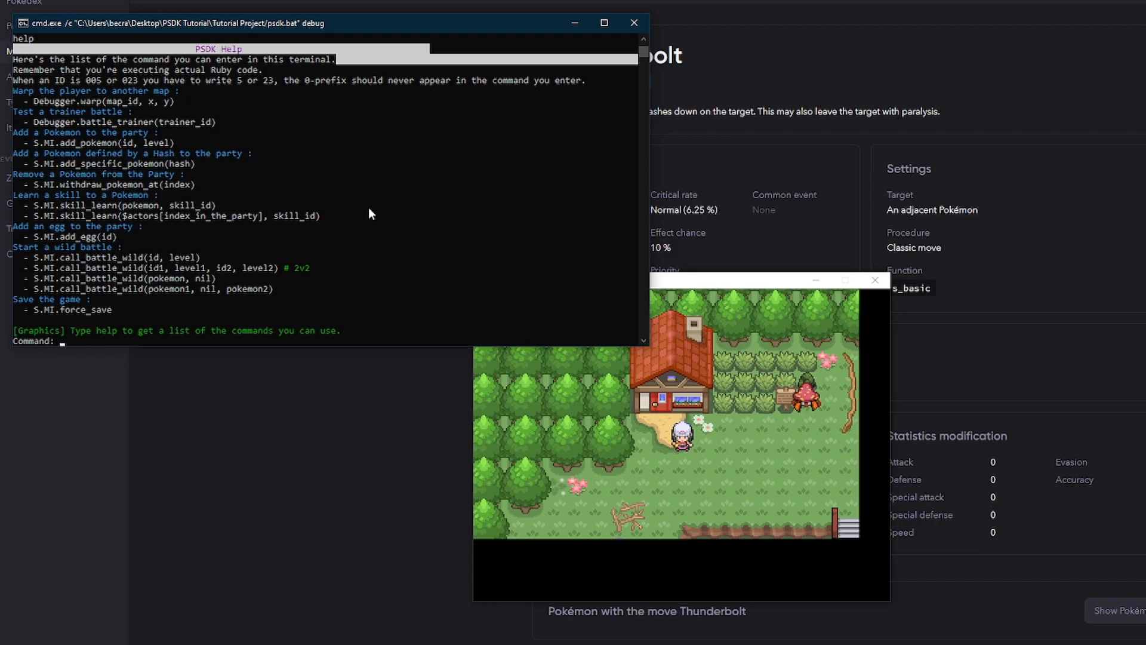
type("S.MI.skill_learn")
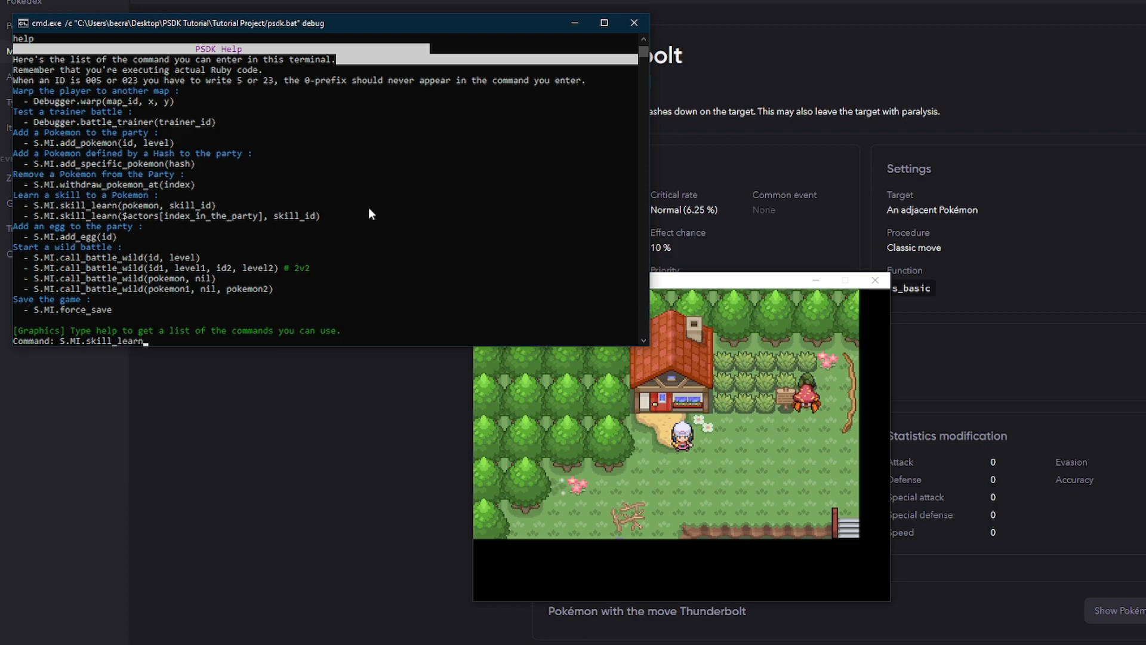
type("(")
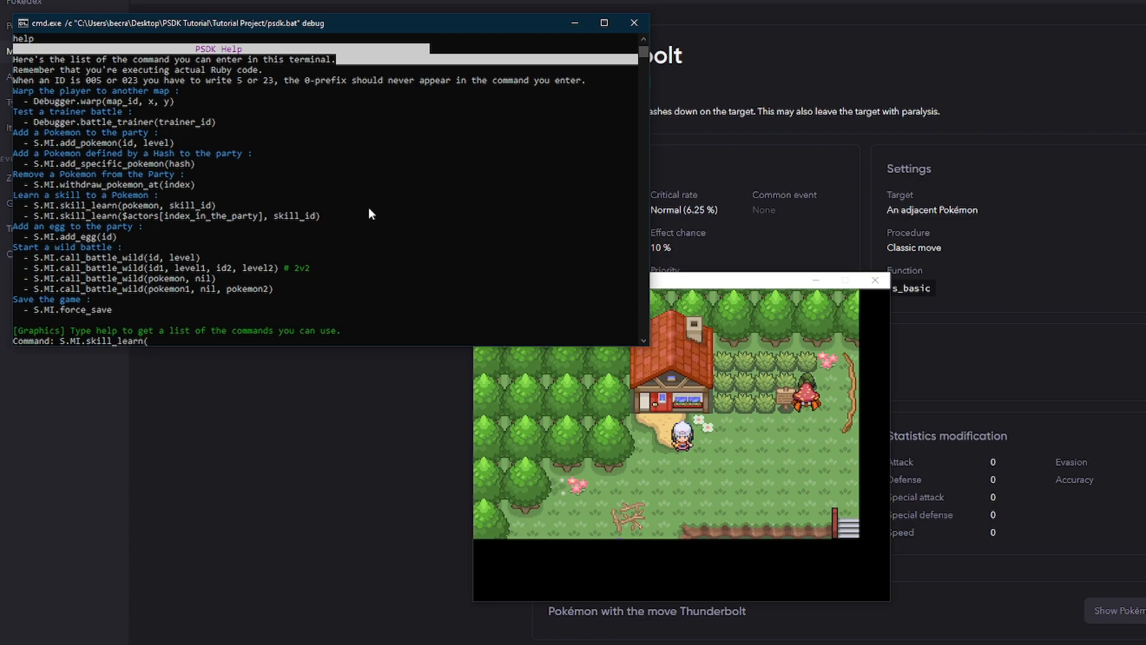
type("$act")
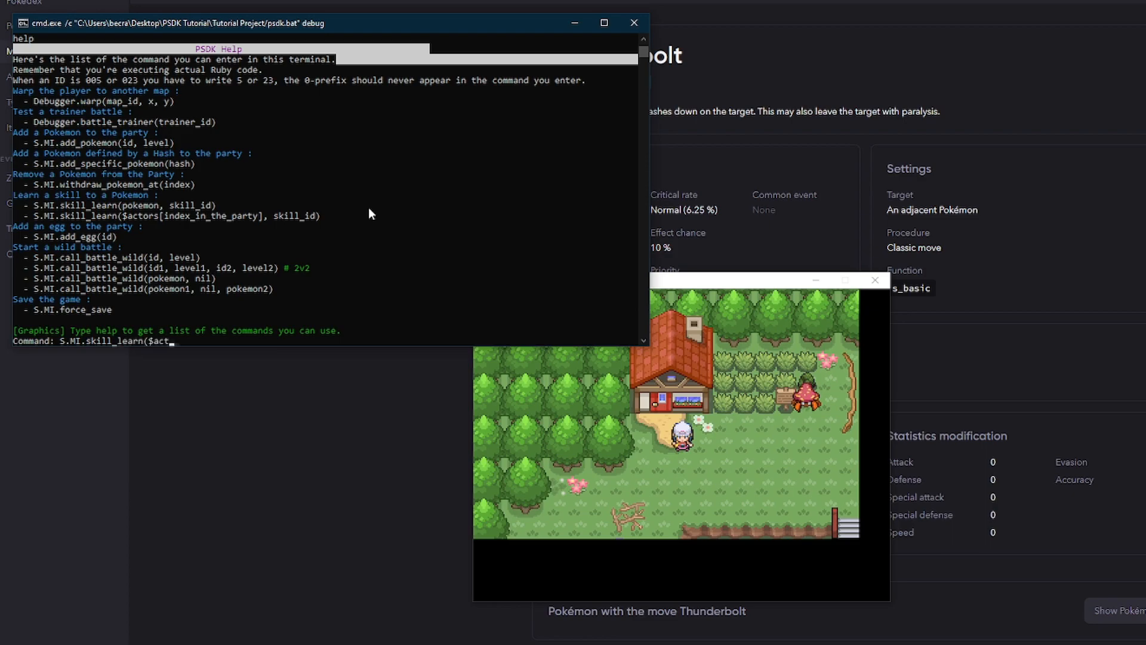
type("ors")
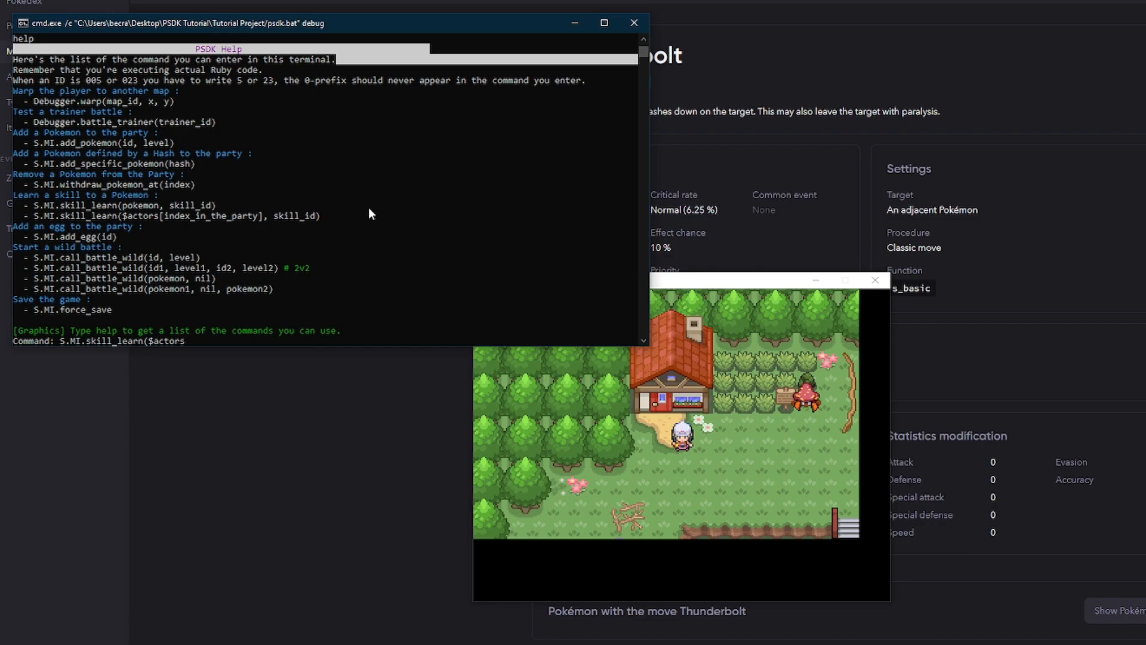
type("[")
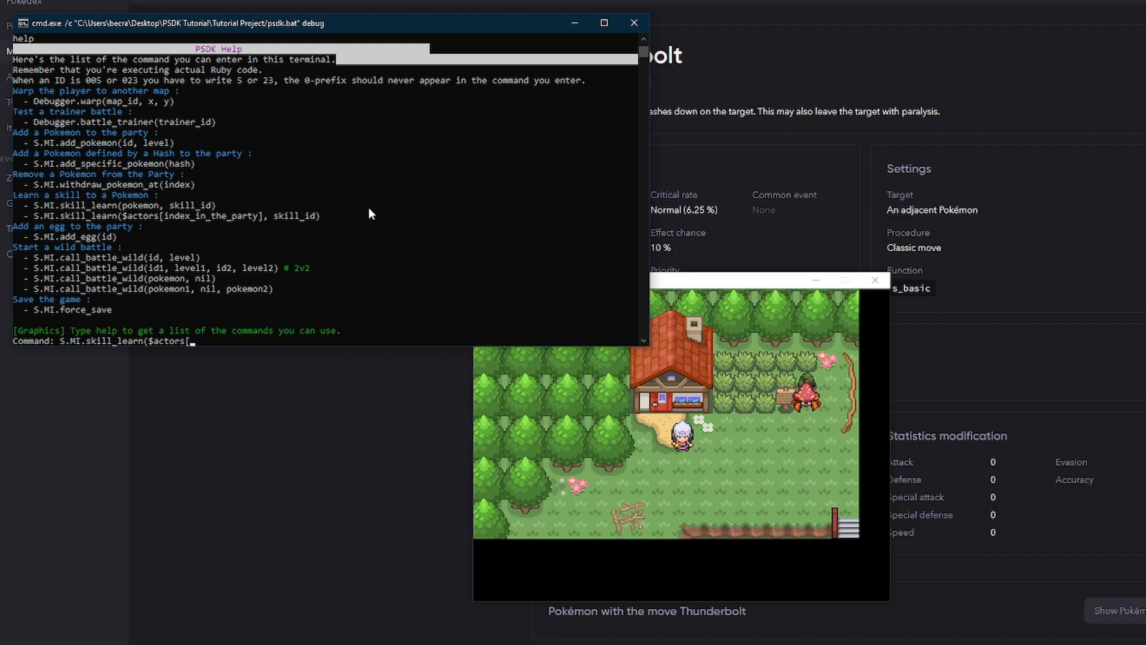
type("1")
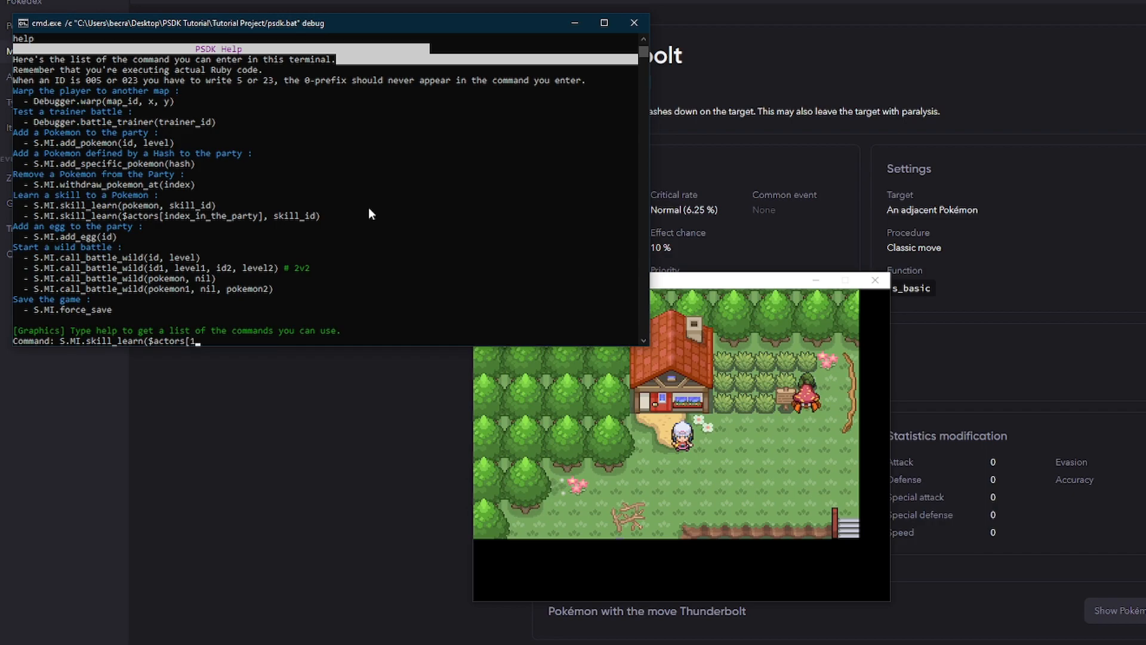
type("],")
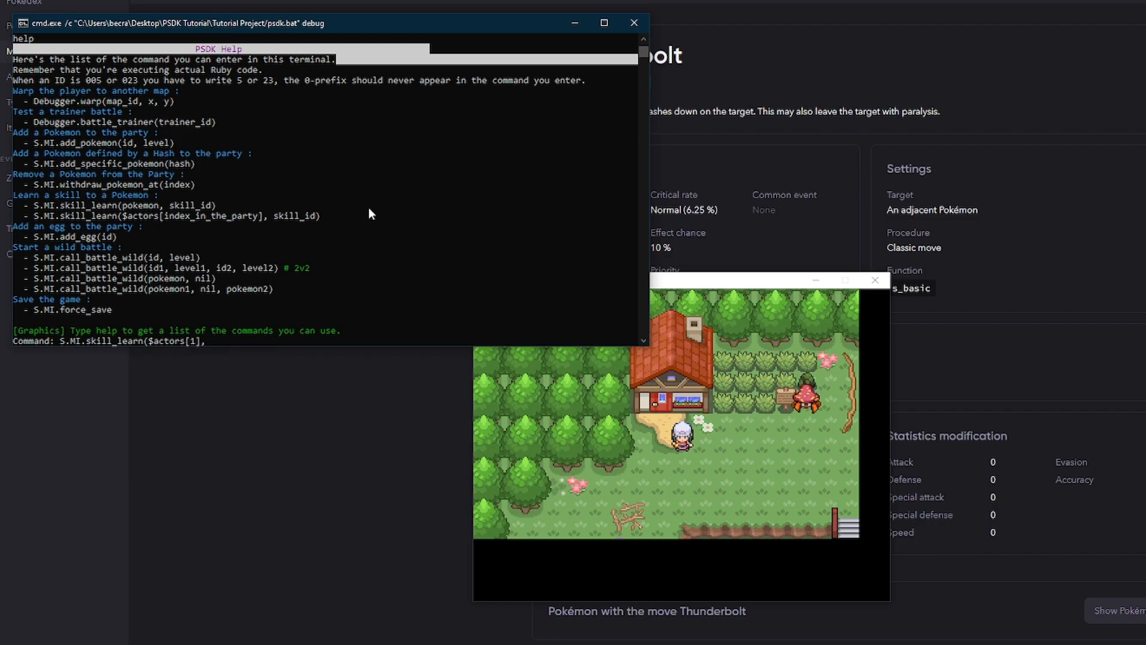
type(":thunderbolt")
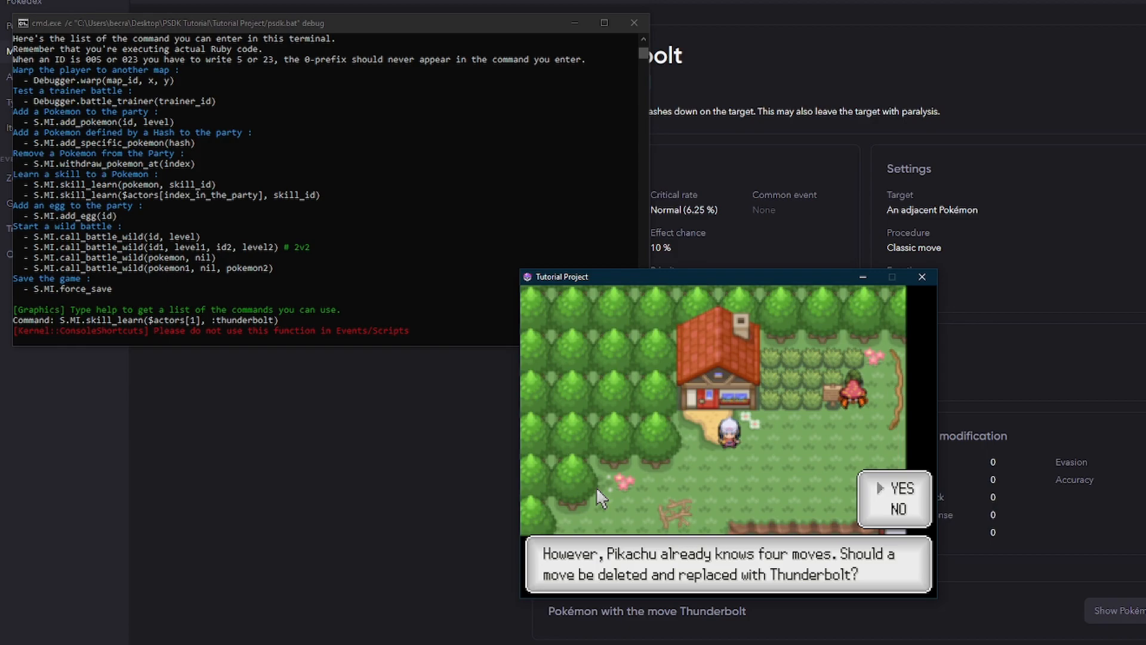
Accept replacing one of Pikachu's existing moves with Thunderbolt
left_click(902, 487)
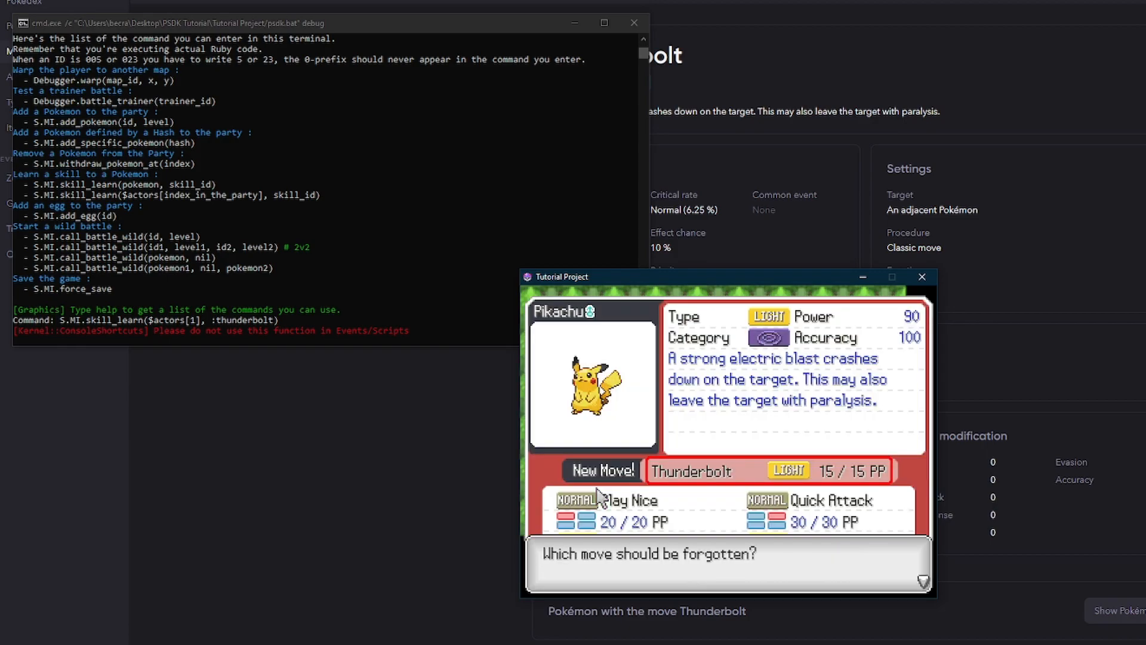
mouse_move(785, 468)
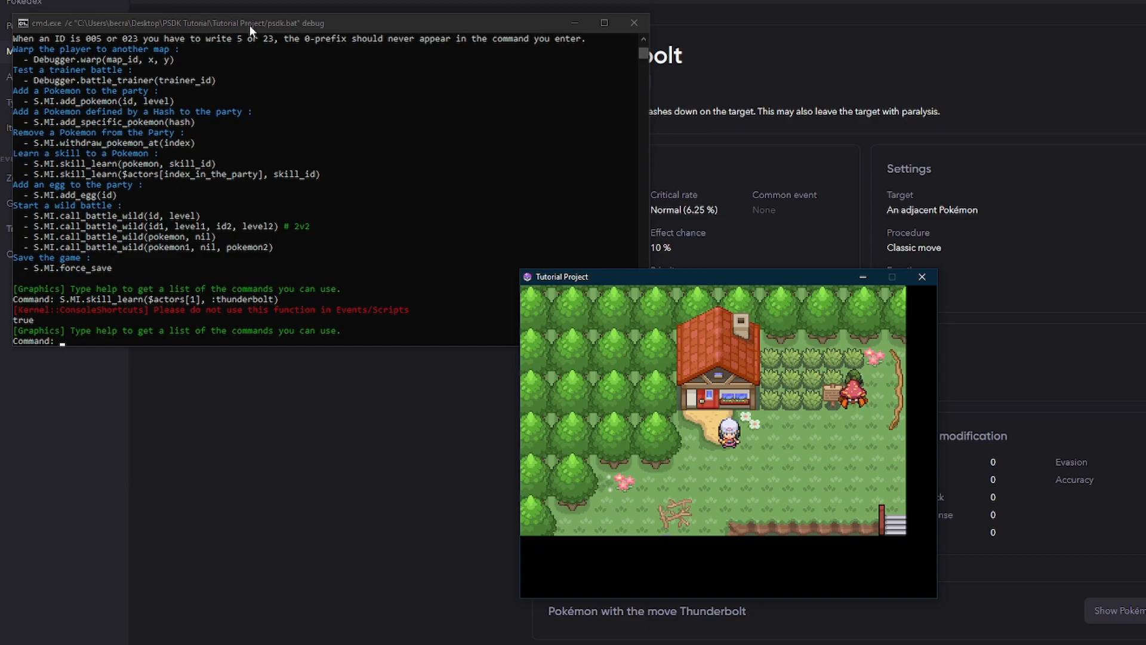
Run S.MI.call_battle_wild(:pikachu, …) to start a wild Pikachu battle
type("S.MI.")
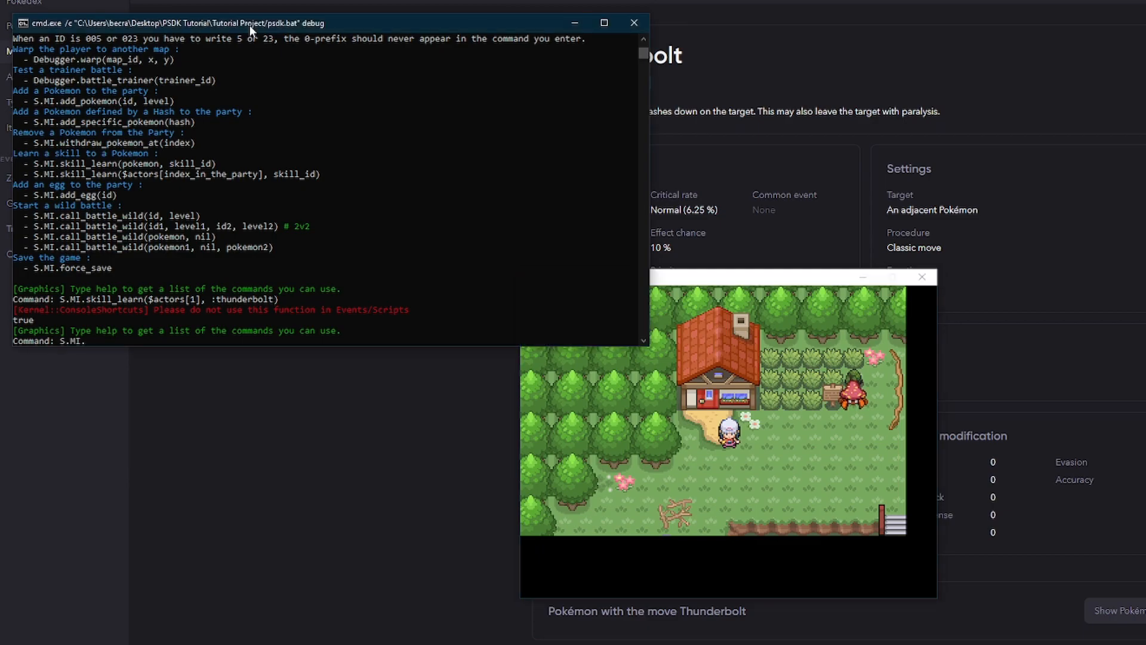
type("call")
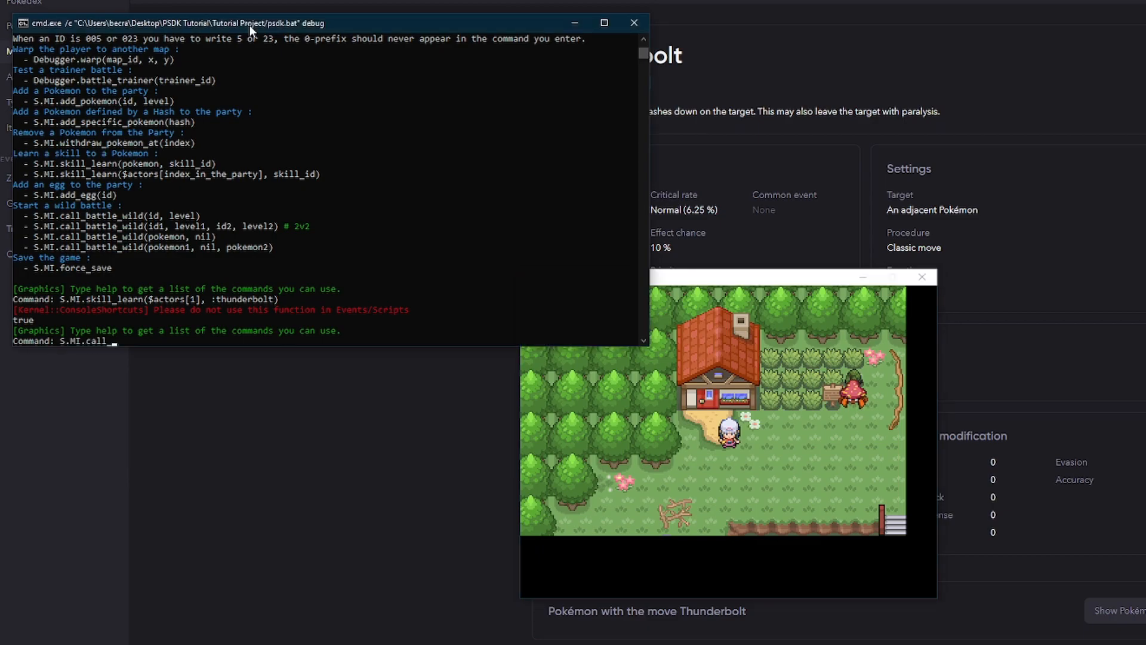
type("battle_wild(:")
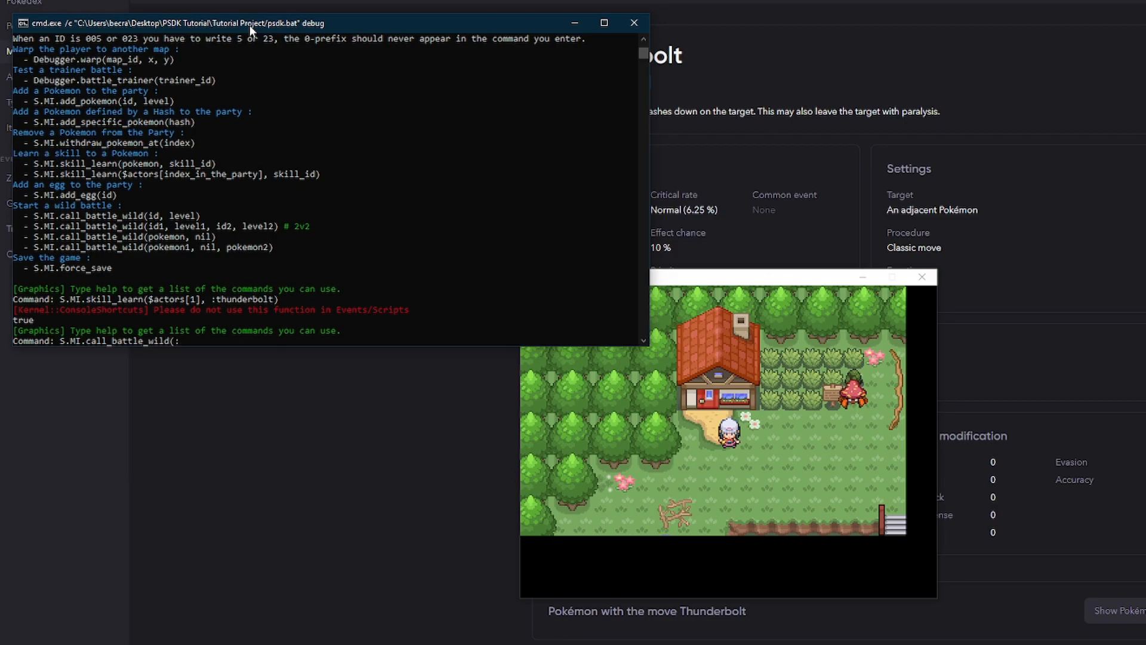
type("pikachu, 2")
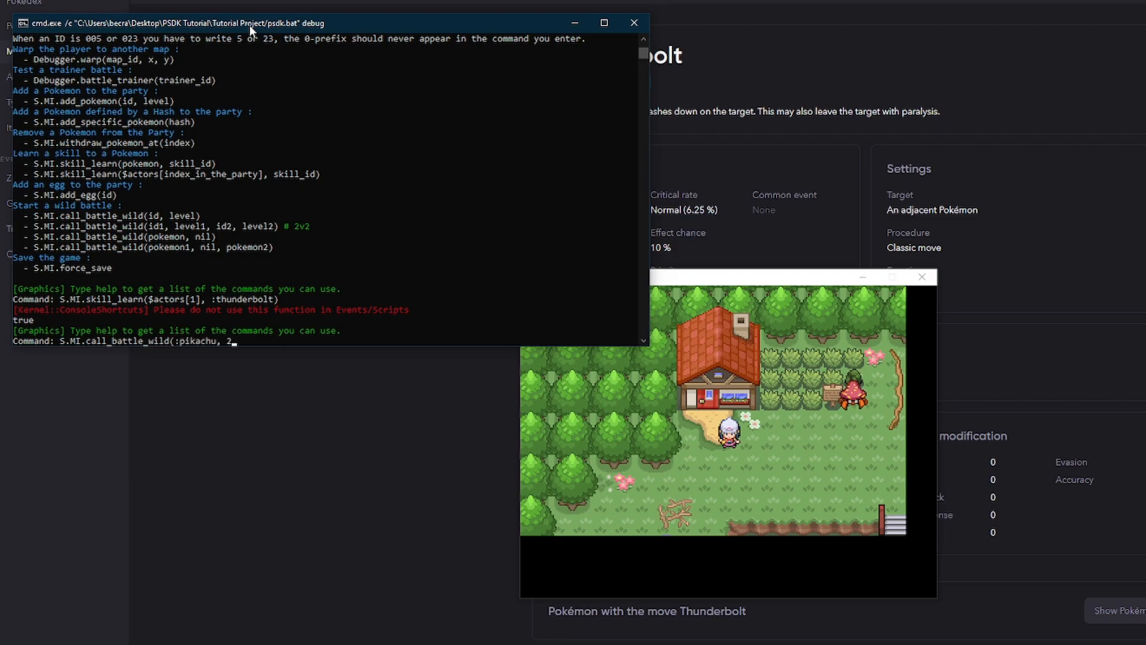
key("enter")
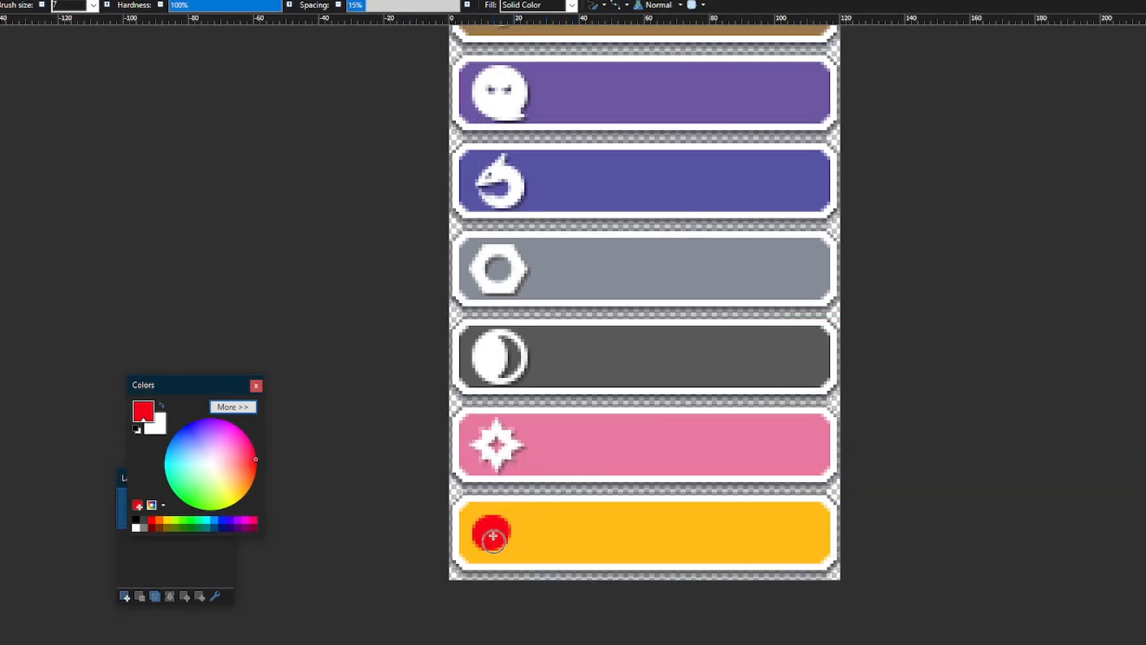
Scroll through the type label image in Paint.NET
scroll("down", 3)
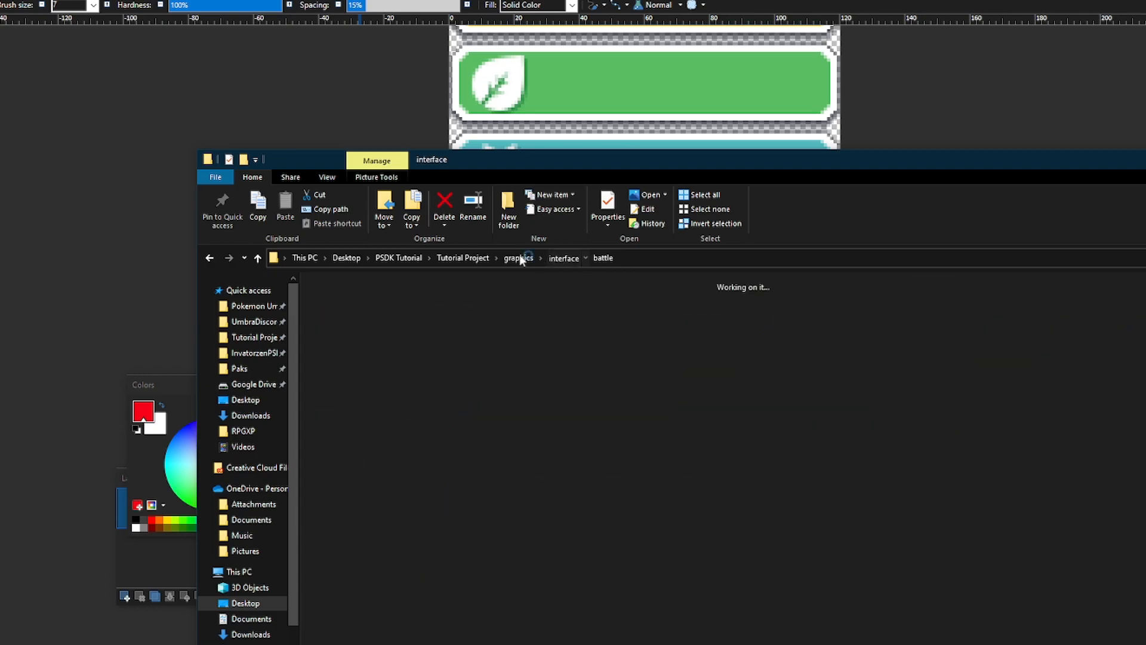
Browse graphics via pokedex to interface, previewing types.png and types_en.png
left_click(518, 257)
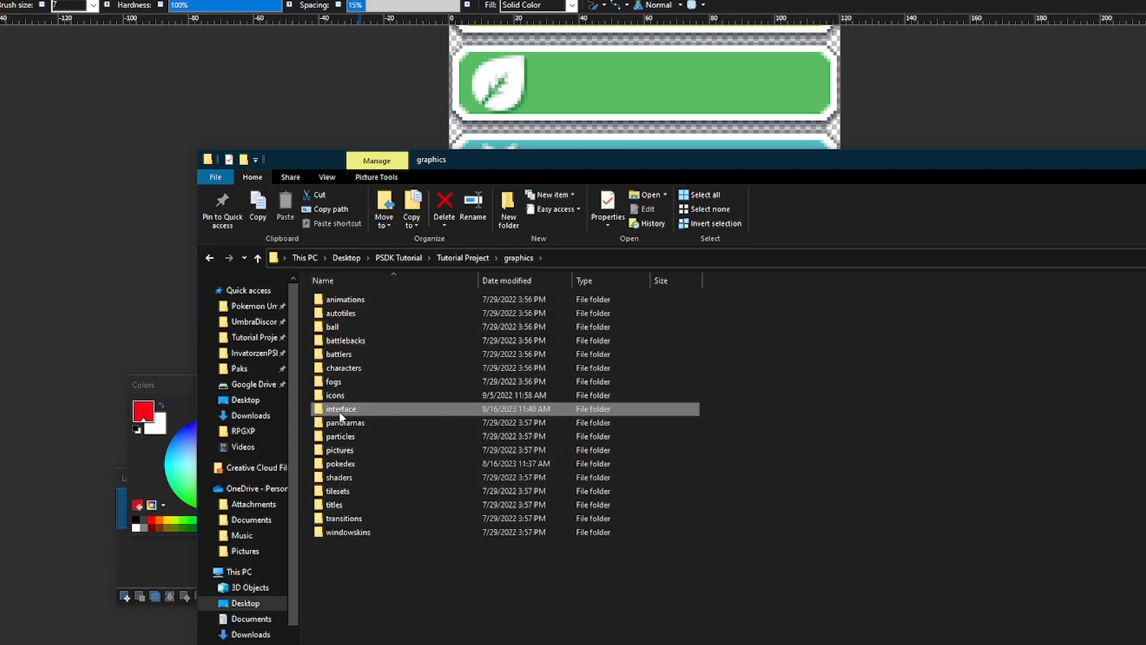
left_click(257, 257)
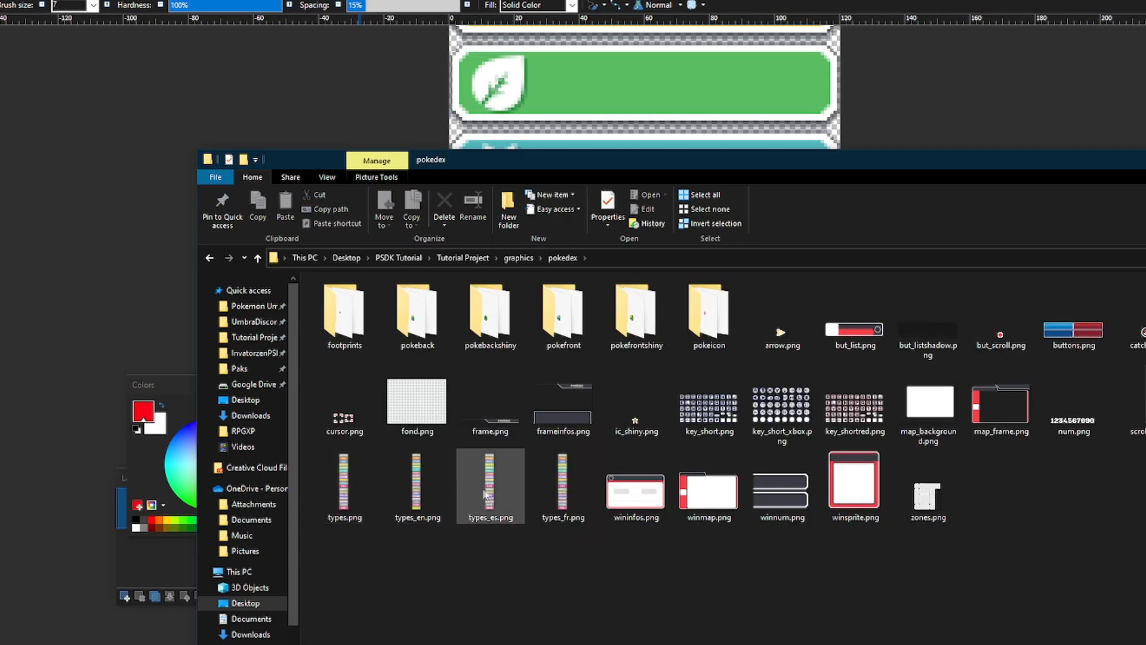
left_click(417, 479)
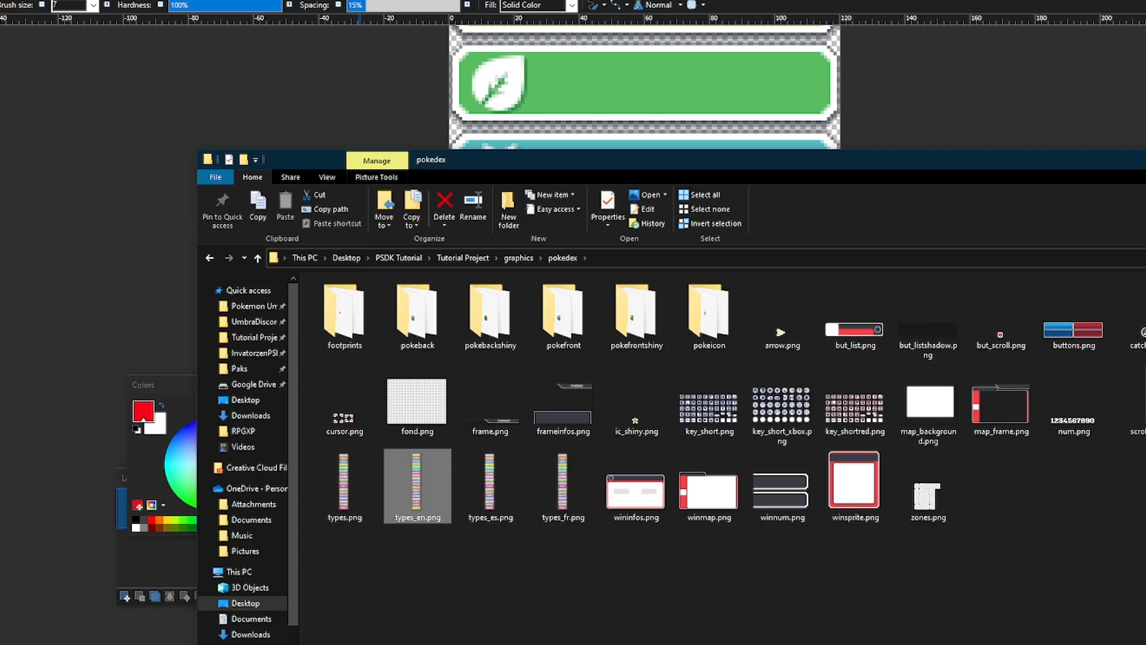
mouse_move(537, 265)
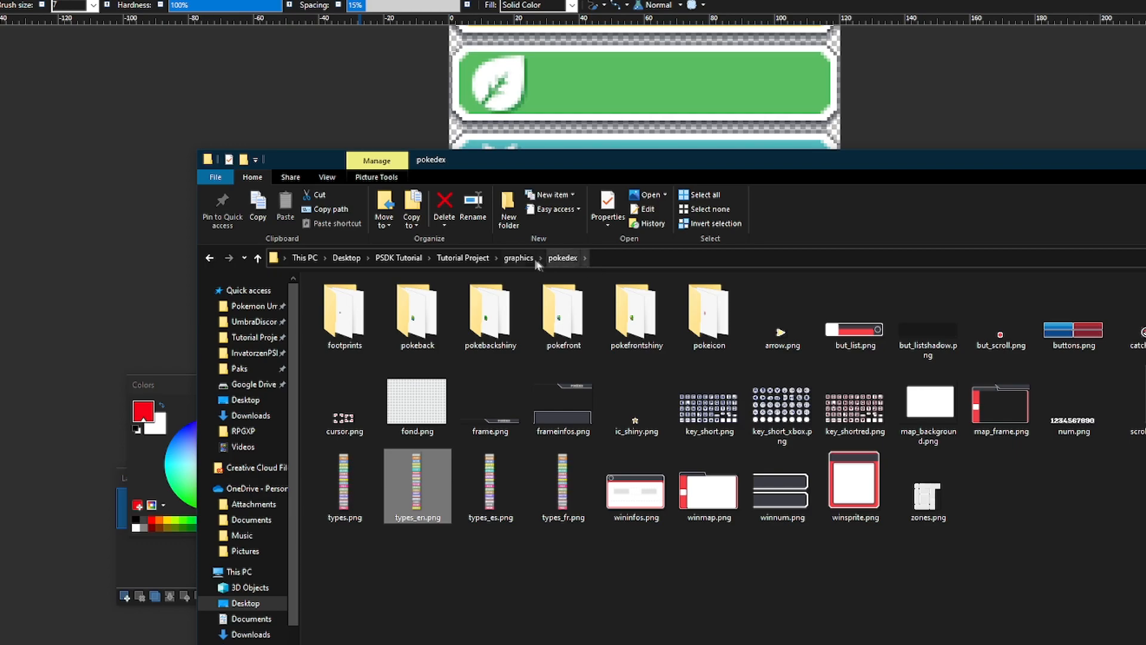
left_click(518, 258)
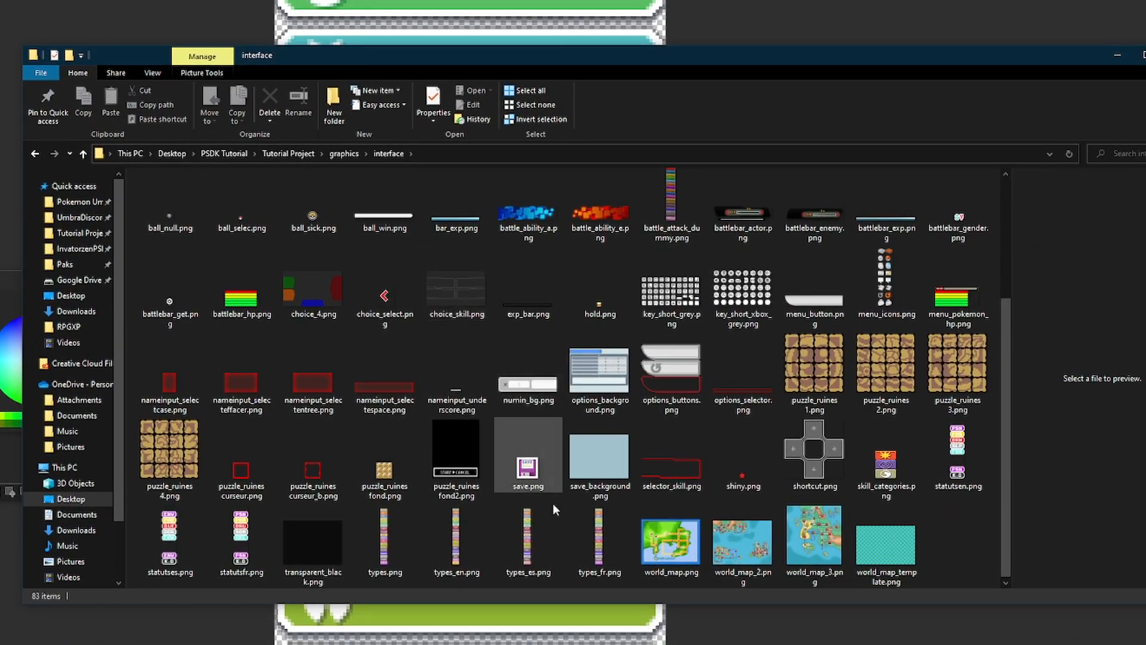
left_click(384, 541)
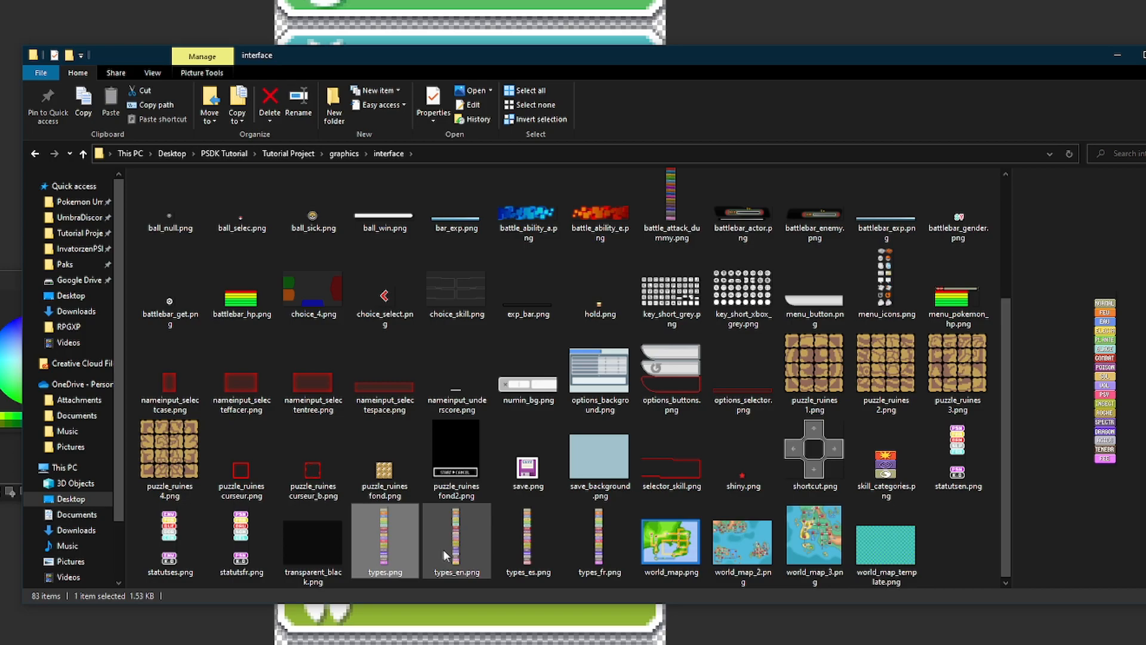
left_click(456, 541)
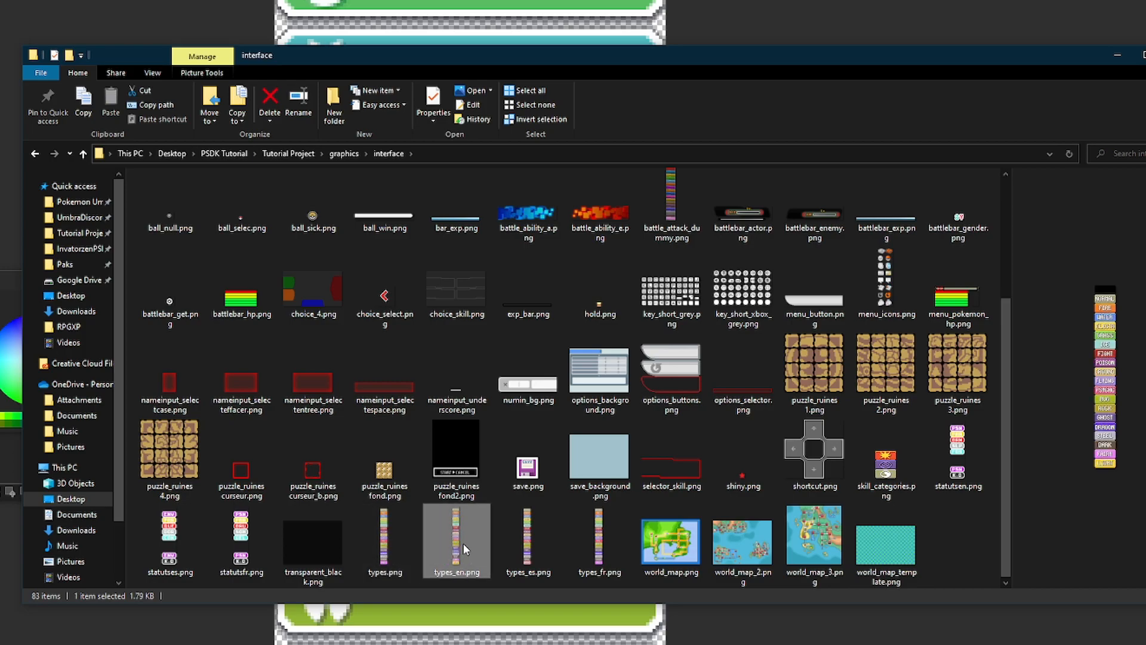
mouse_move(465, 549)
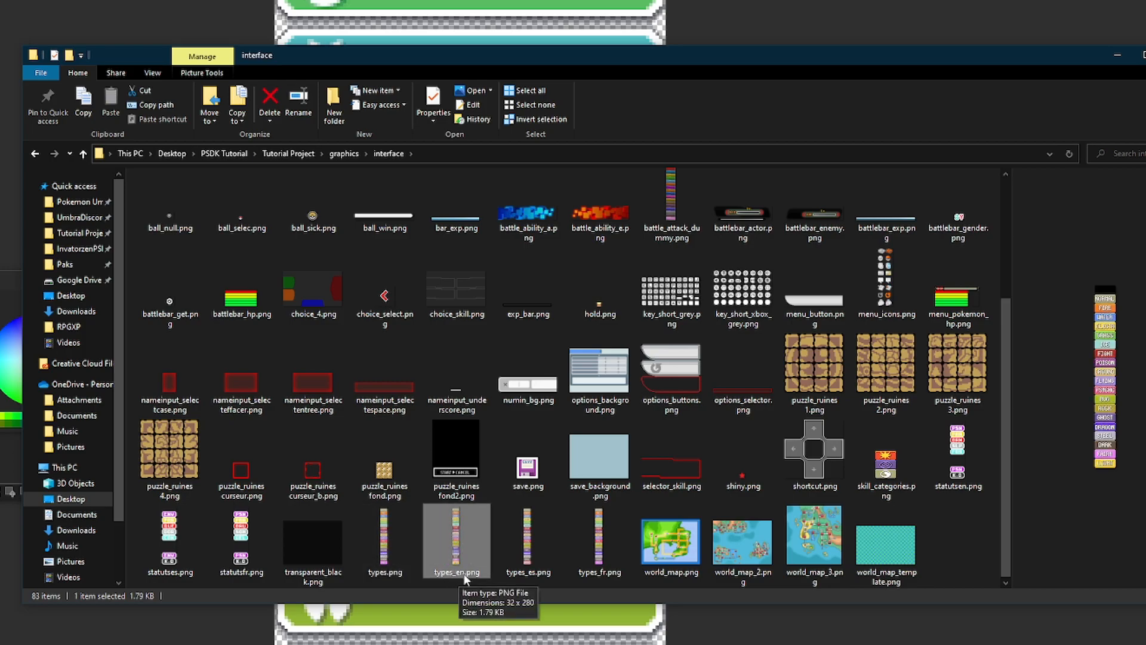
mouse_move(452, 550)
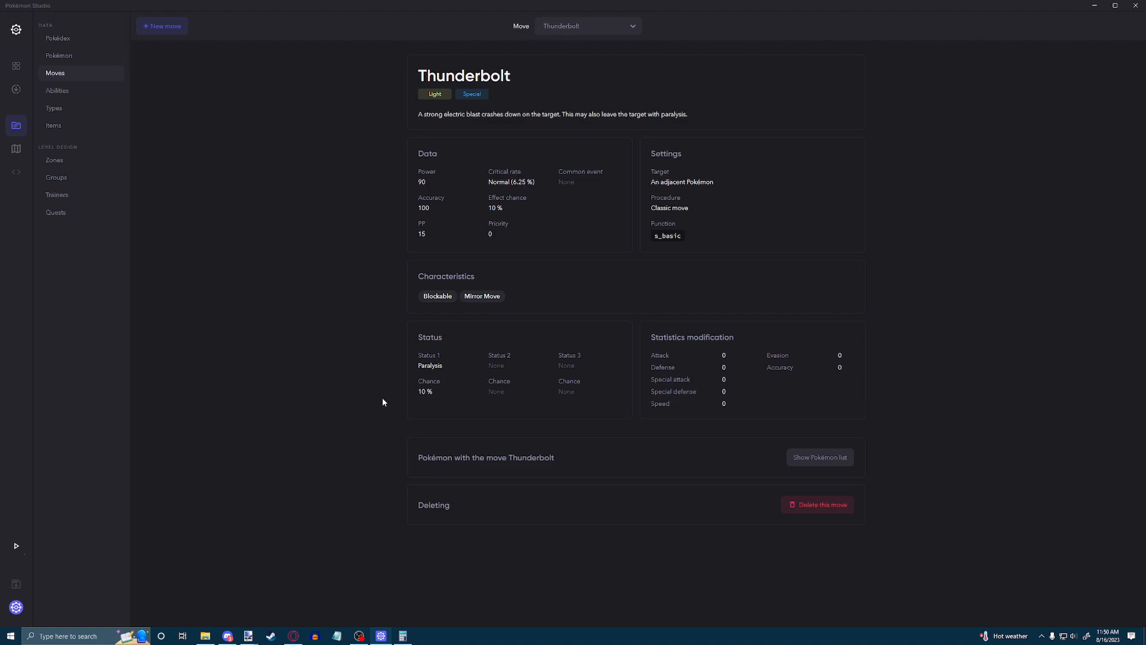
mouse_move(100, 8)
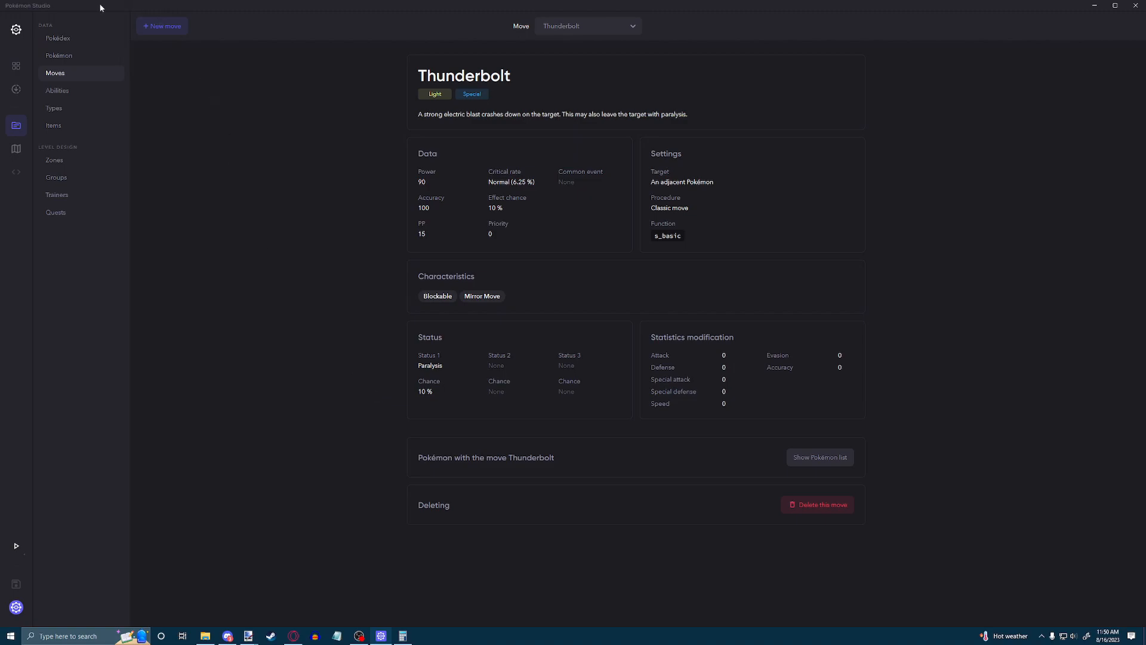
mouse_move(56, 176)
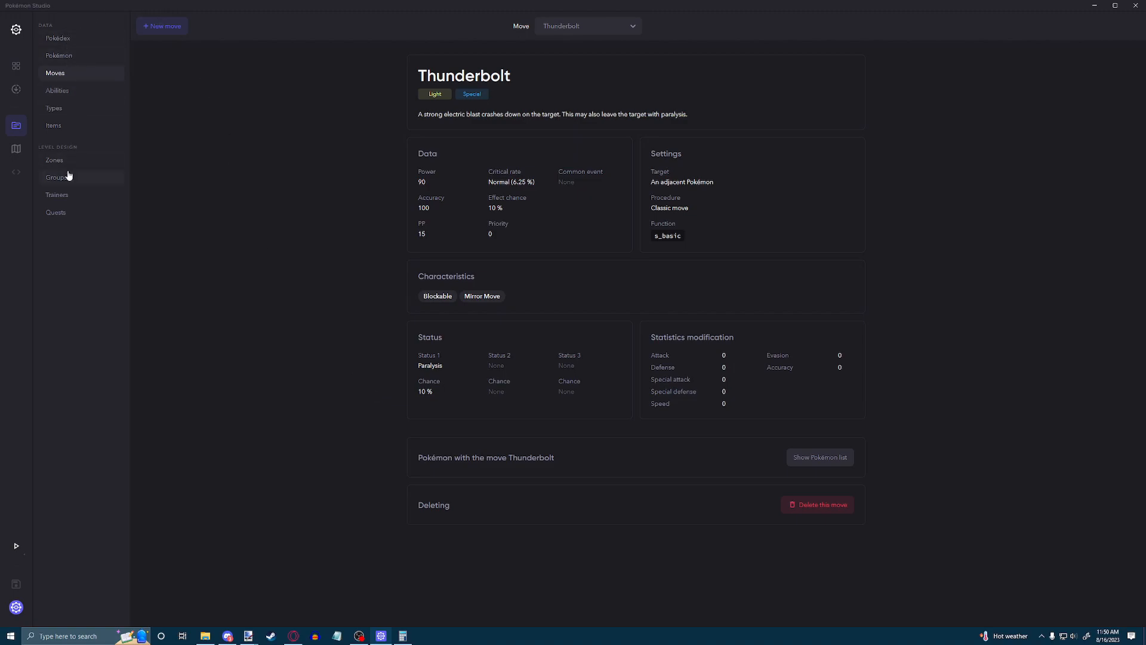
Go to the Pokédex's Groups section to show the Route 1 - Grass (Night) encounters, including Pikachu
left_click(58, 38)
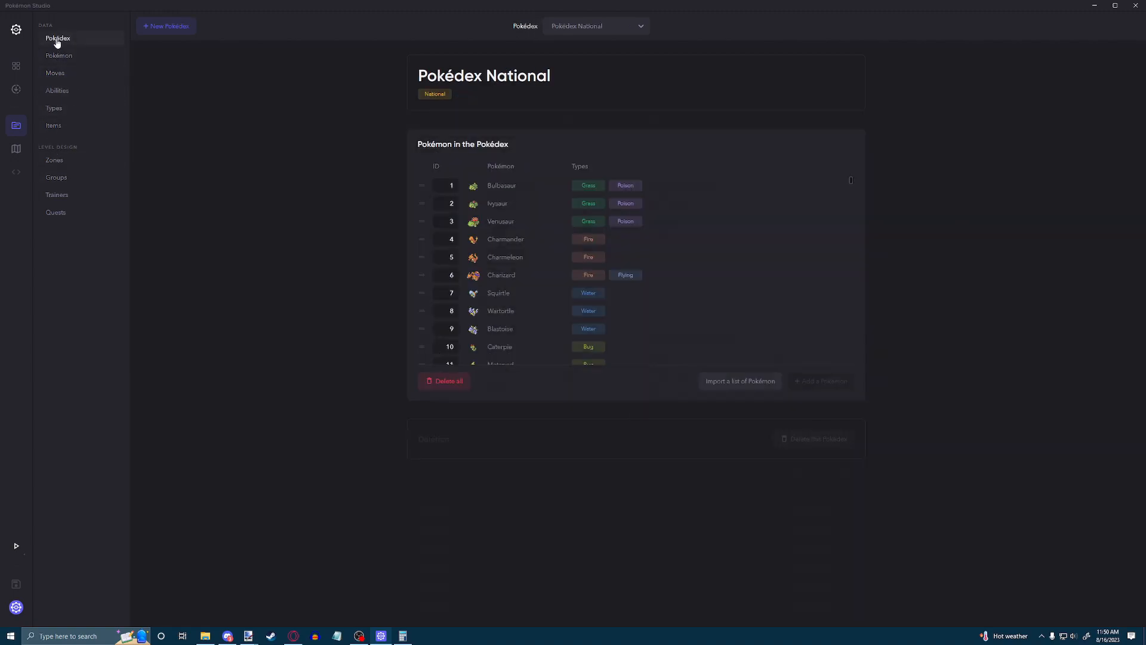
mouse_move(41, 85)
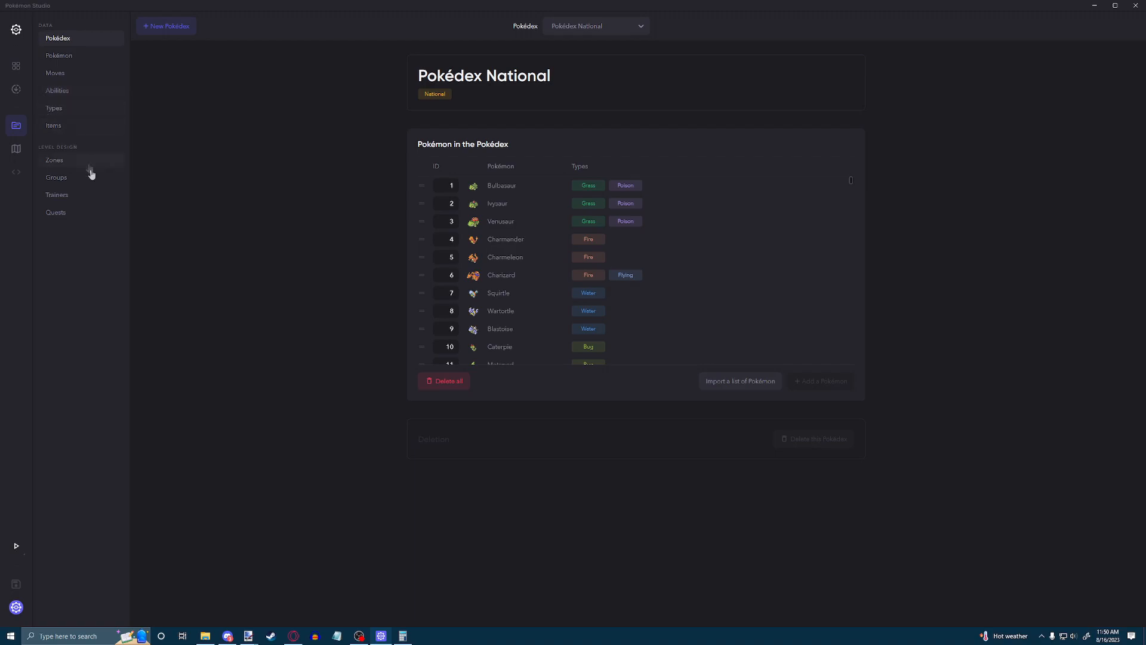
left_click(56, 178)
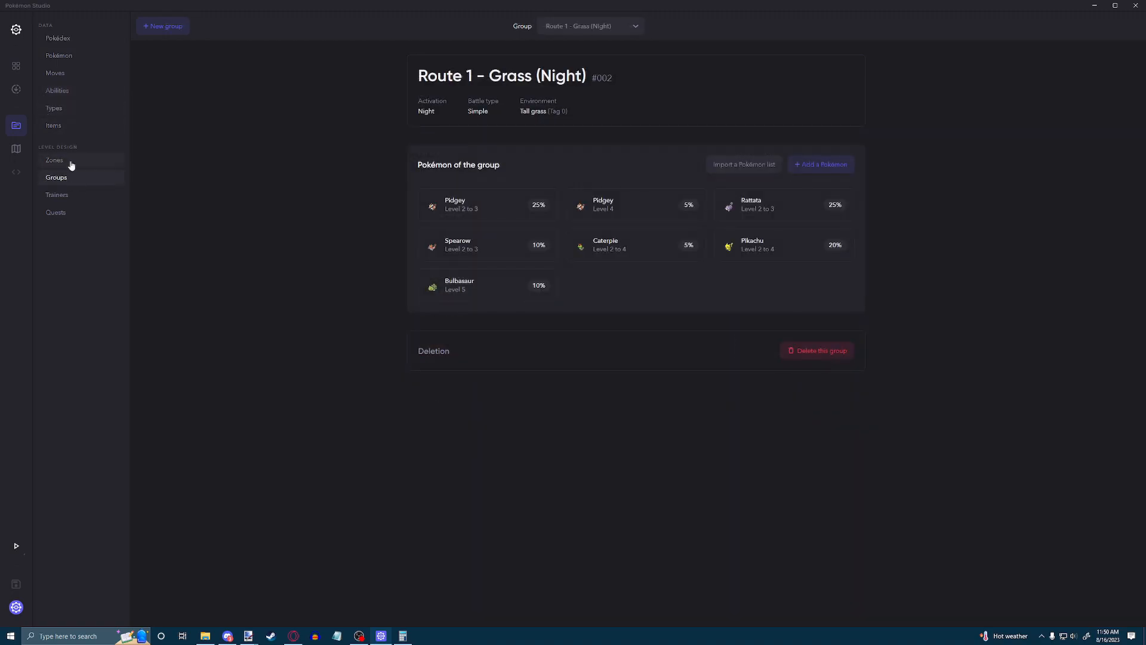
mouse_move(80, 175)
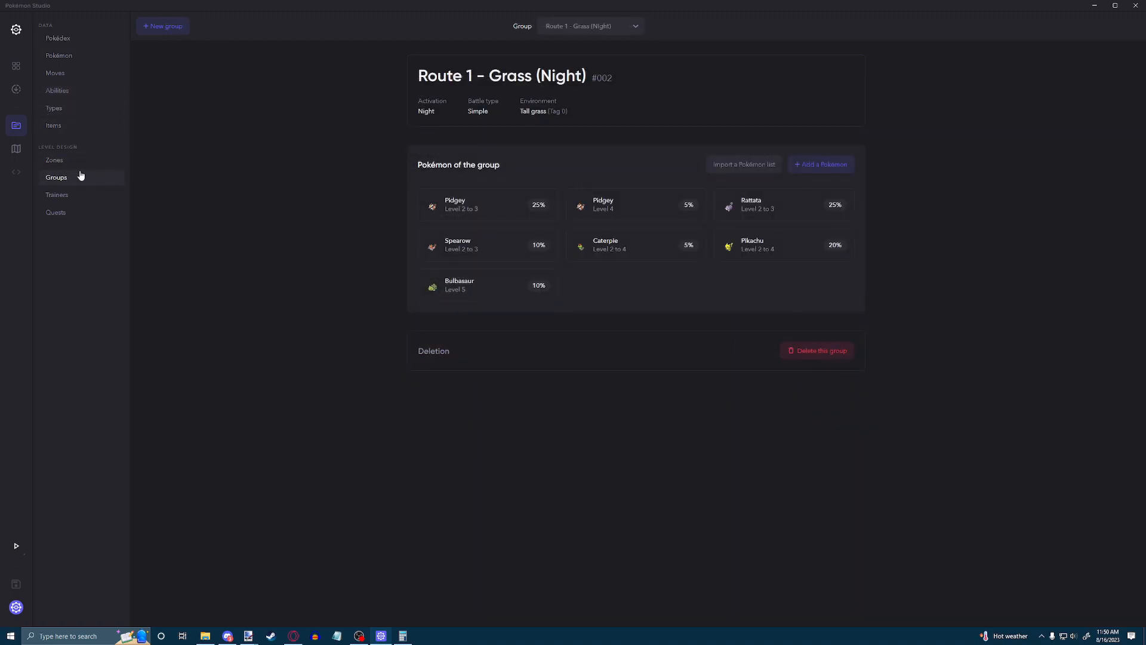